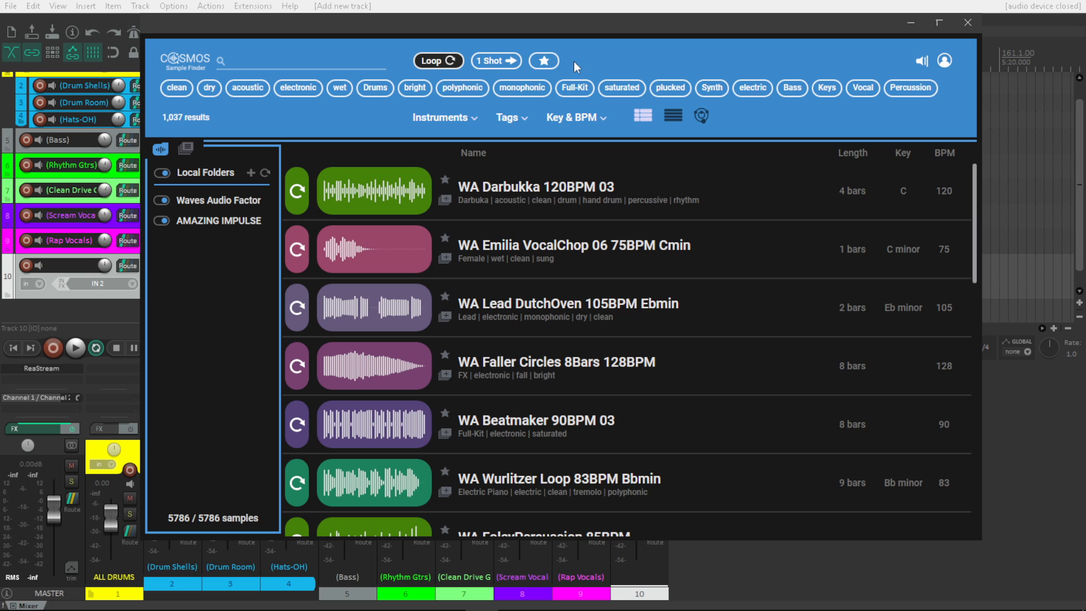
mouse_move(602, 62)
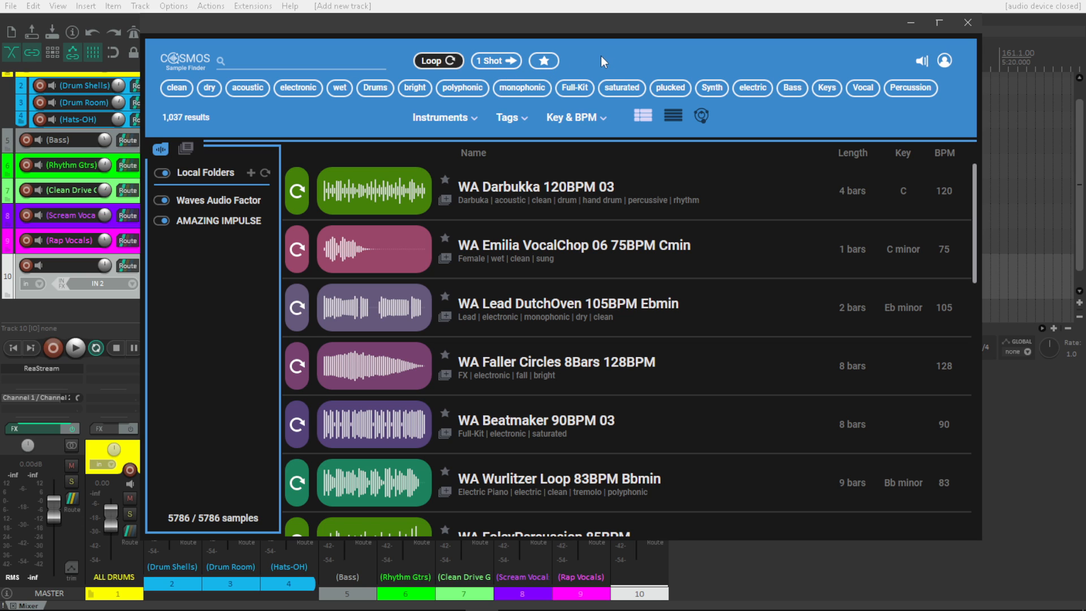
mouse_move(611, 67)
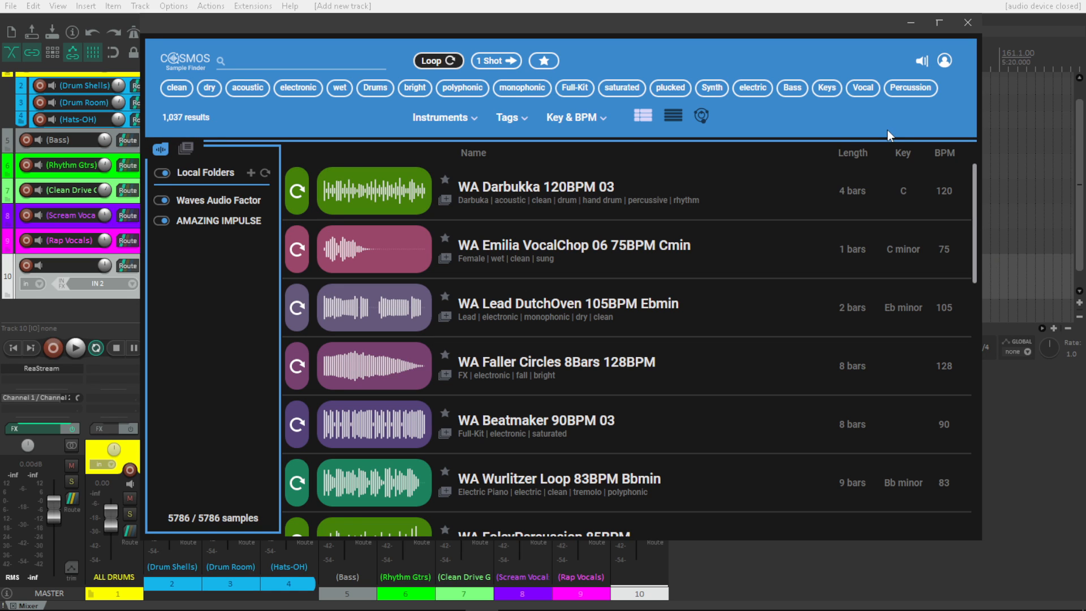
mouse_move(190, 71)
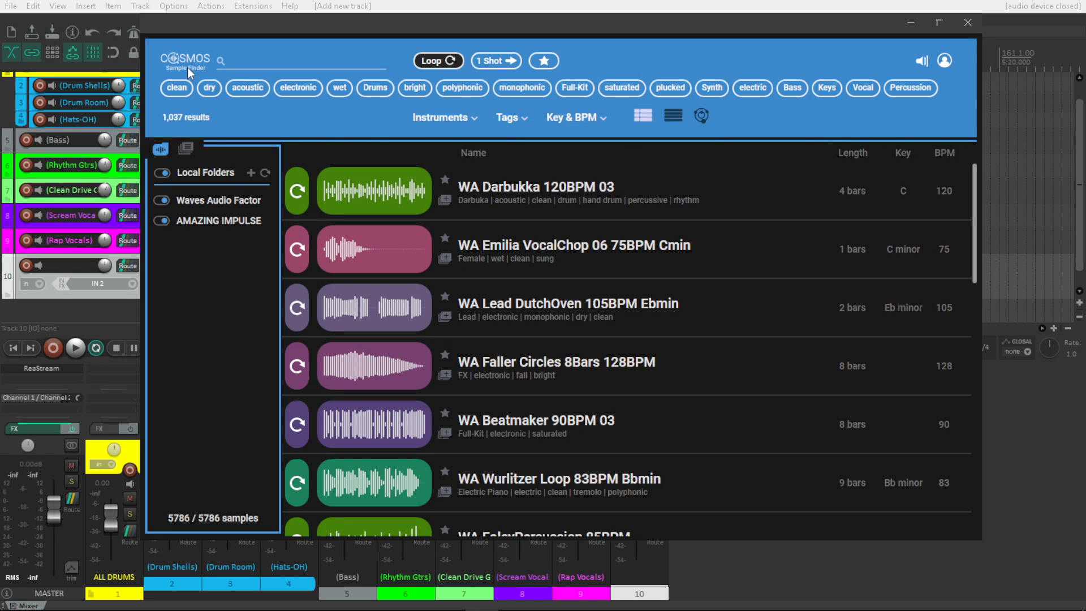
mouse_move(238, 112)
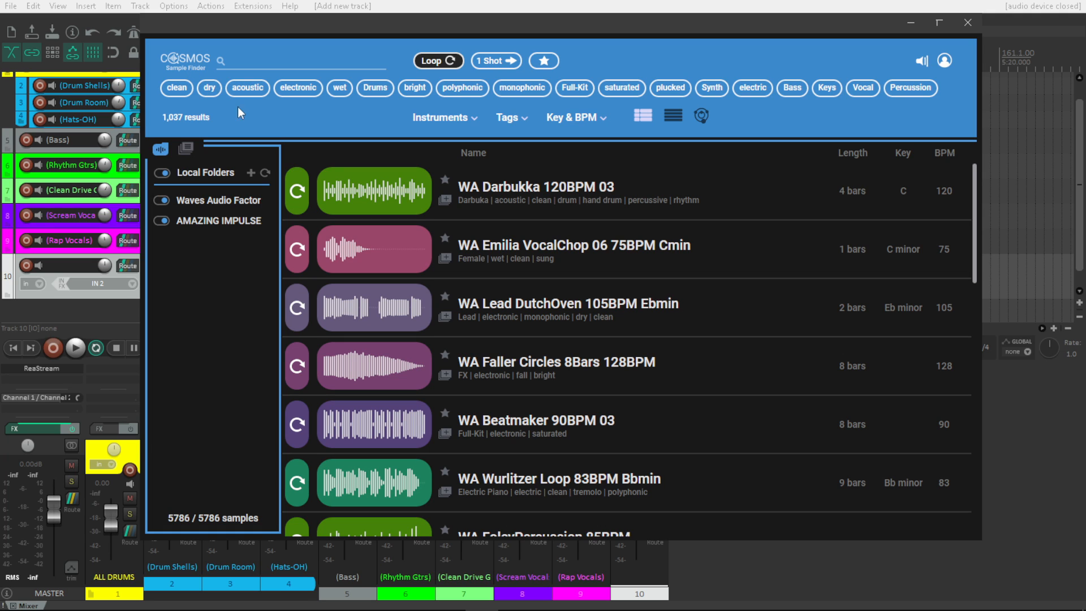
mouse_move(248, 126)
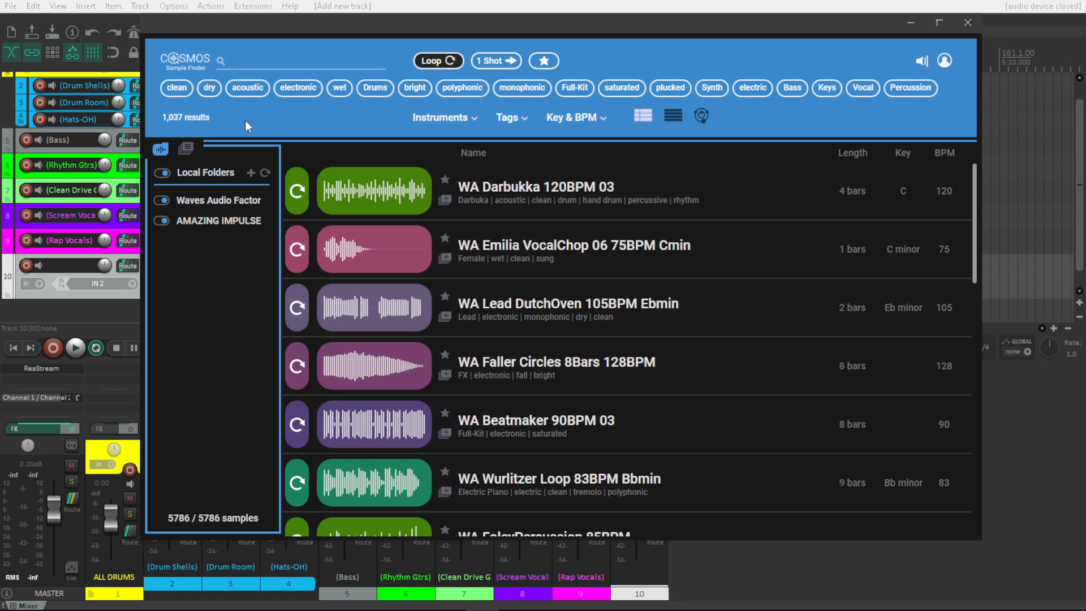
mouse_move(603, 43)
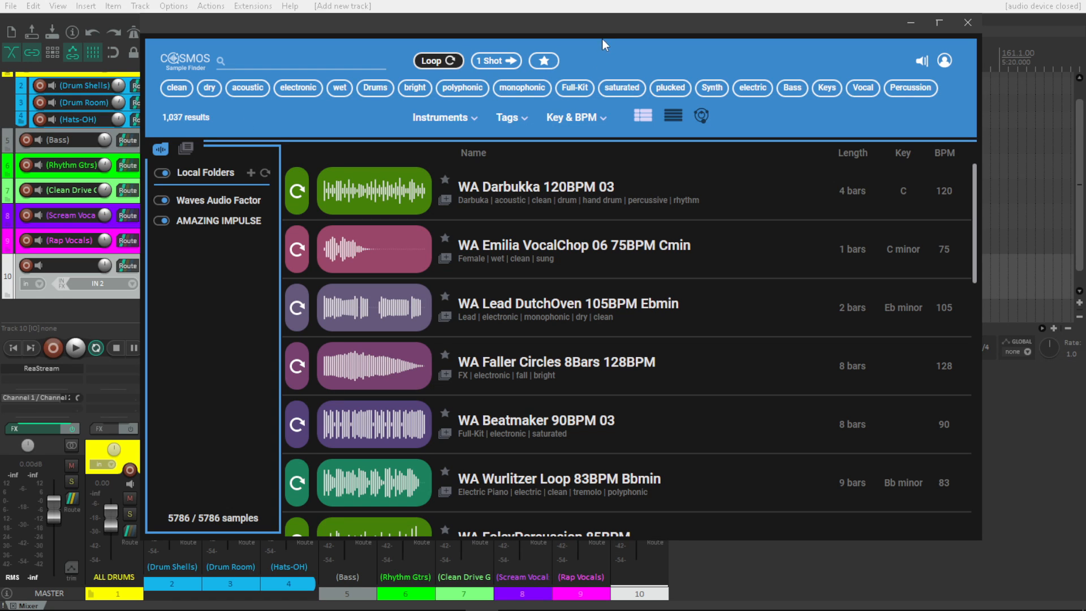
mouse_move(573, 38)
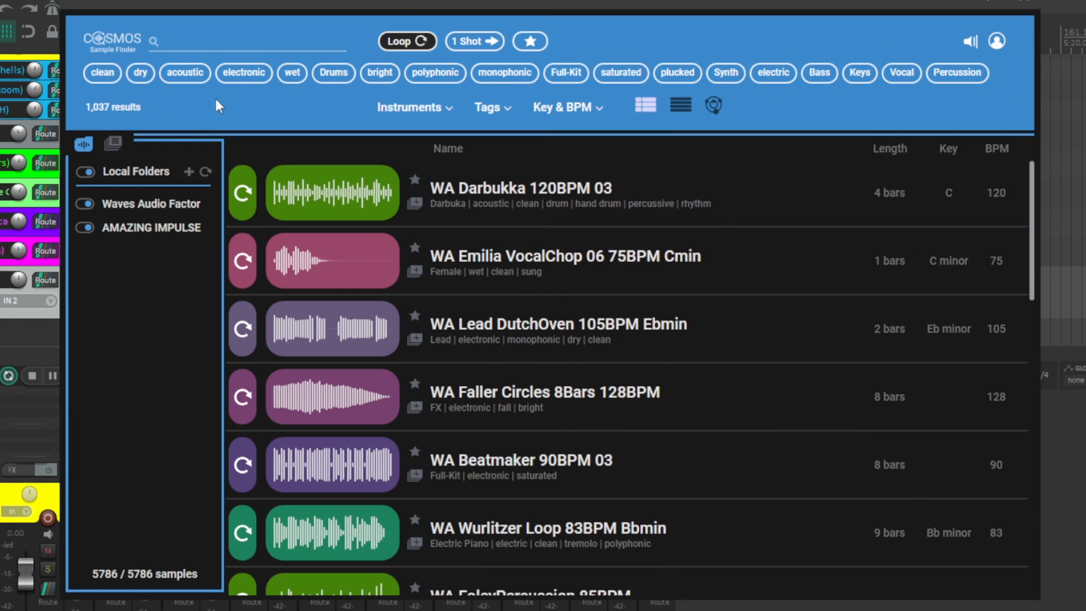
mouse_move(146, 228)
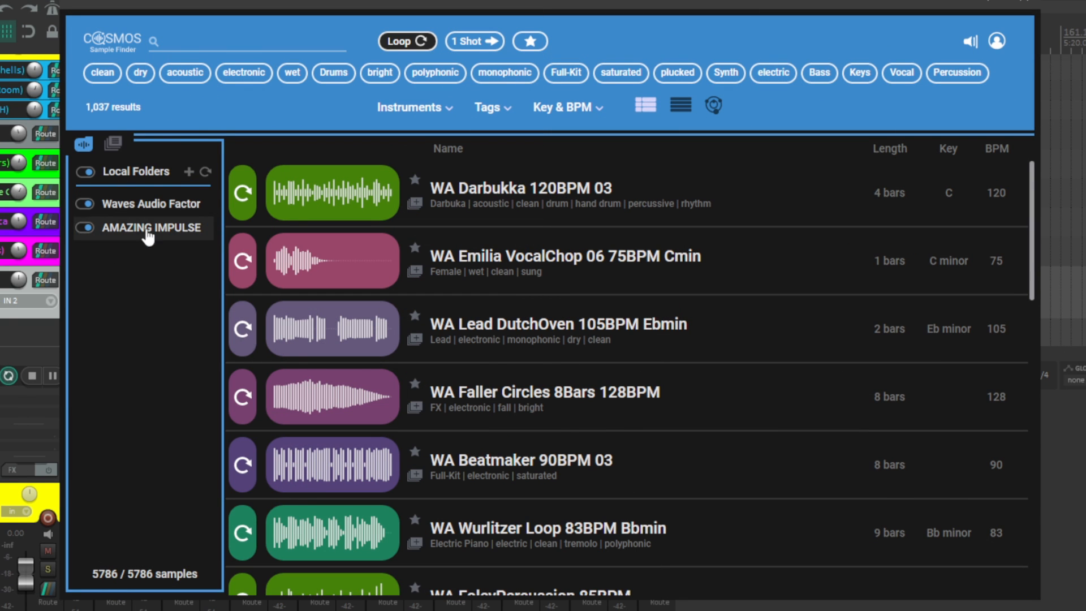
mouse_move(146, 179)
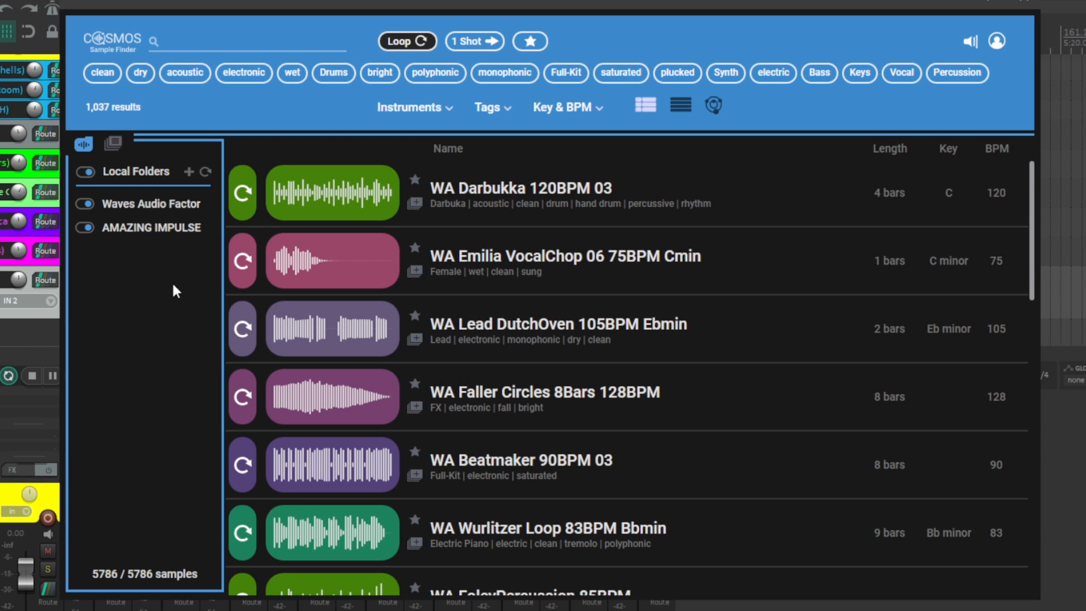
mouse_move(154, 290)
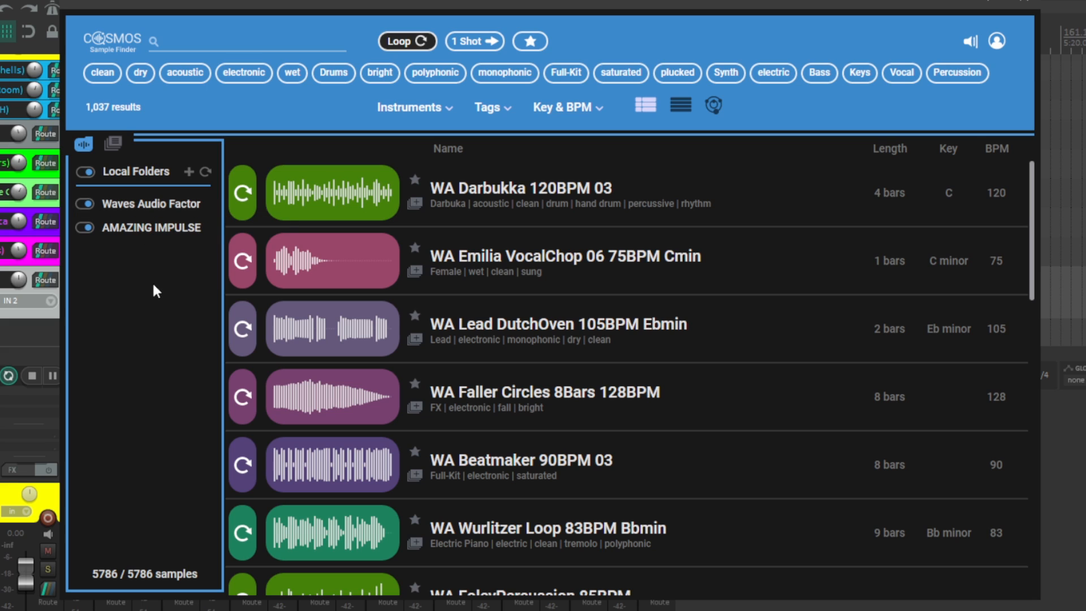
mouse_move(155, 289)
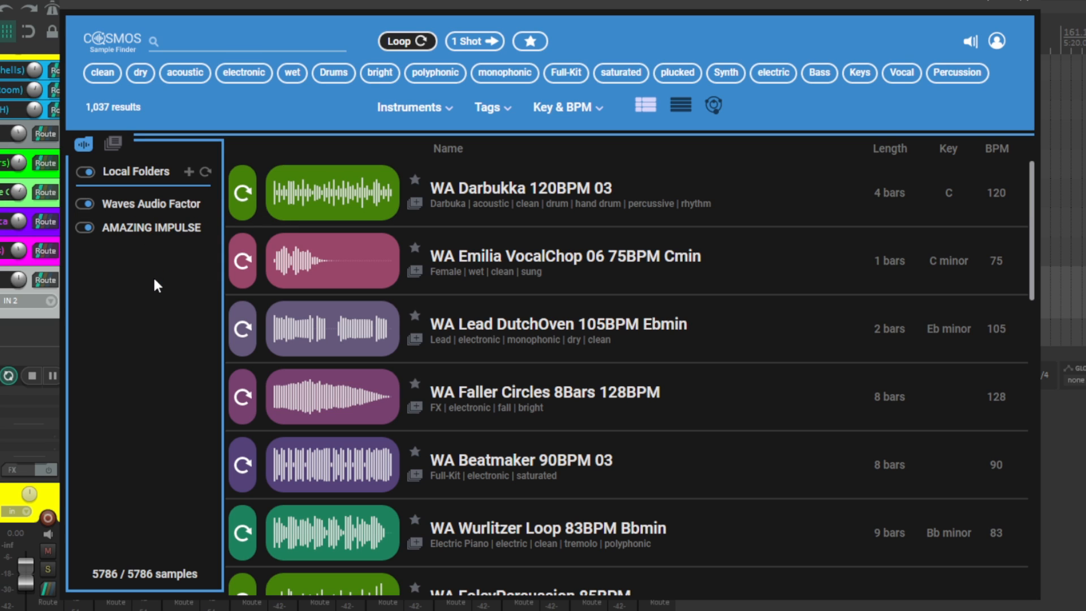
mouse_move(157, 272)
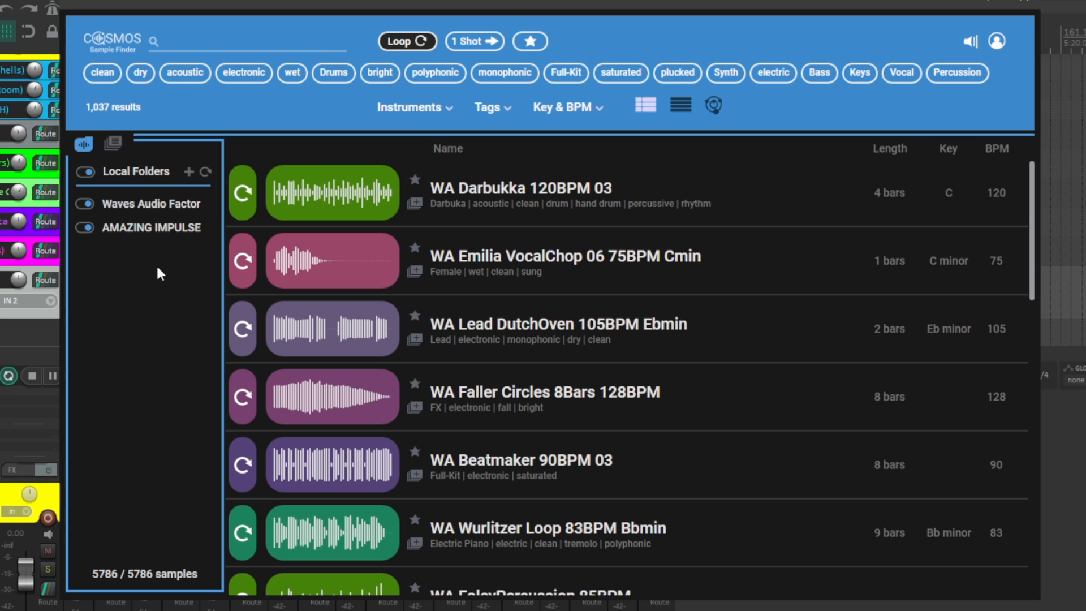
mouse_move(160, 269)
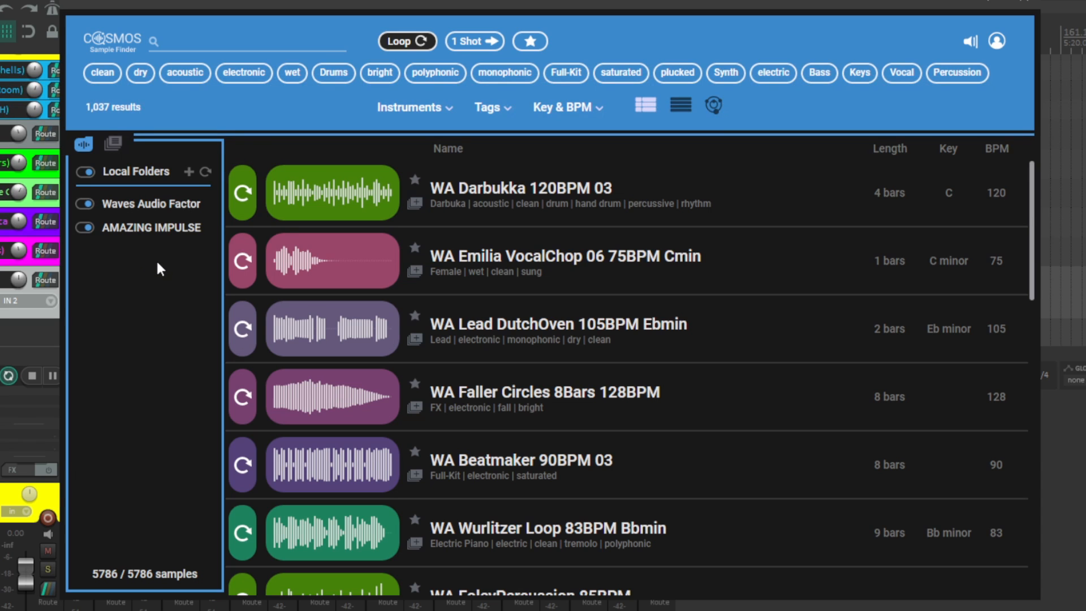
mouse_move(147, 204)
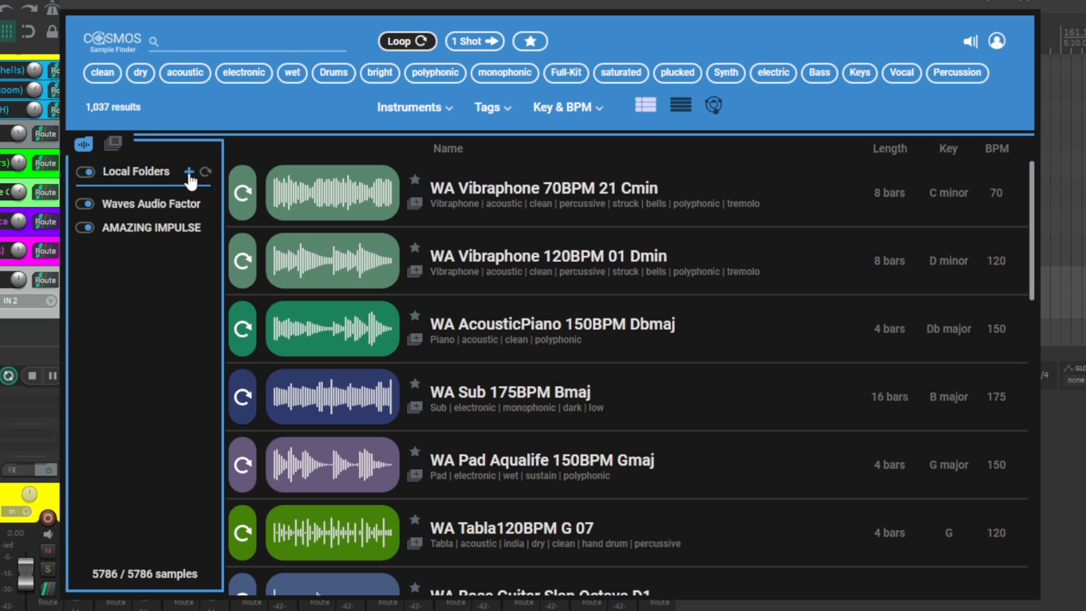
- Switch off the AMAZING IMPULSE folder toggle in Local Folders
left_click(191, 172)
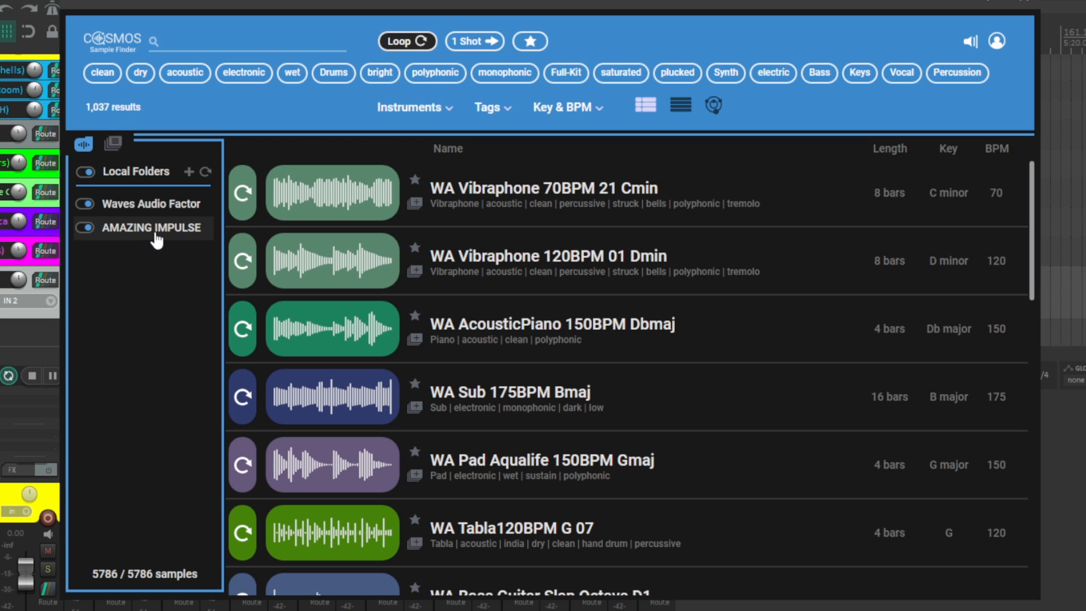
mouse_move(154, 278)
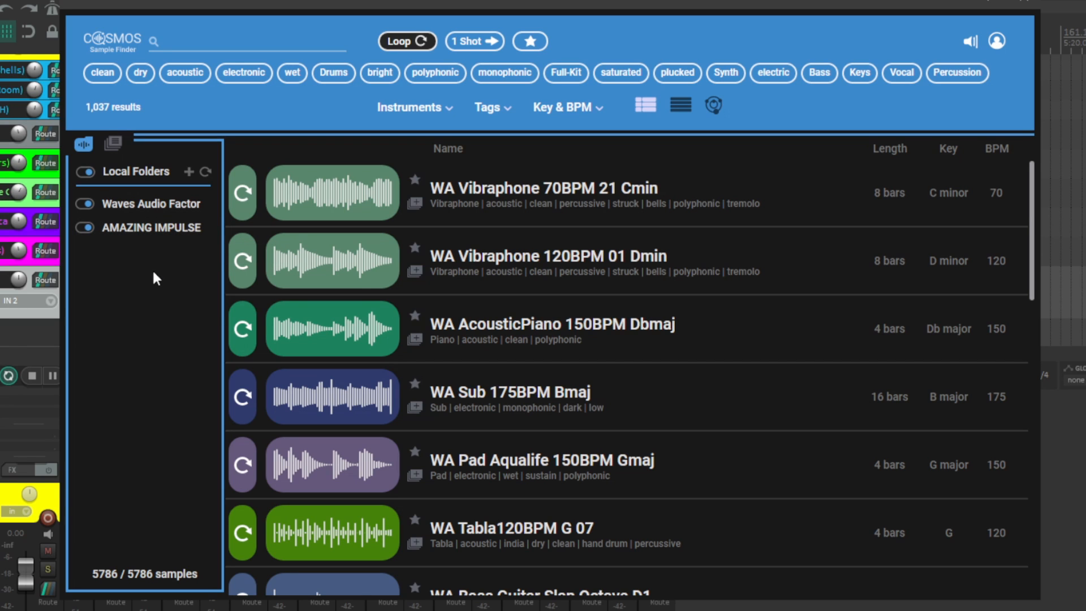
mouse_move(160, 281)
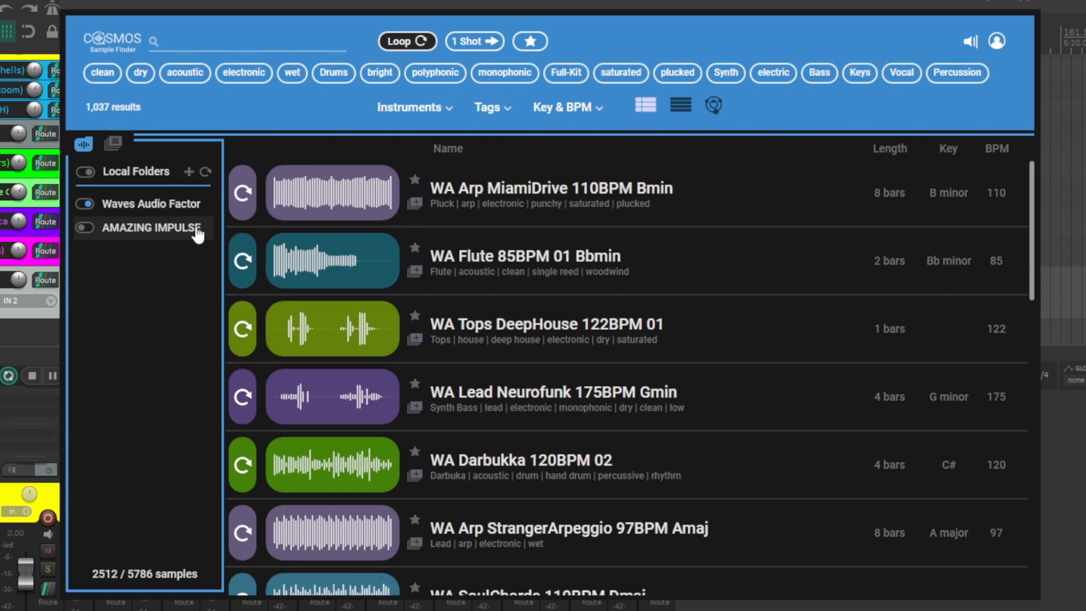
- Re-enable the AMAZING IMPULSE folder, glance at Collections, and return to Local Folders
scroll("down", 3)
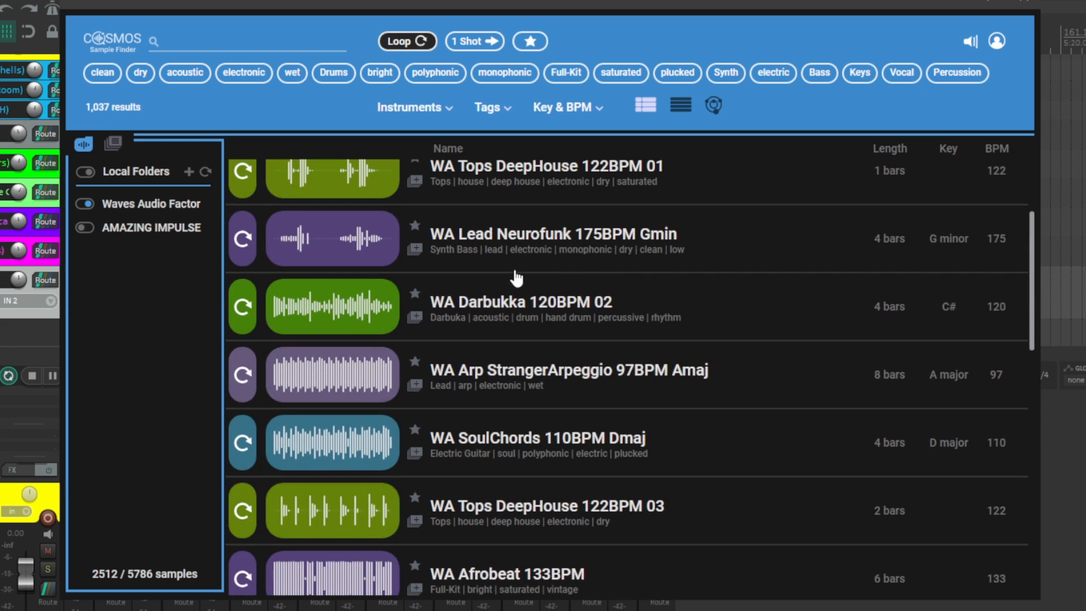
left_click(84, 227)
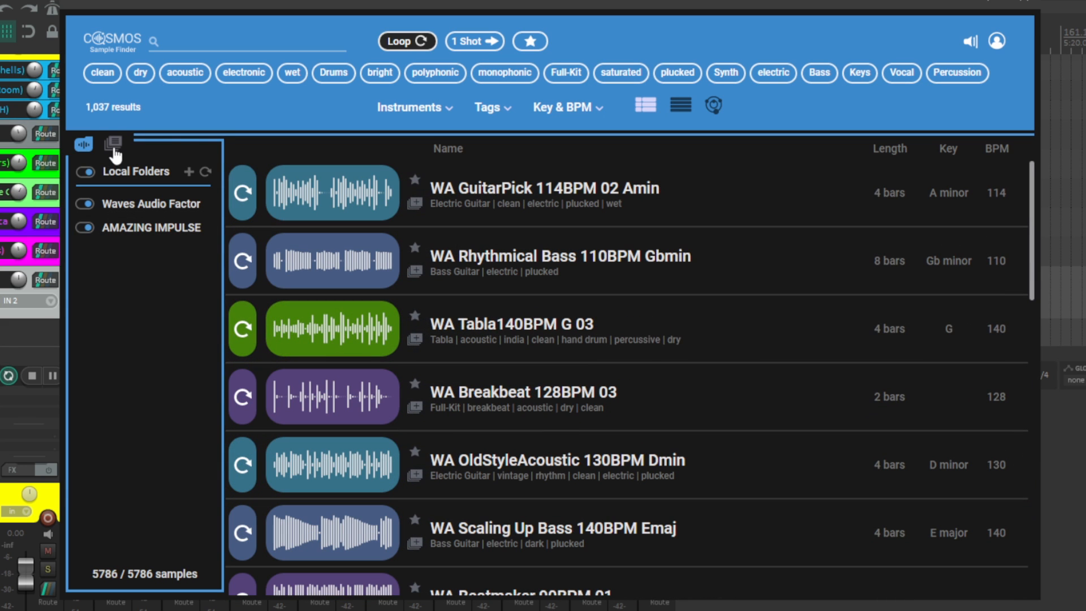
left_click(112, 145)
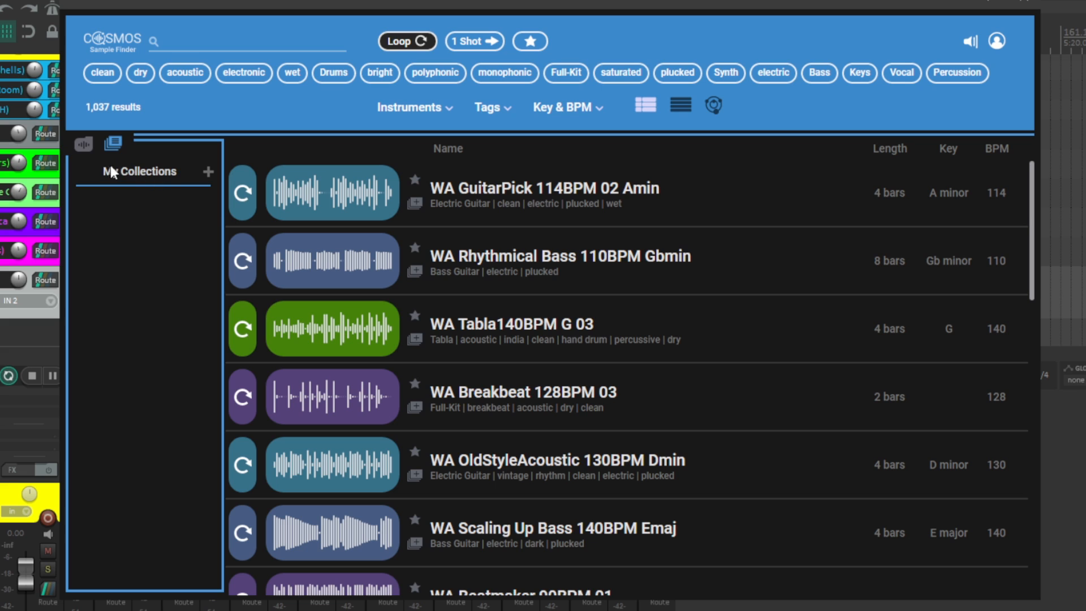
left_click(83, 144)
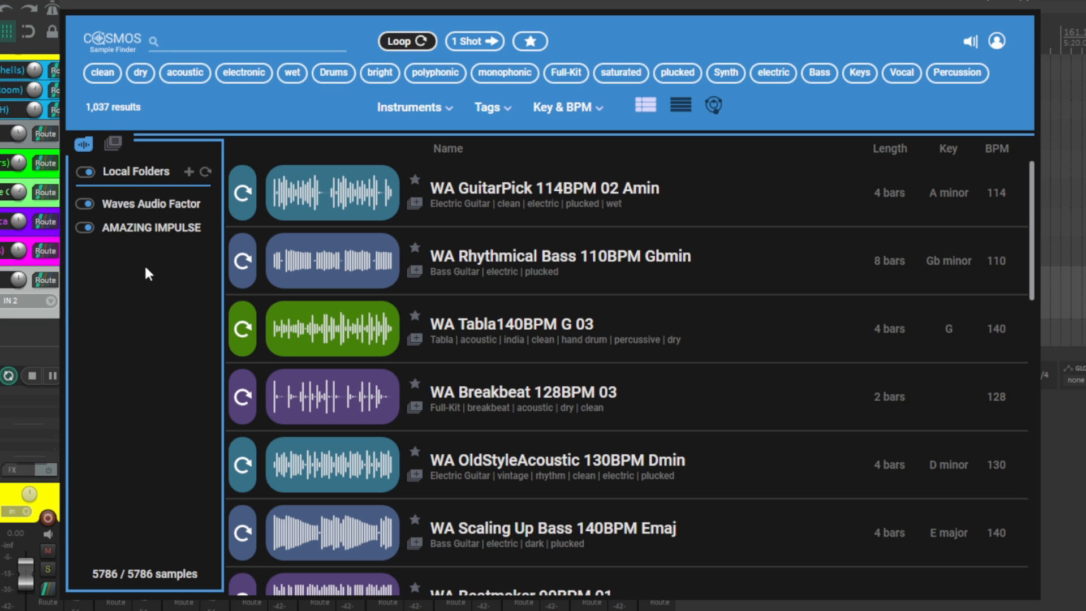
mouse_move(167, 274)
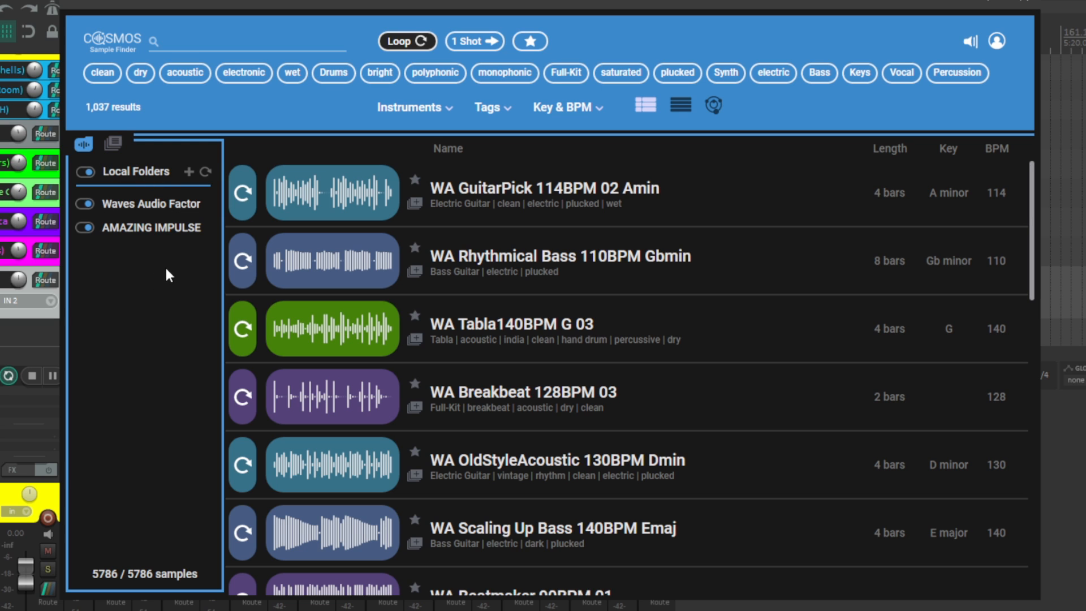
mouse_move(171, 417)
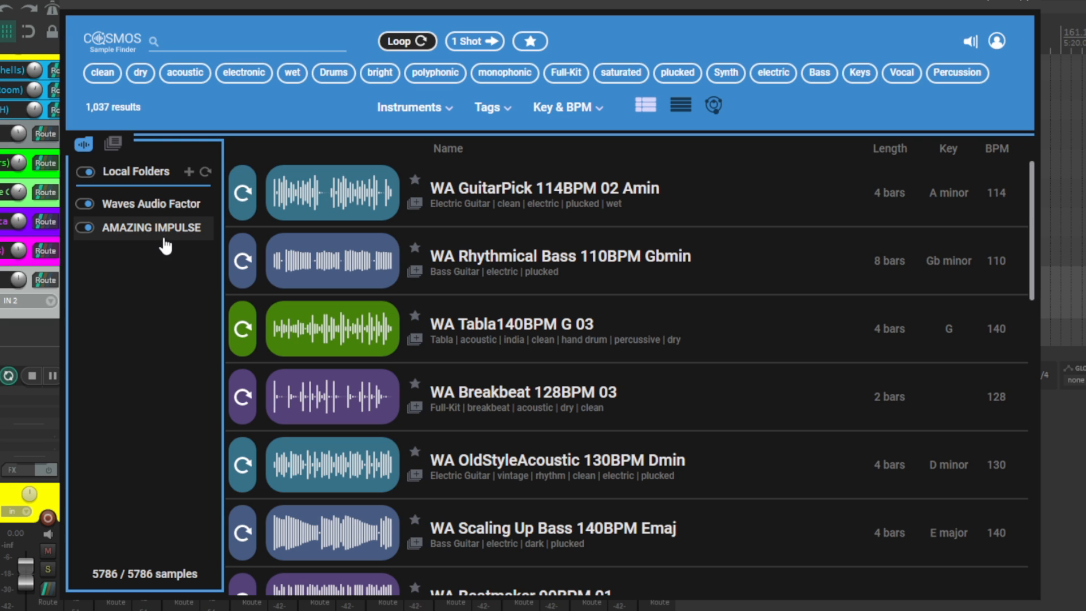
mouse_move(189, 172)
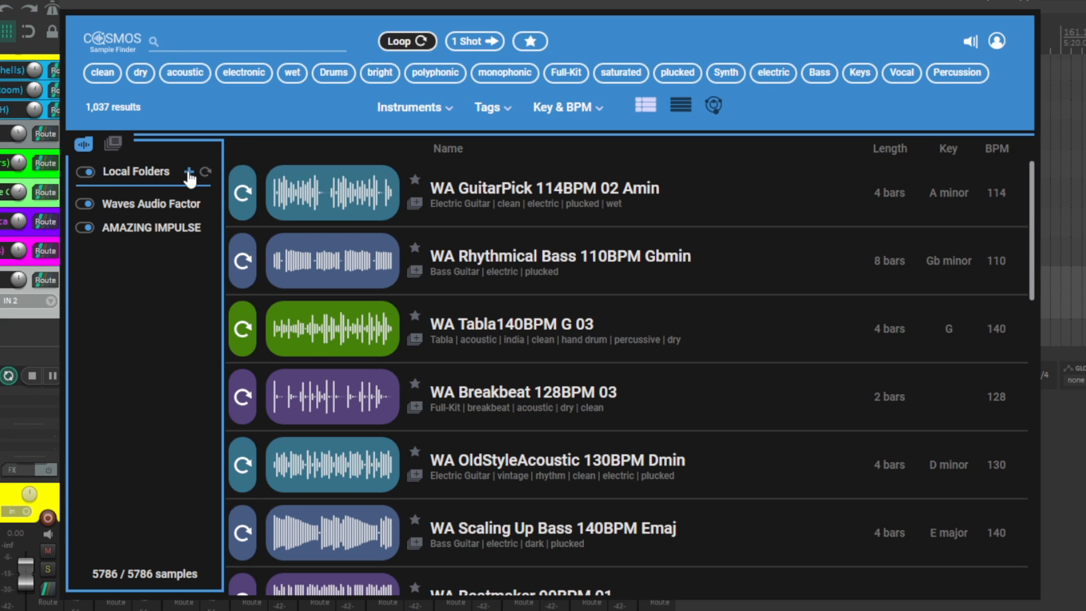
- Add the Desktop's Free Sample Pack 2022 folder as a local sample folder
left_click(190, 172)
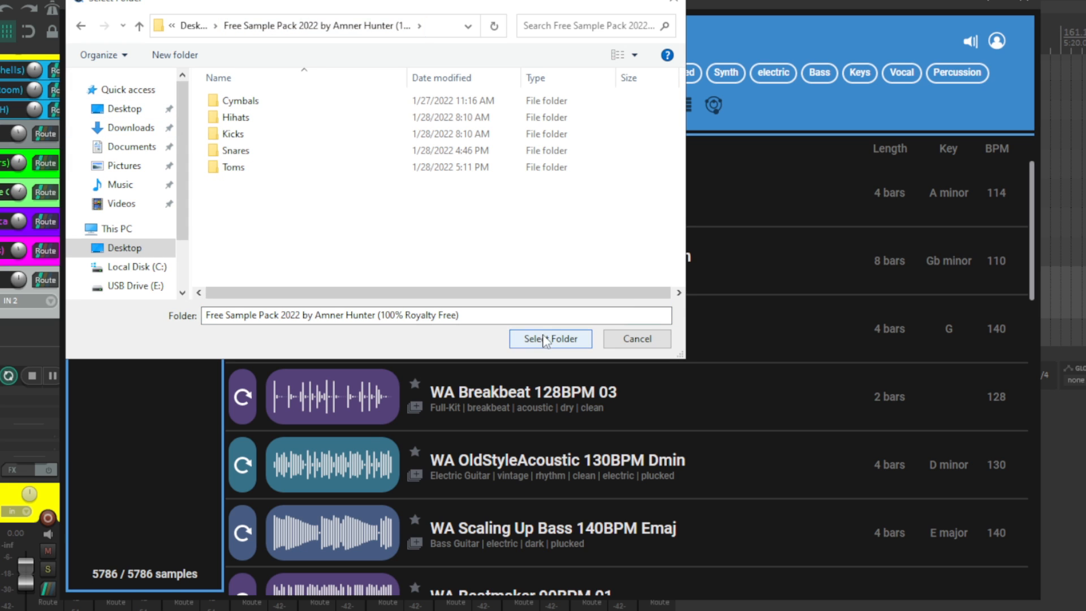
left_click(549, 339)
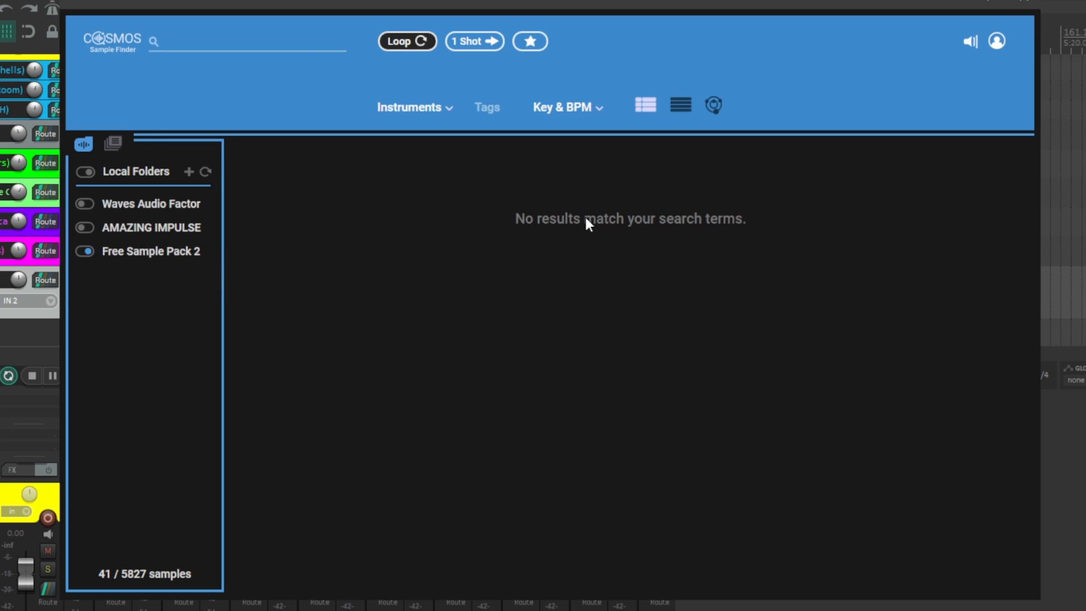
mouse_move(114, 271)
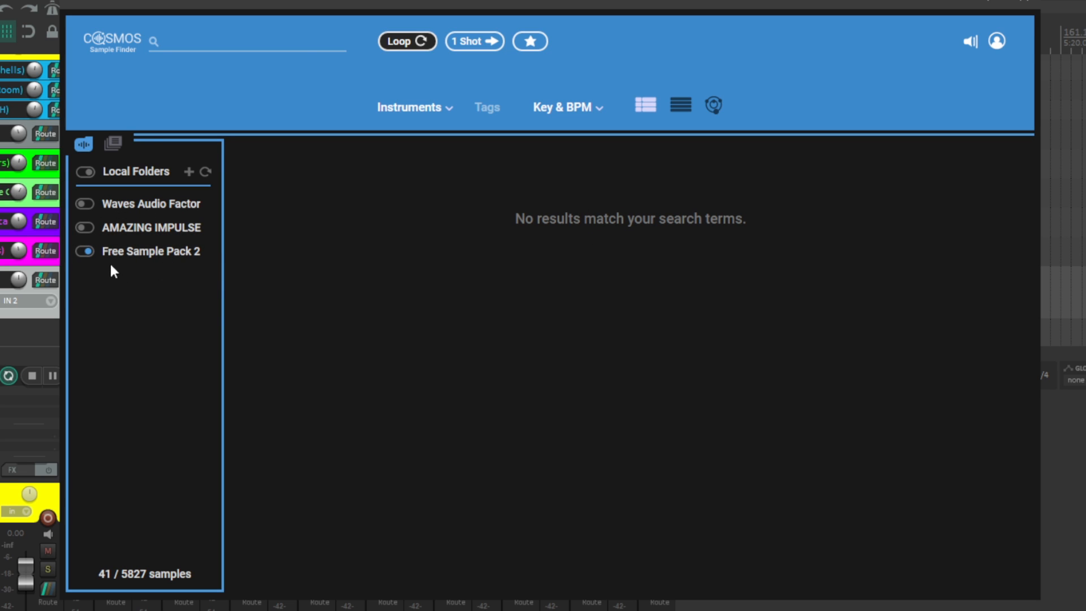
mouse_move(150, 250)
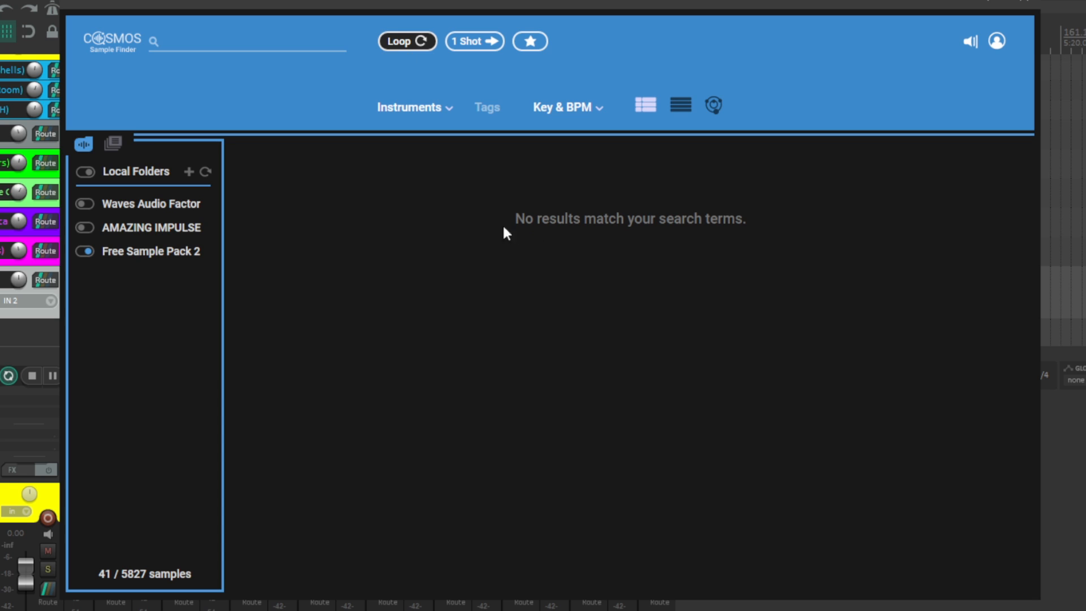
mouse_move(273, 238)
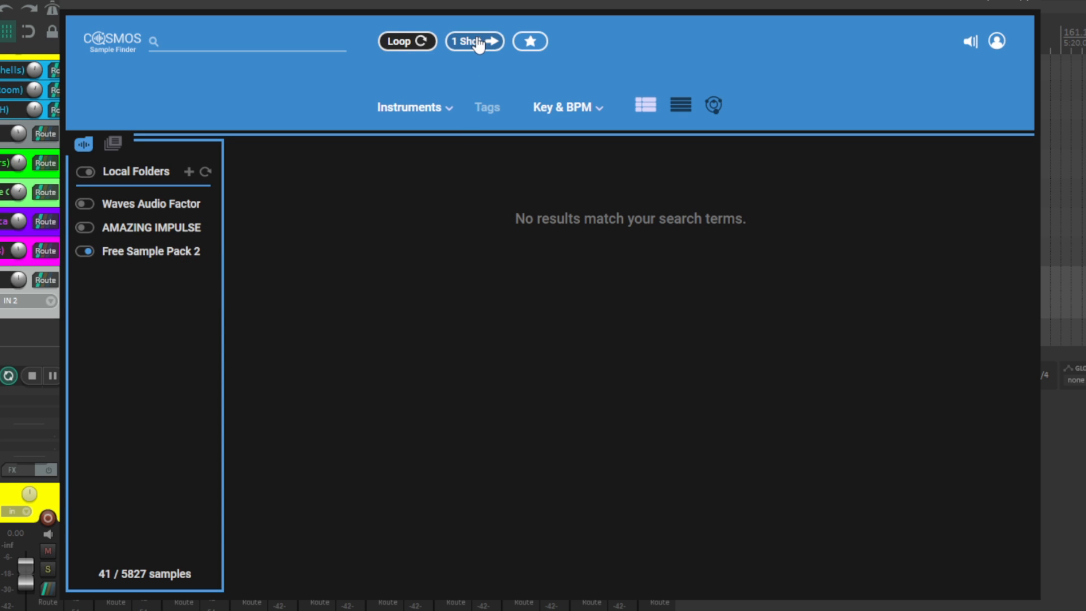
- Switch to one-shot samples and preview the China 18 and Crash 17 2 cymbals
left_click(474, 40)
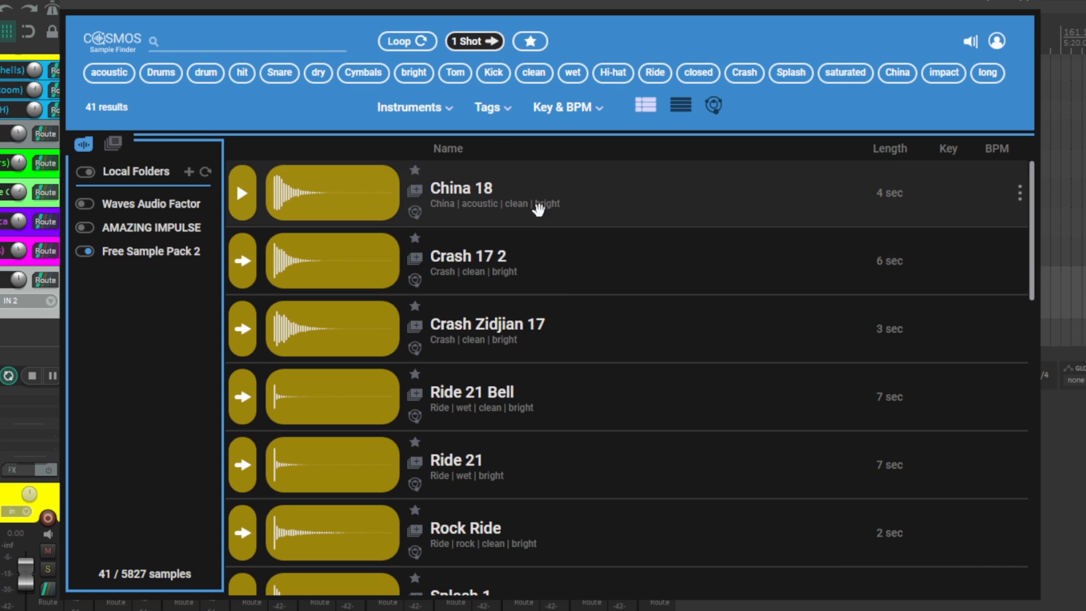
mouse_move(492, 324)
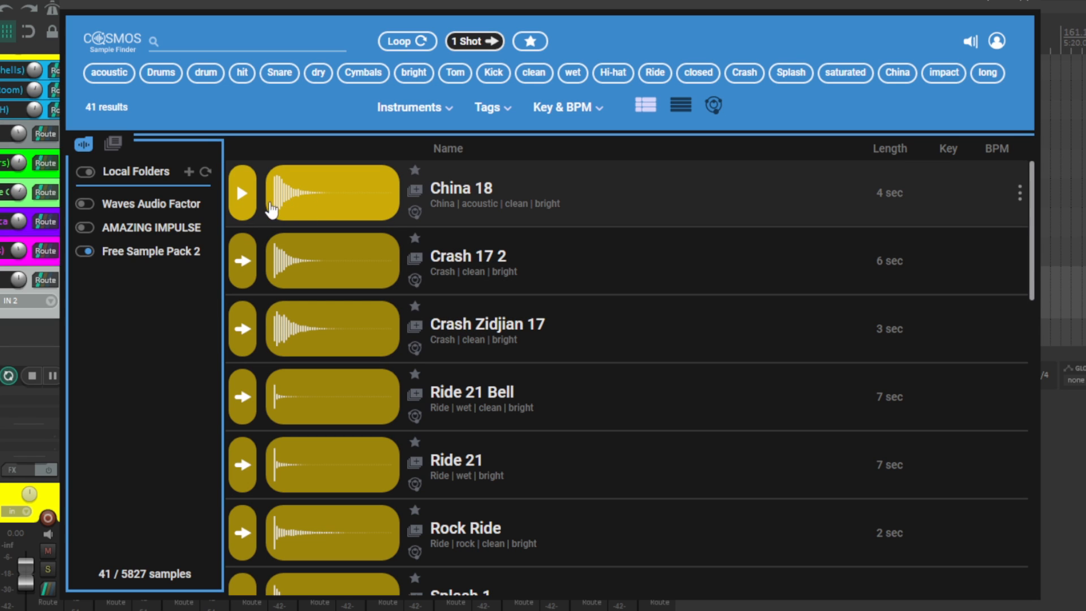
left_click(241, 261)
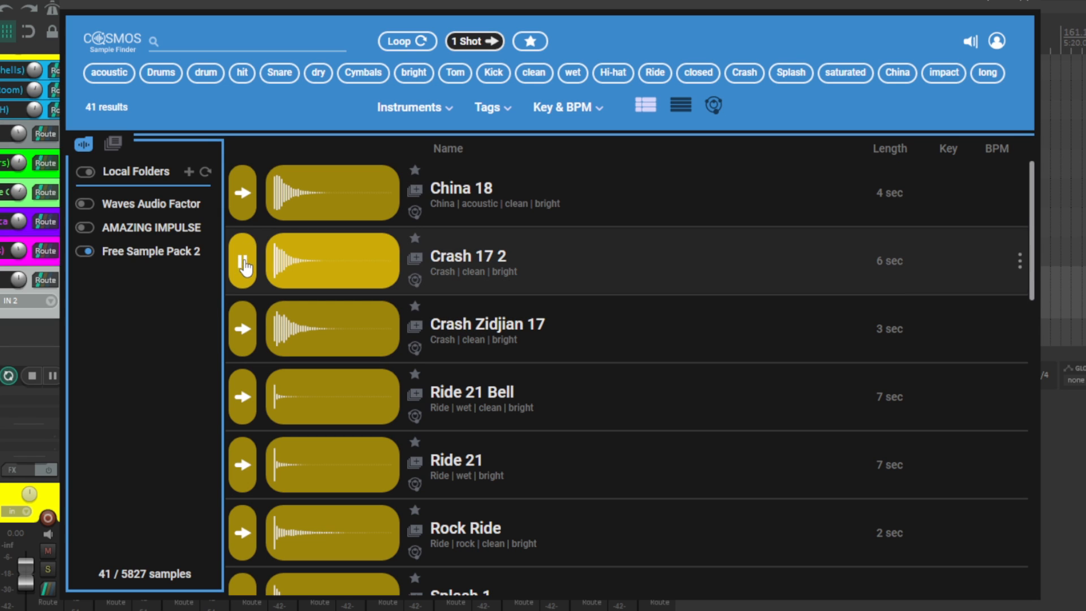
left_click(241, 398)
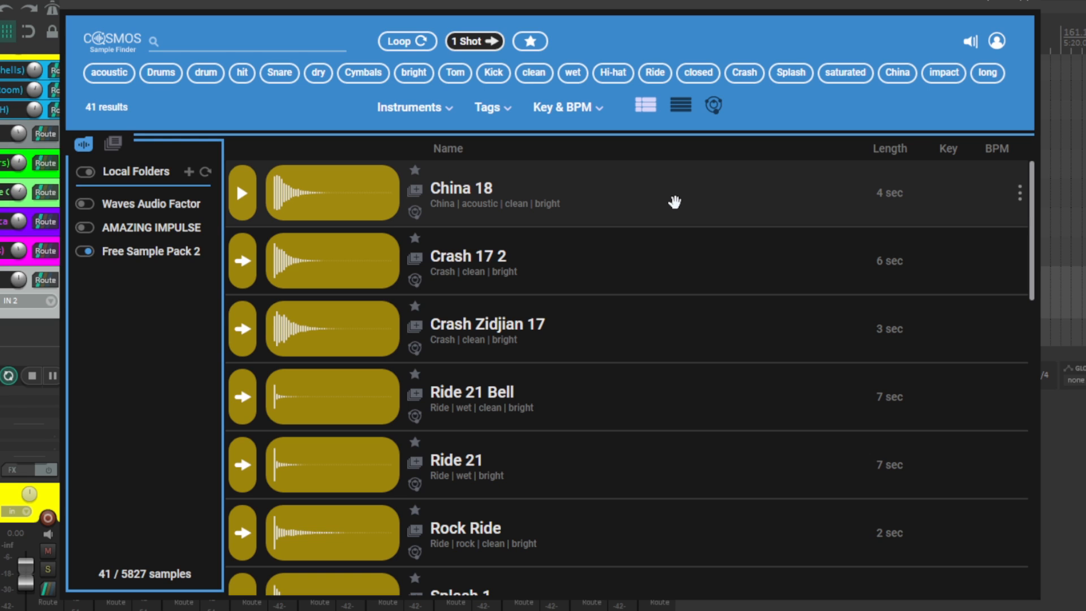
mouse_move(941, 169)
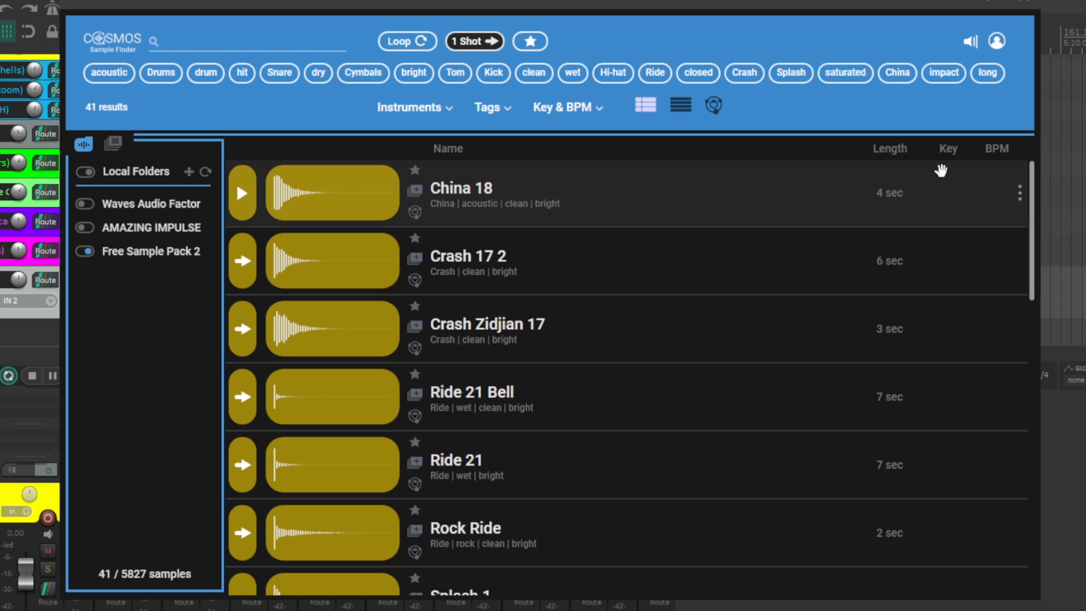
mouse_move(782, 199)
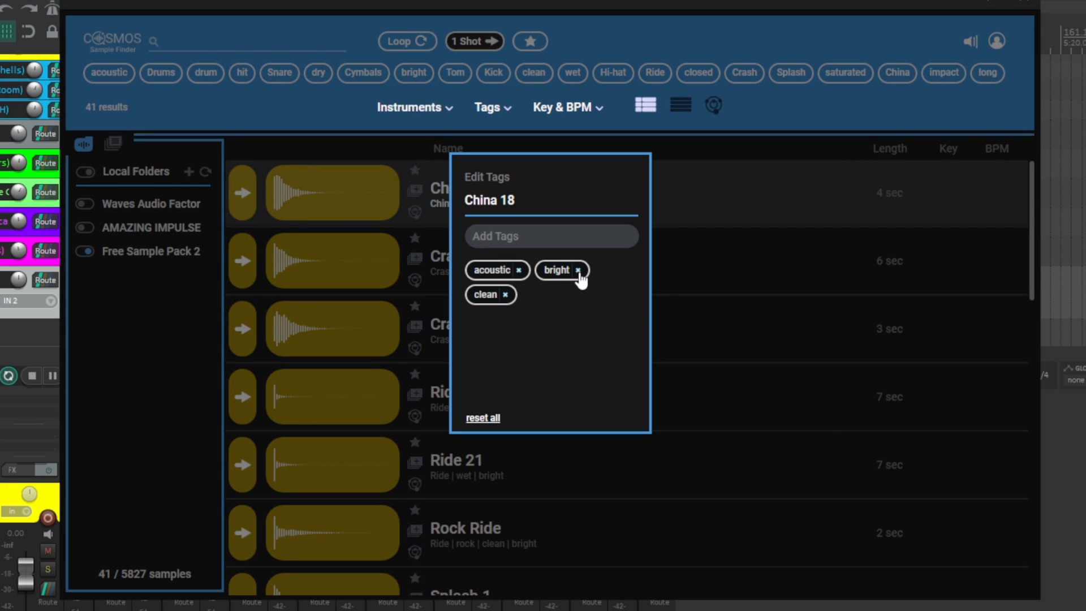
- Remove China 18's bright tag and add the rock and heavy metal tags
left_click(549, 235)
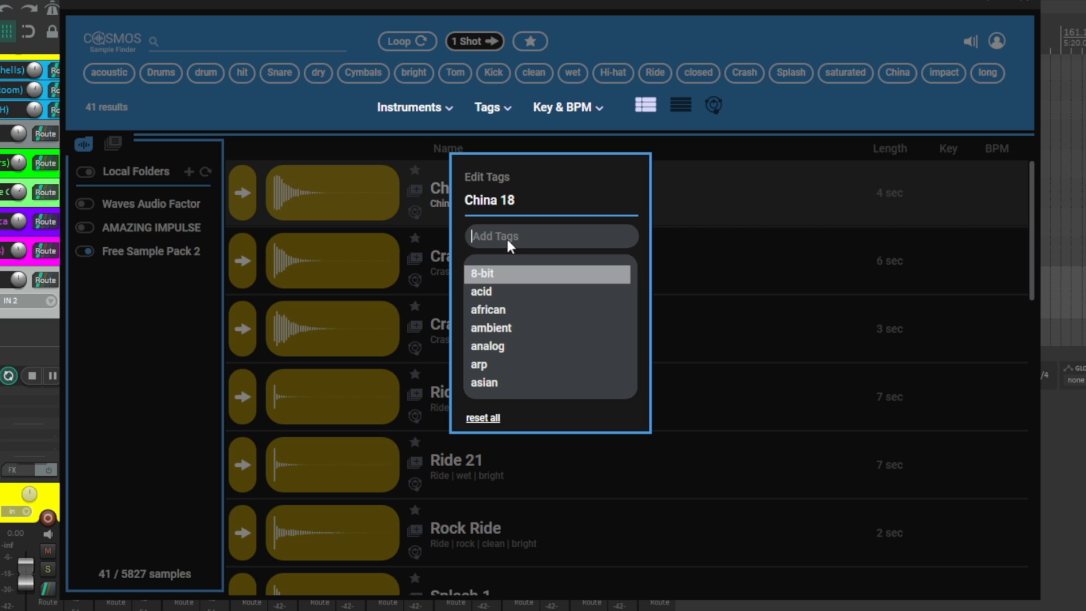
mouse_move(551, 292)
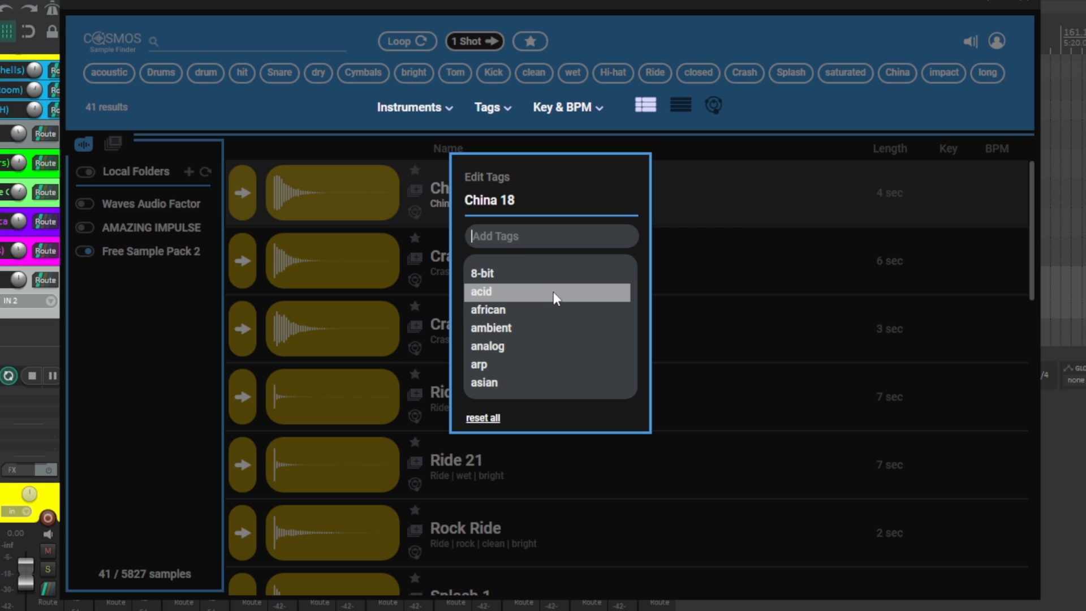
type("roc")
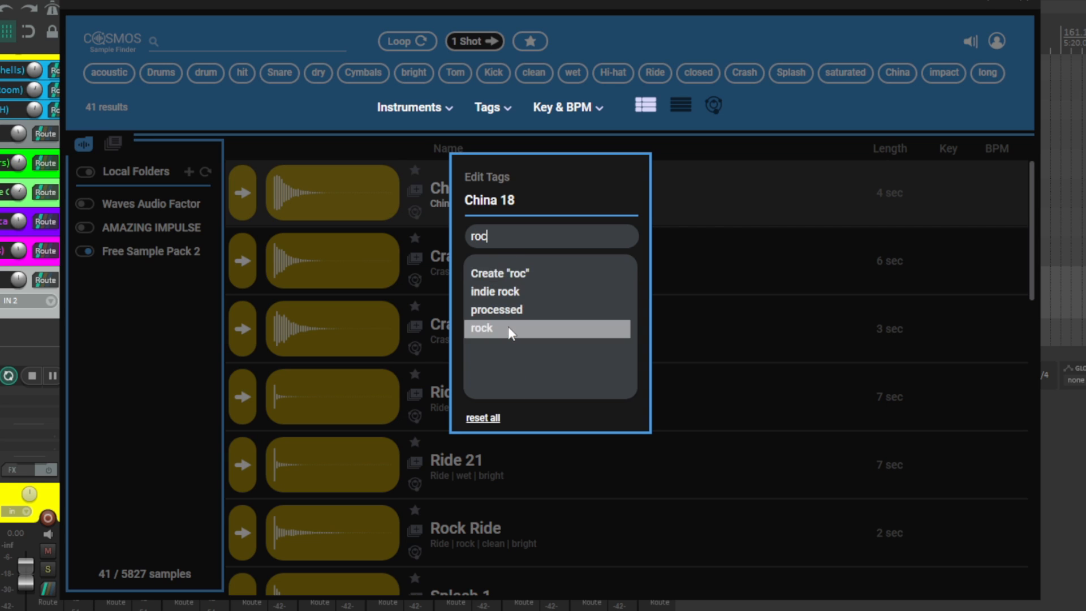
type("met")
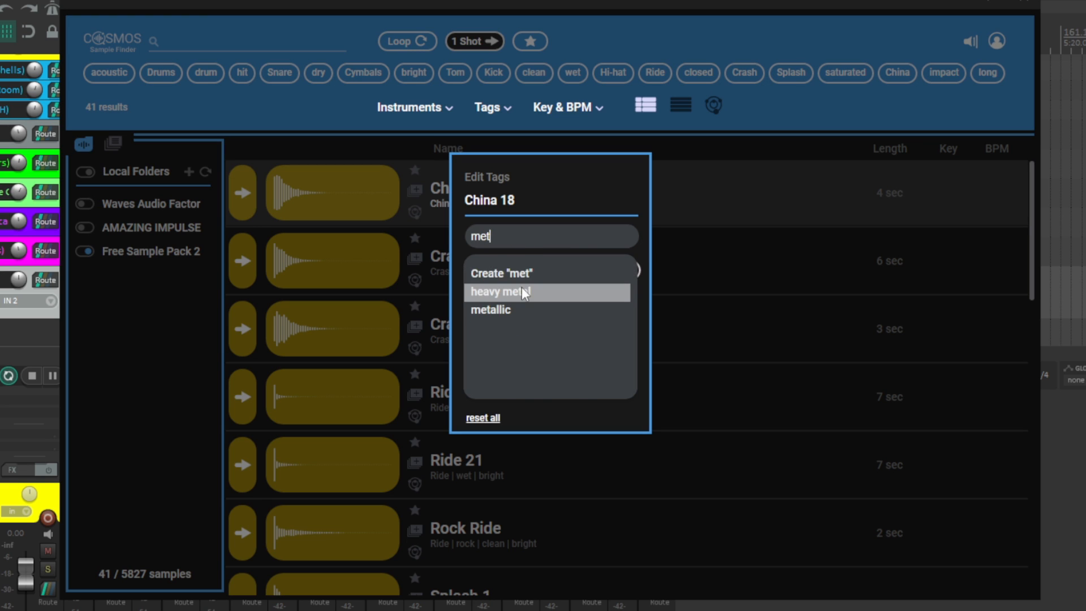
left_click(500, 290)
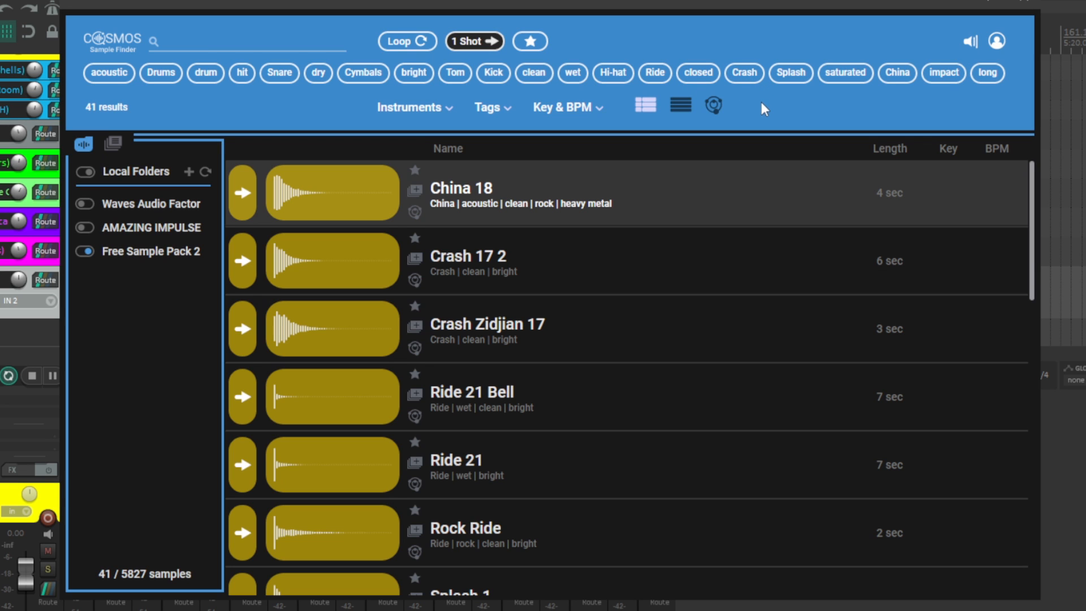
mouse_move(814, 114)
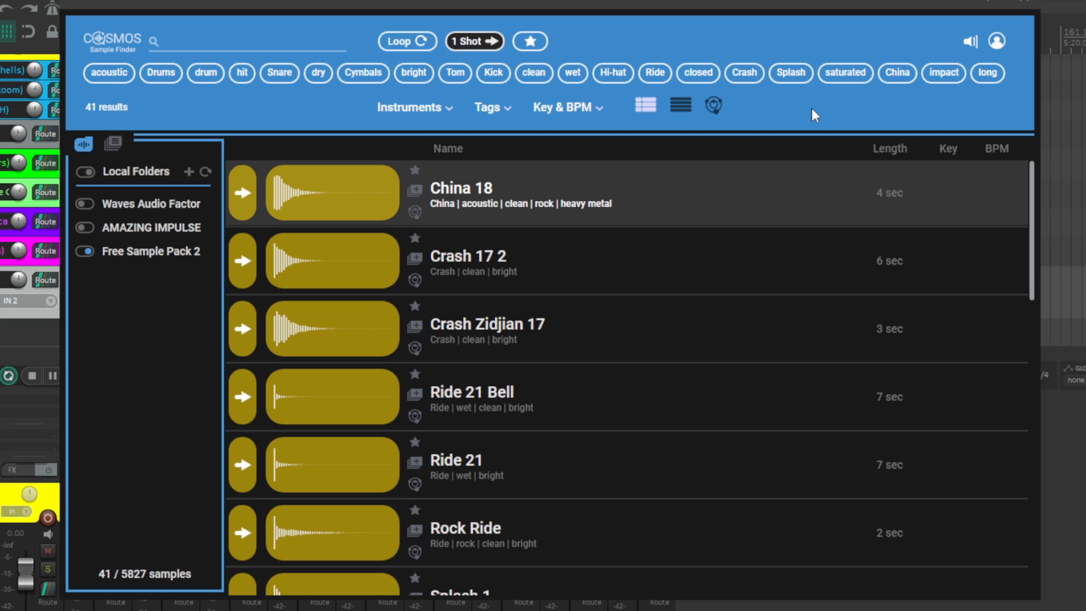
mouse_move(199, 84)
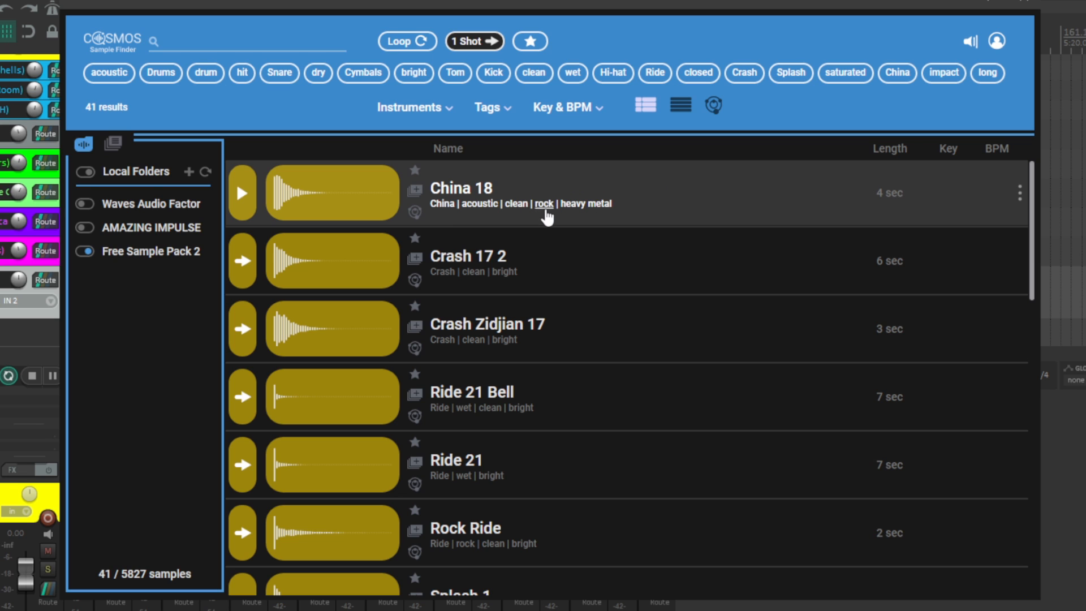
- Scroll down to Splash 2 and give it the rock tag
scroll("down", 3)
type("roc")
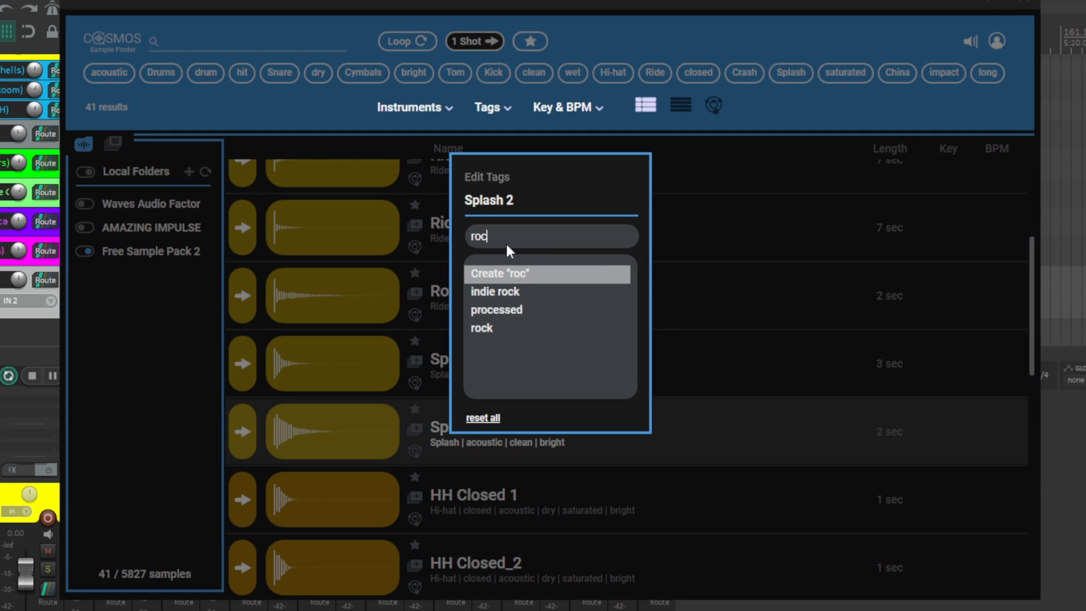
left_click(481, 328)
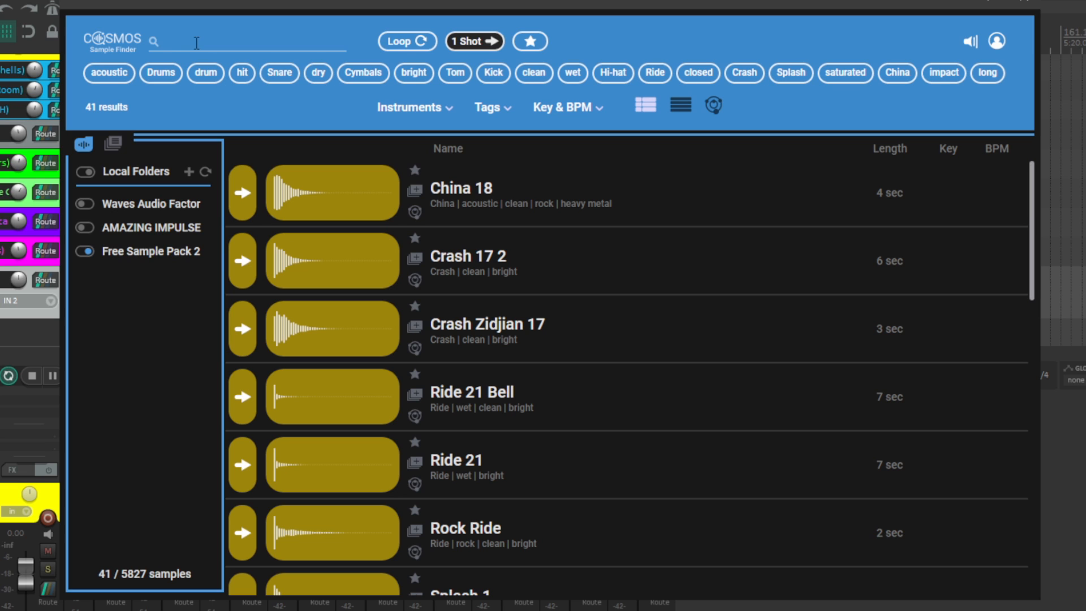
- Search 'heavy' and filter results by the heavy metal tag chip
type("heavy")
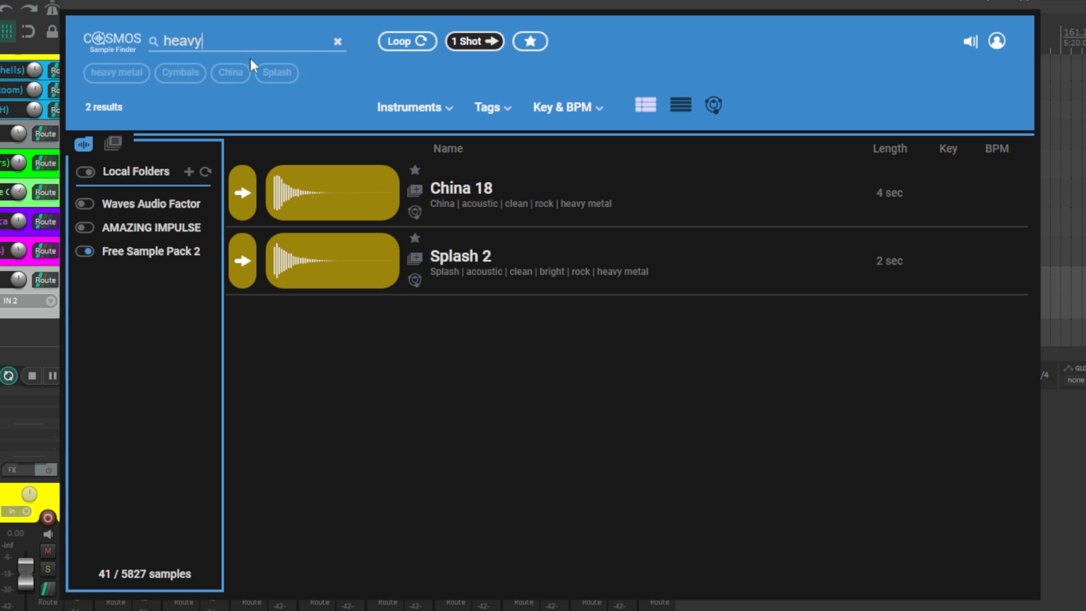
left_click(116, 73)
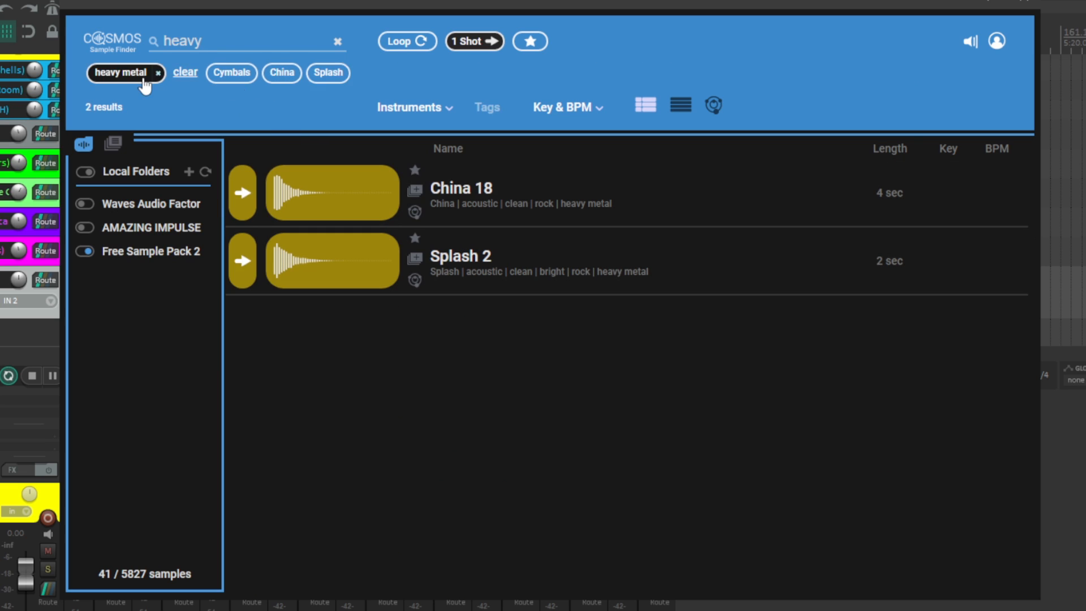
mouse_move(283, 112)
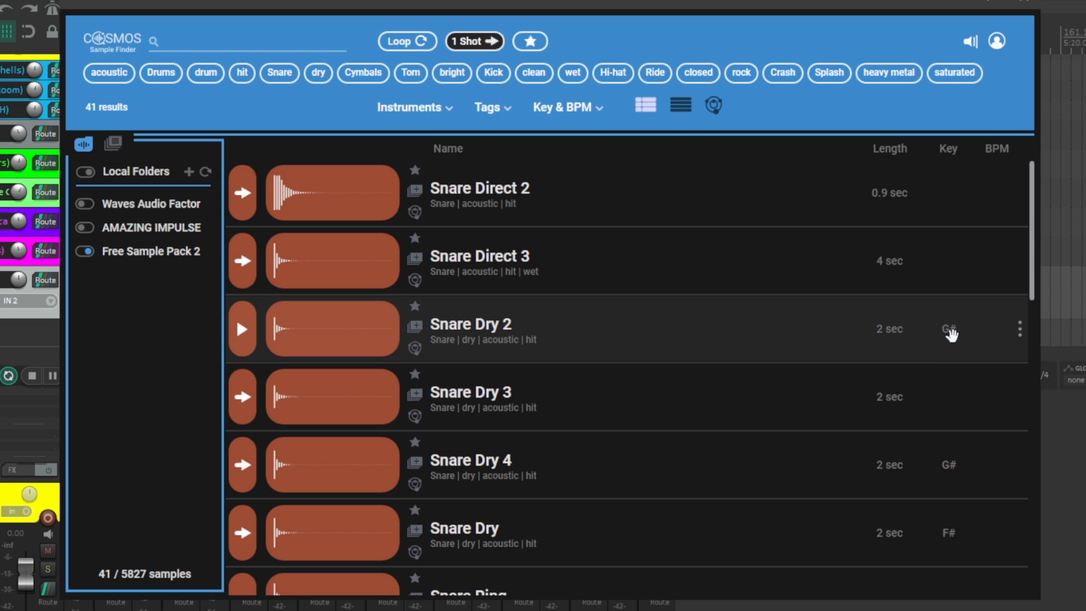
- Briefly filter by key F, clear it, then show results as a compact tag list
left_click(561, 107)
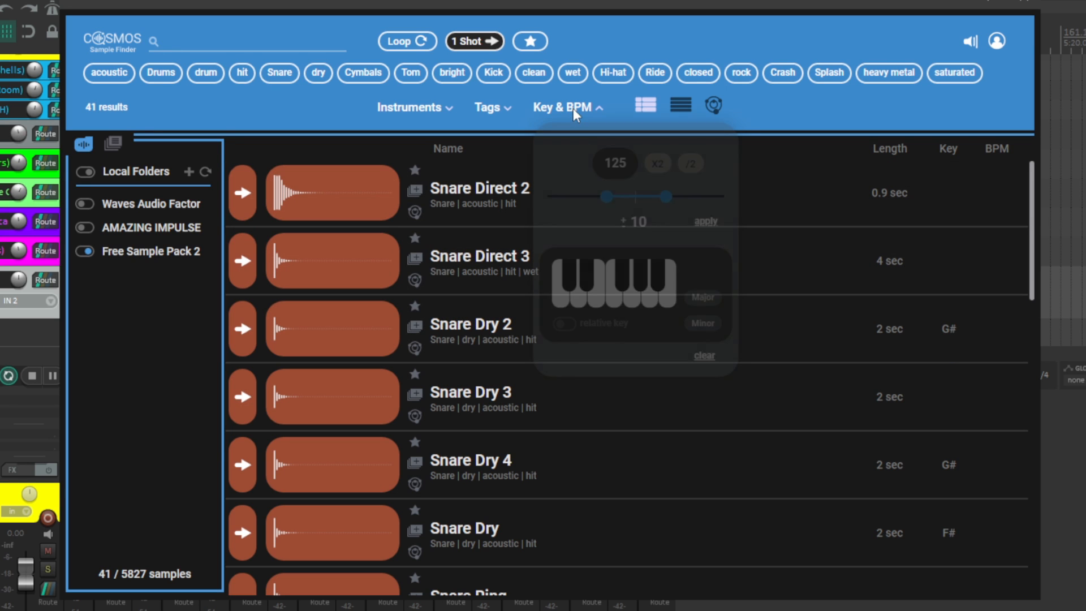
left_click(567, 107)
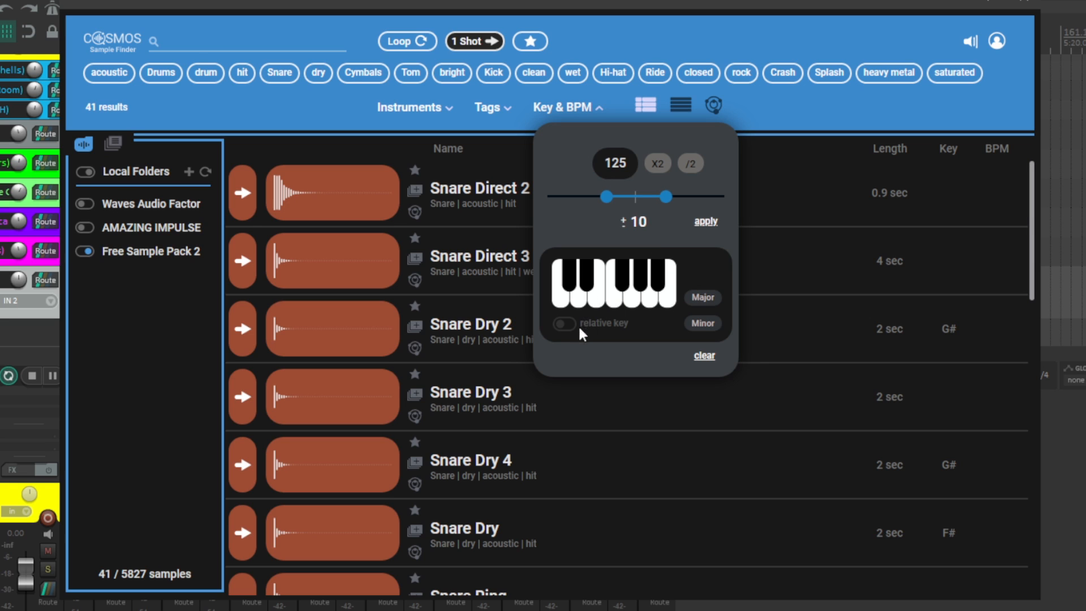
left_click(614, 280)
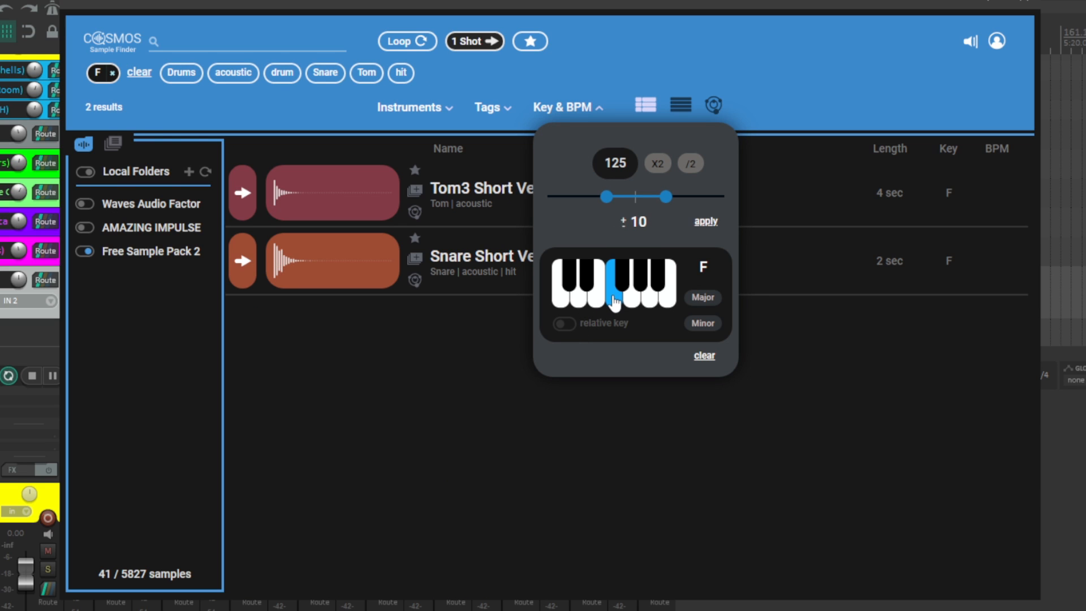
mouse_move(636, 315)
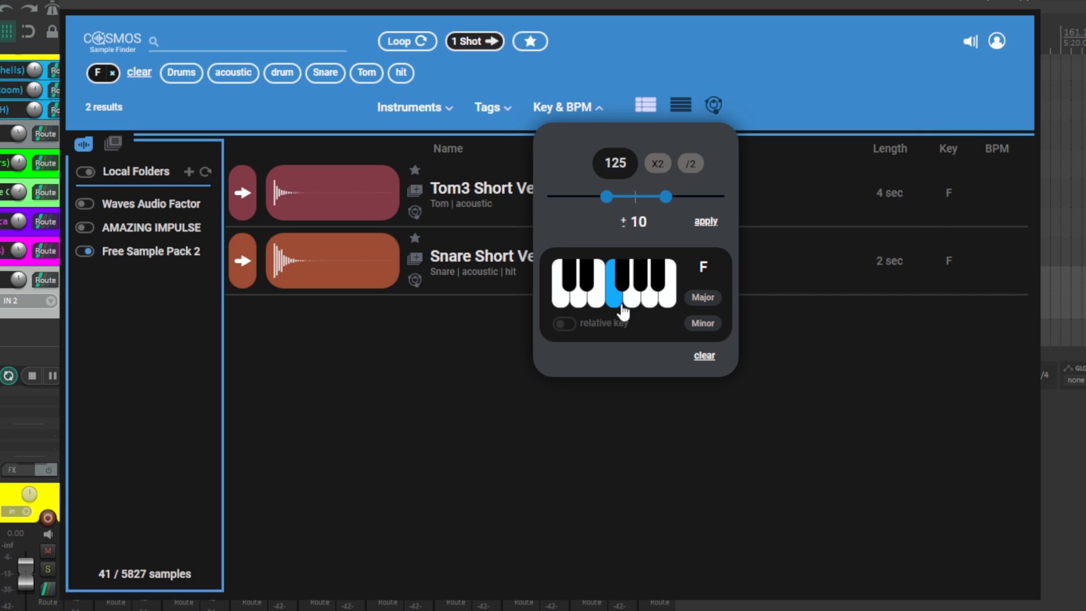
left_click(592, 284)
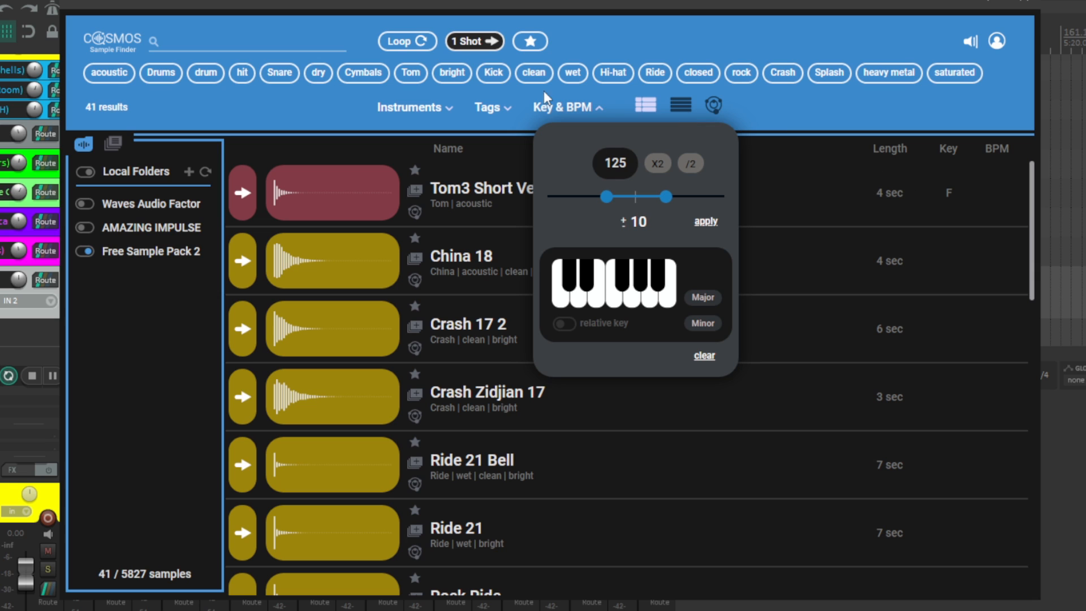
left_click(487, 107)
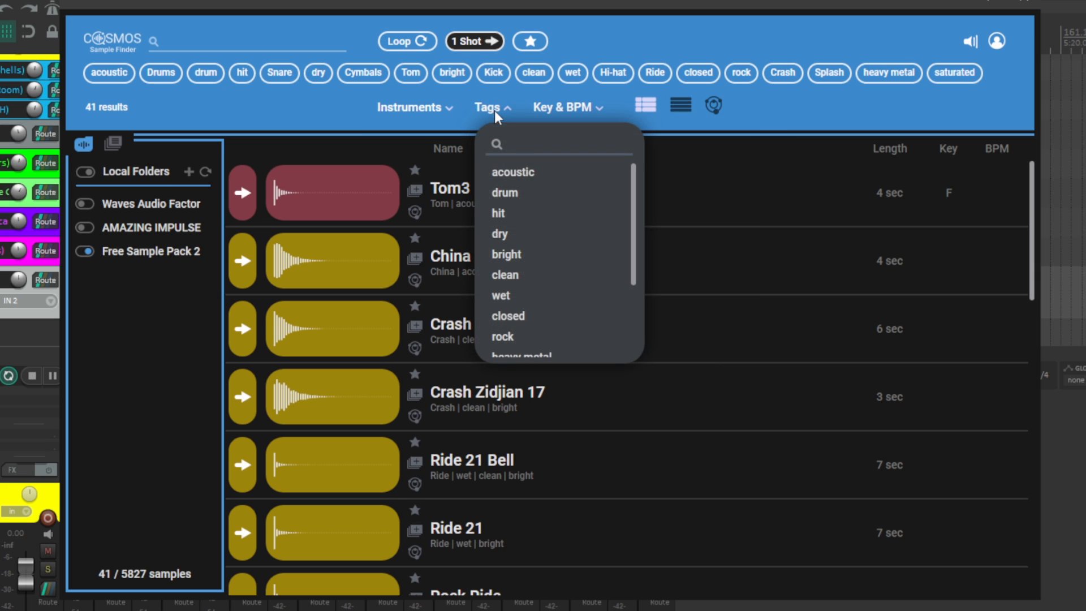
left_click(679, 105)
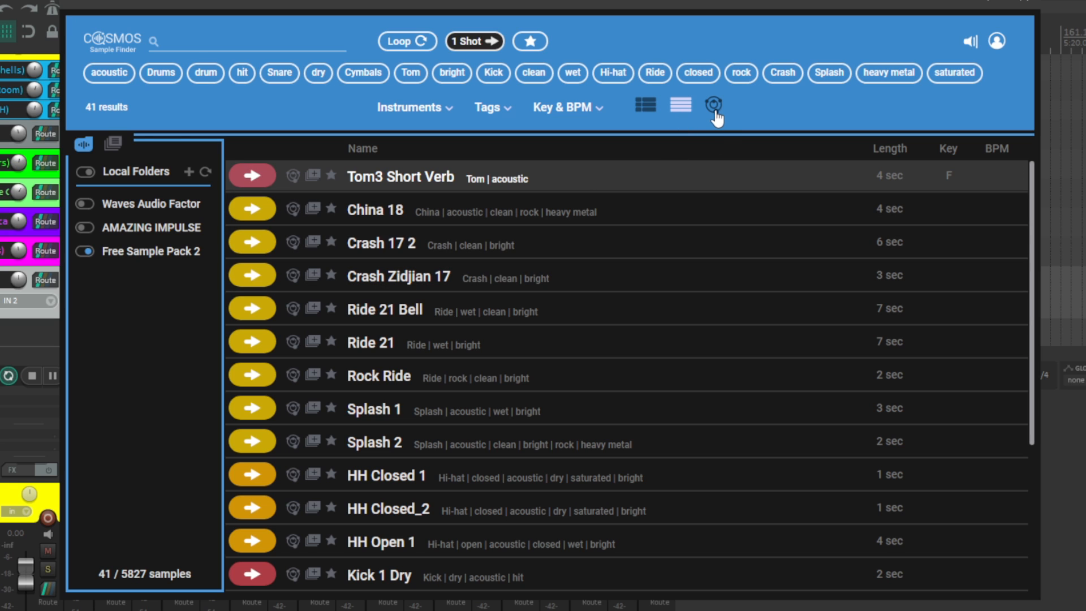
- Open the sound map and audition Snare Short Verb, Soft Snare 1, Ride 21 and tom3 18
left_click(714, 105)
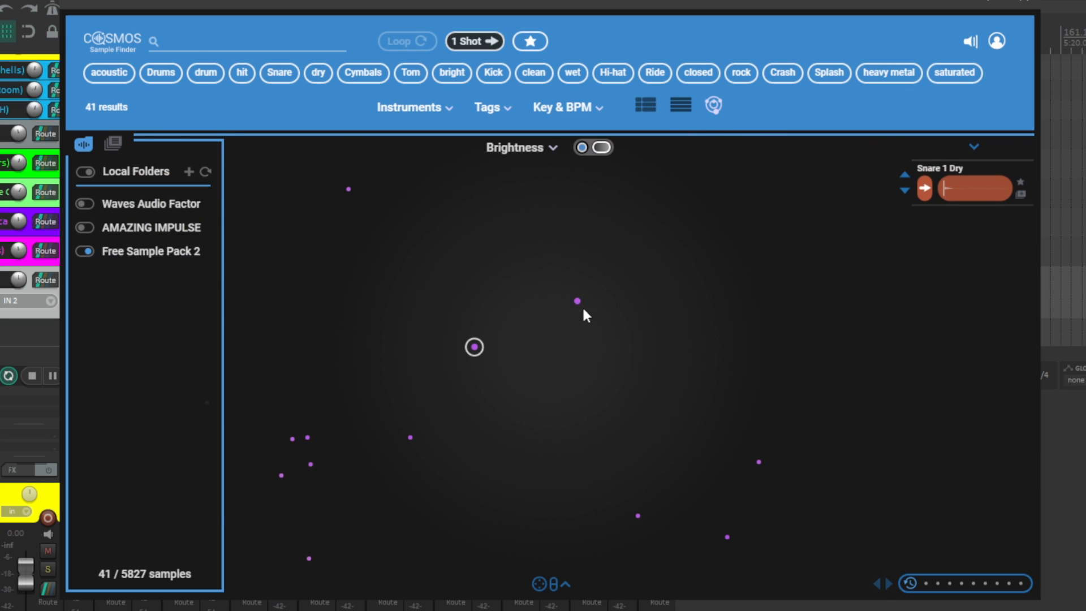
left_click(576, 300)
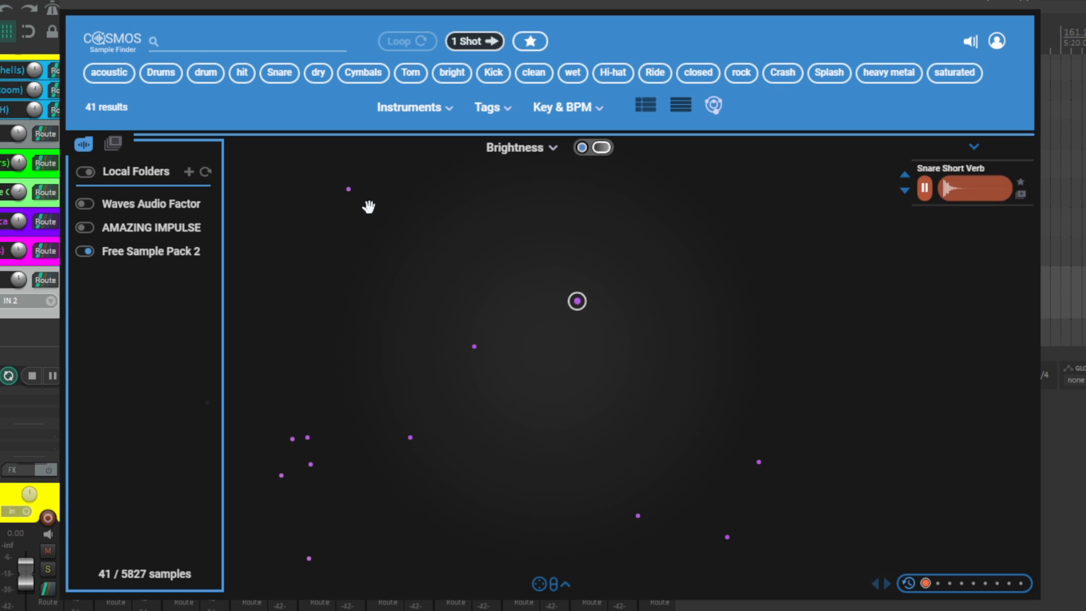
left_click(307, 437)
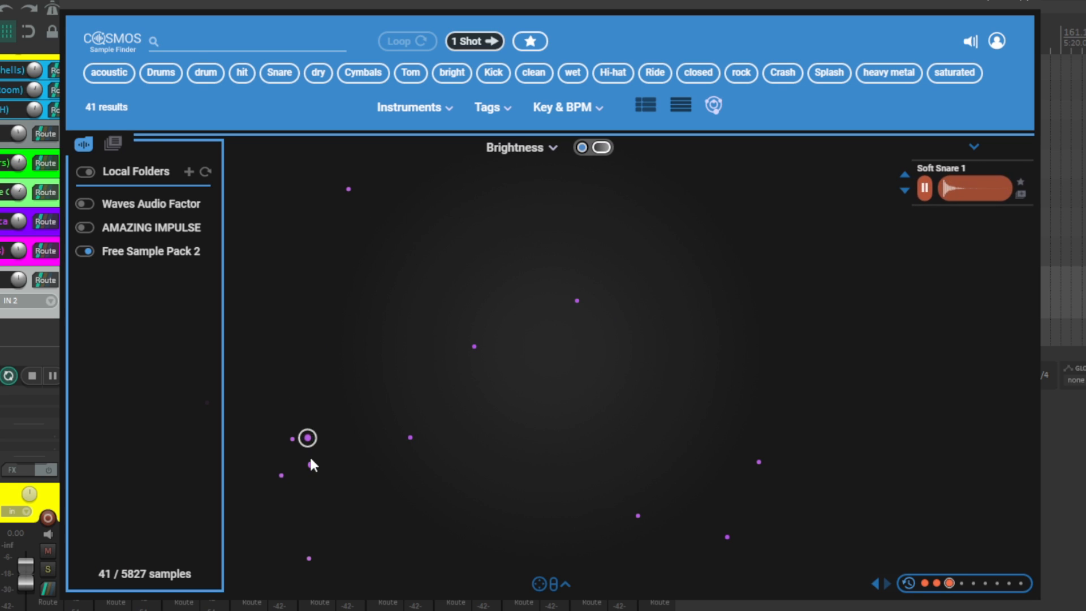
left_click(637, 516)
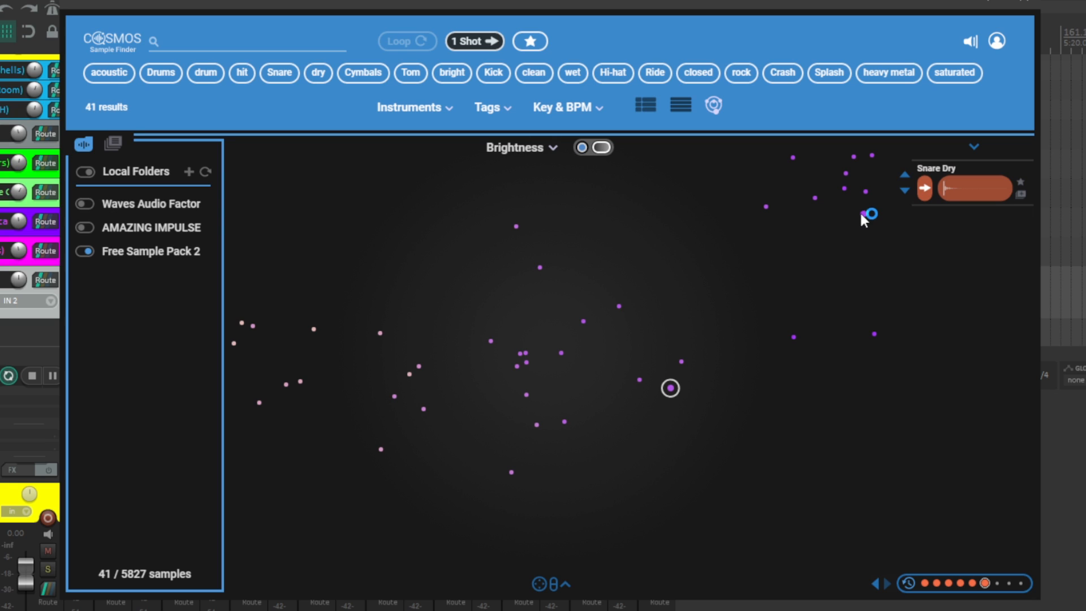
left_click(815, 198)
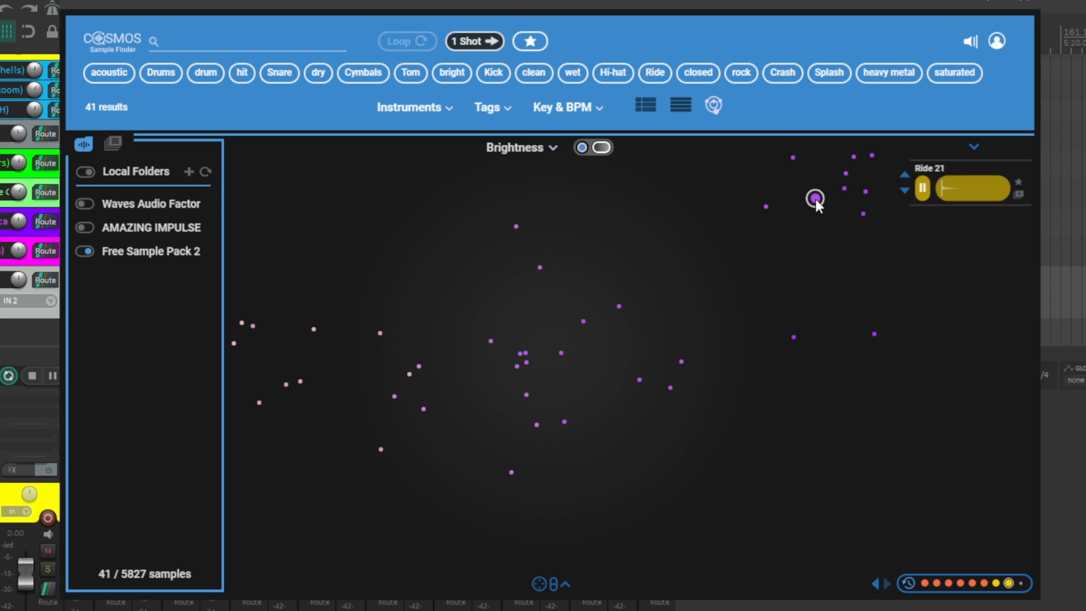
left_click(241, 324)
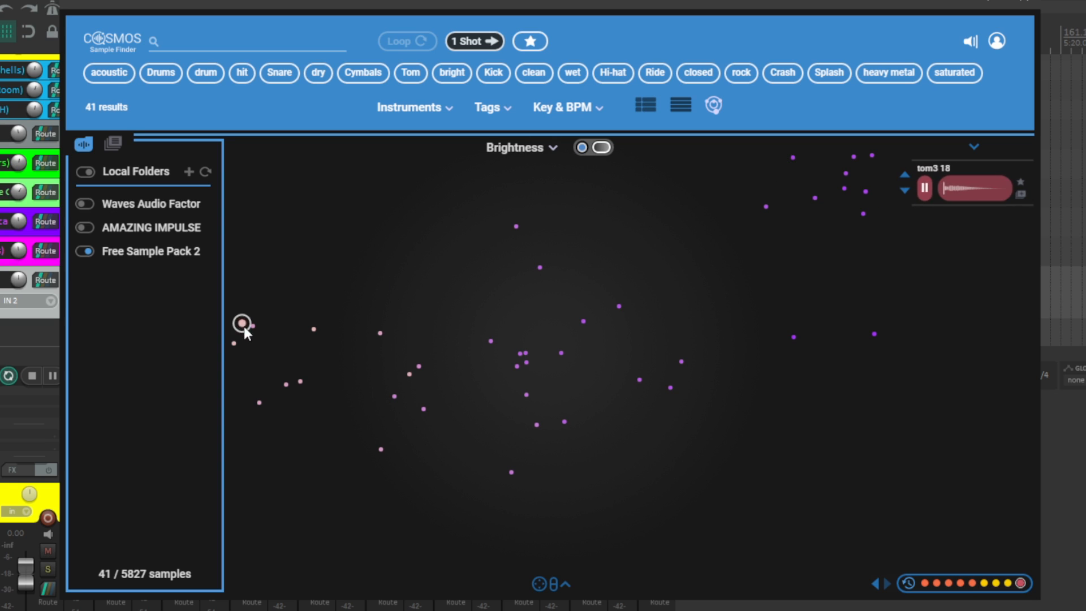
- Zoom into the map, open the Brightness dropdown, then switch to waveform list view
left_click(299, 382)
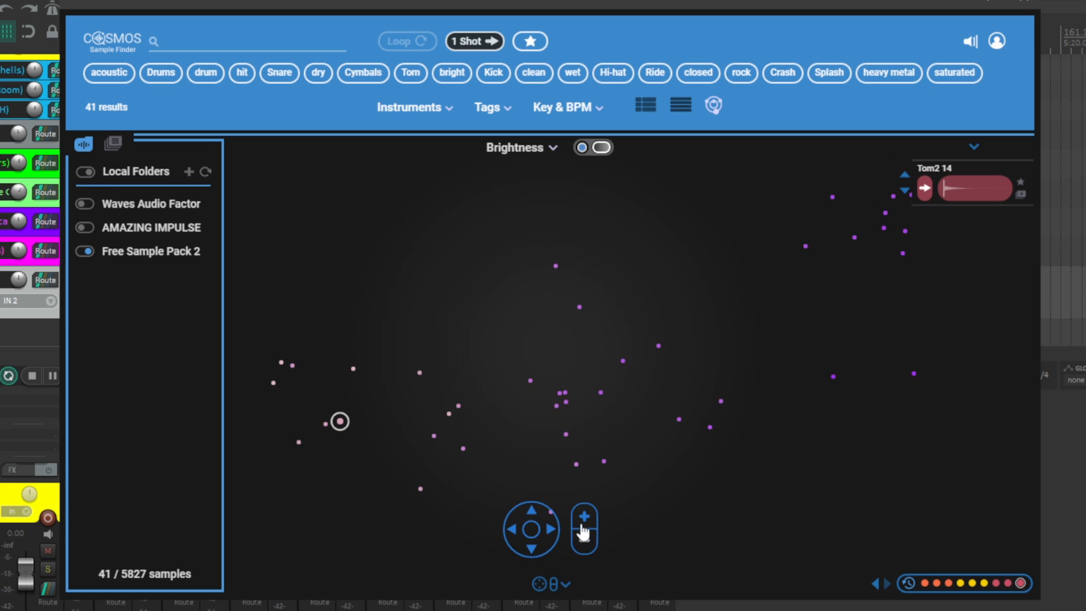
left_click(584, 527)
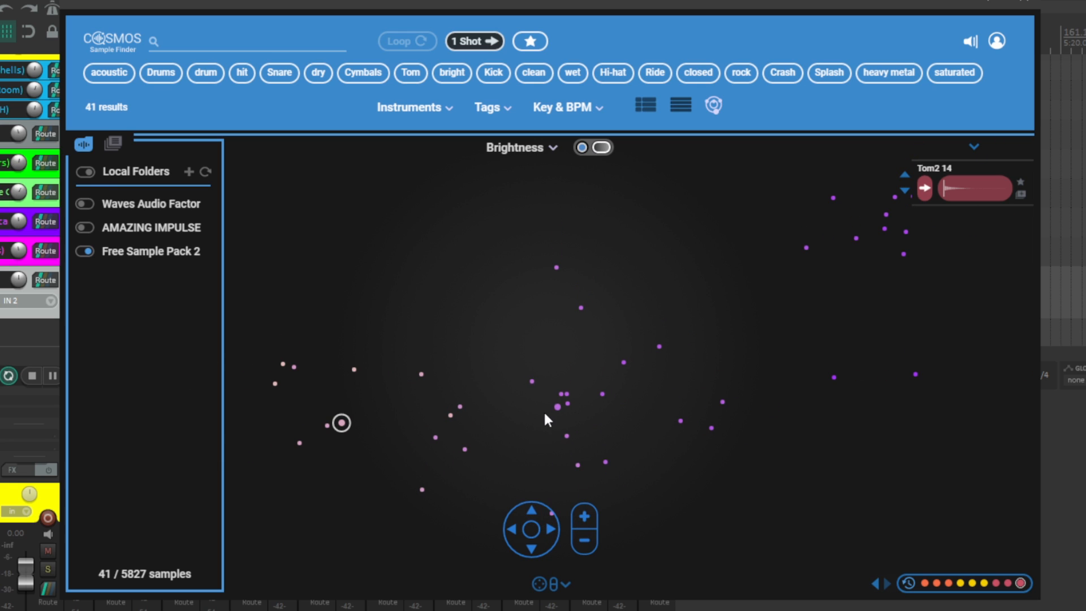
left_click(521, 147)
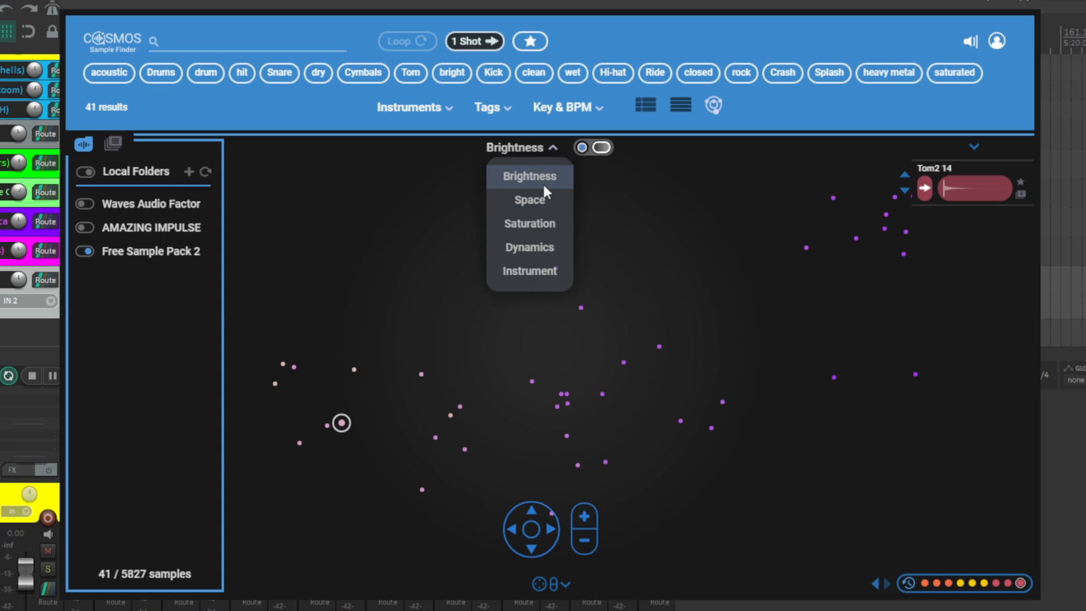
mouse_move(529, 230)
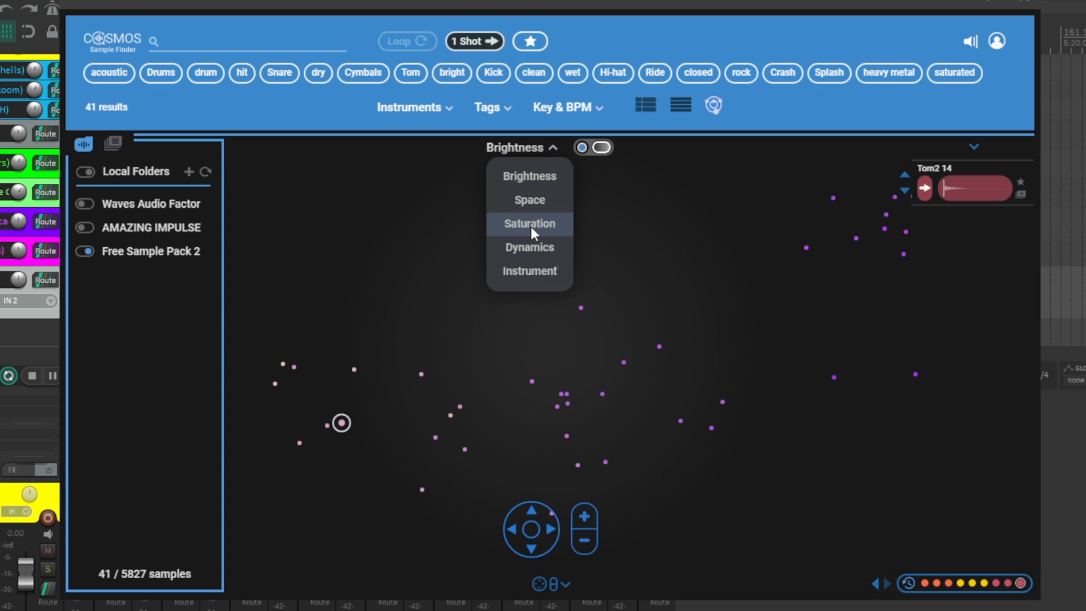
left_click(528, 223)
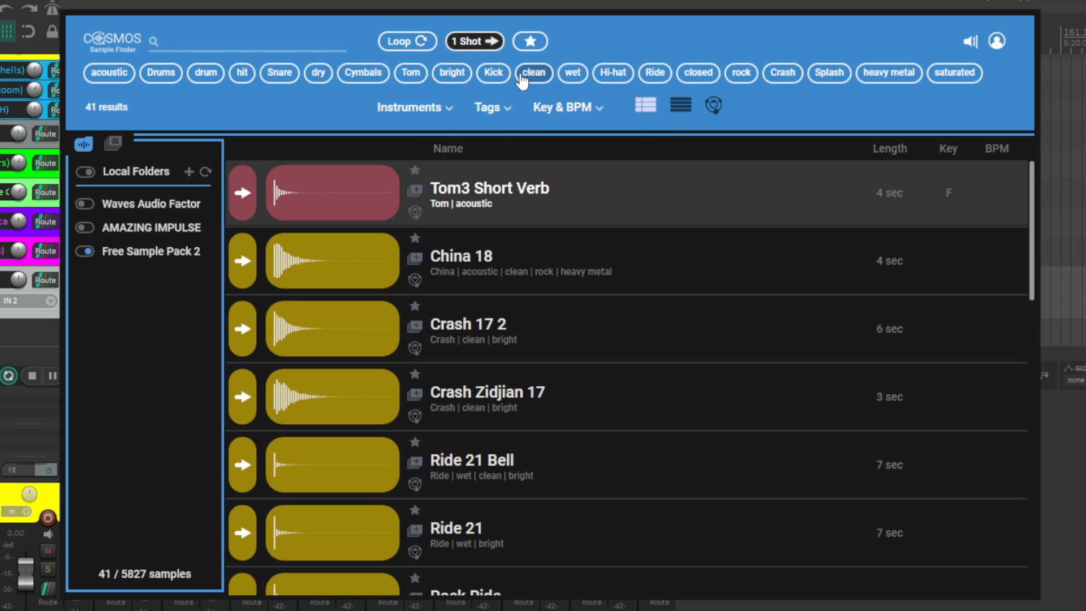
- Toggle the favourites filter and star Snare Dry 2 as a favourite
left_click(530, 41)
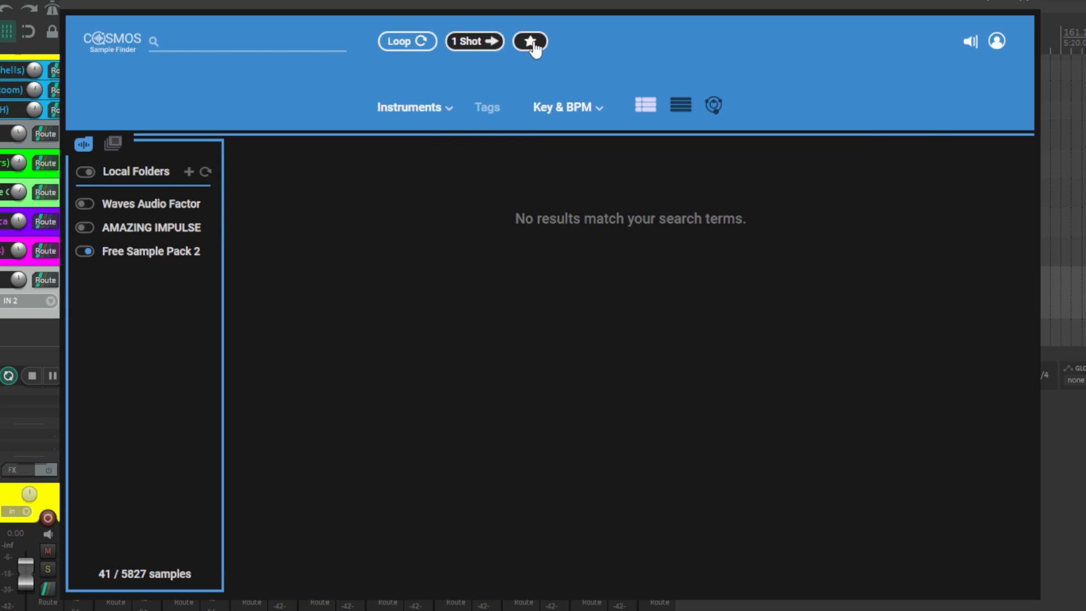
left_click(530, 41)
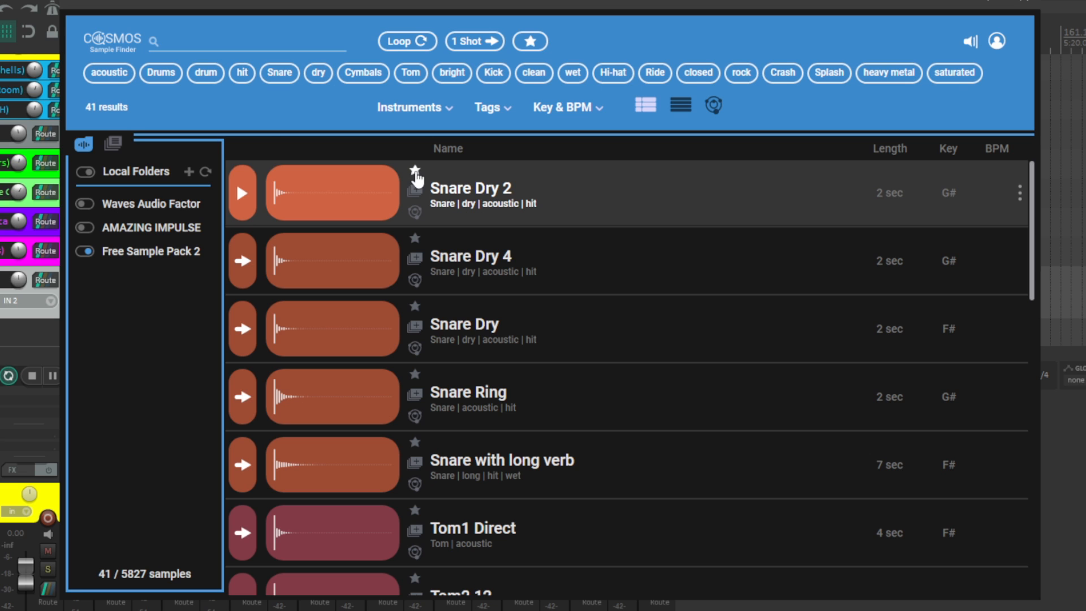
left_click(529, 41)
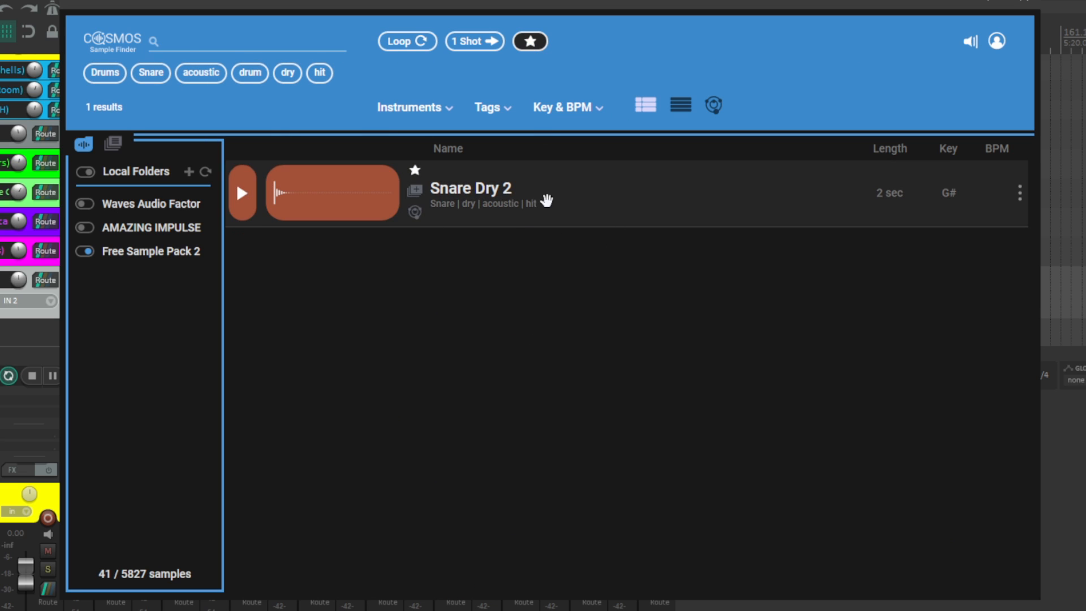
left_click(474, 41)
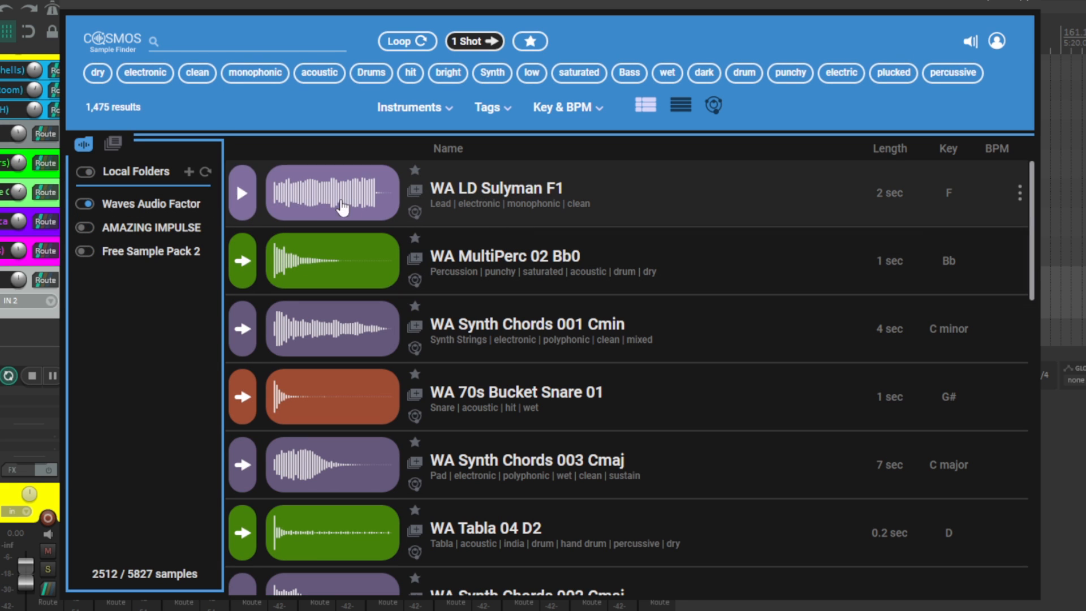
- Preview WA LD Sulyman F1, MultiPerc 02 Bb0, 70s Bucket Snare 01 and CP80 C2
left_click(243, 192)
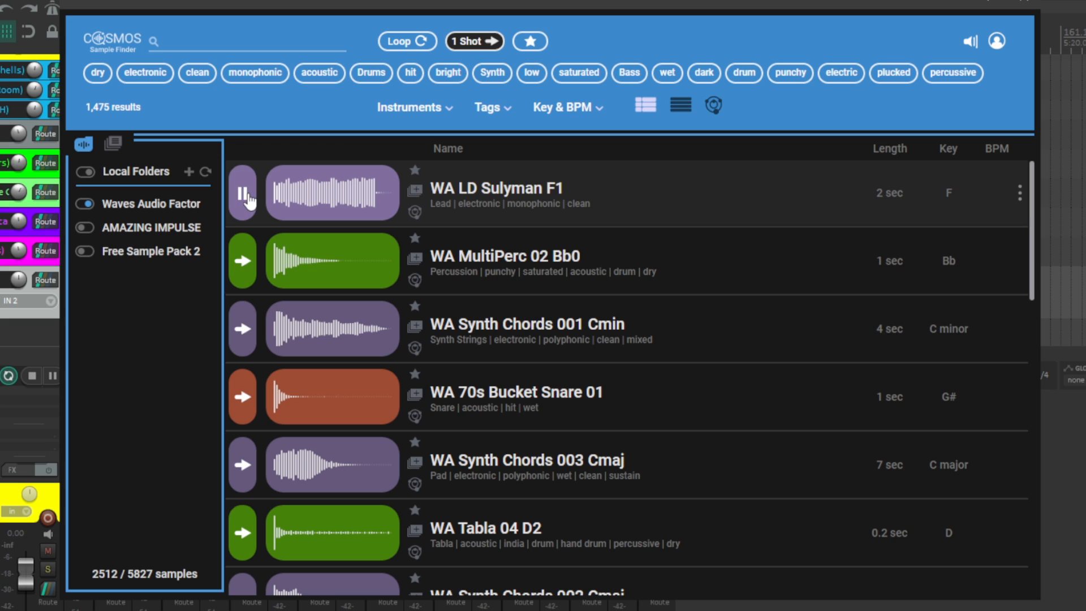
left_click(242, 260)
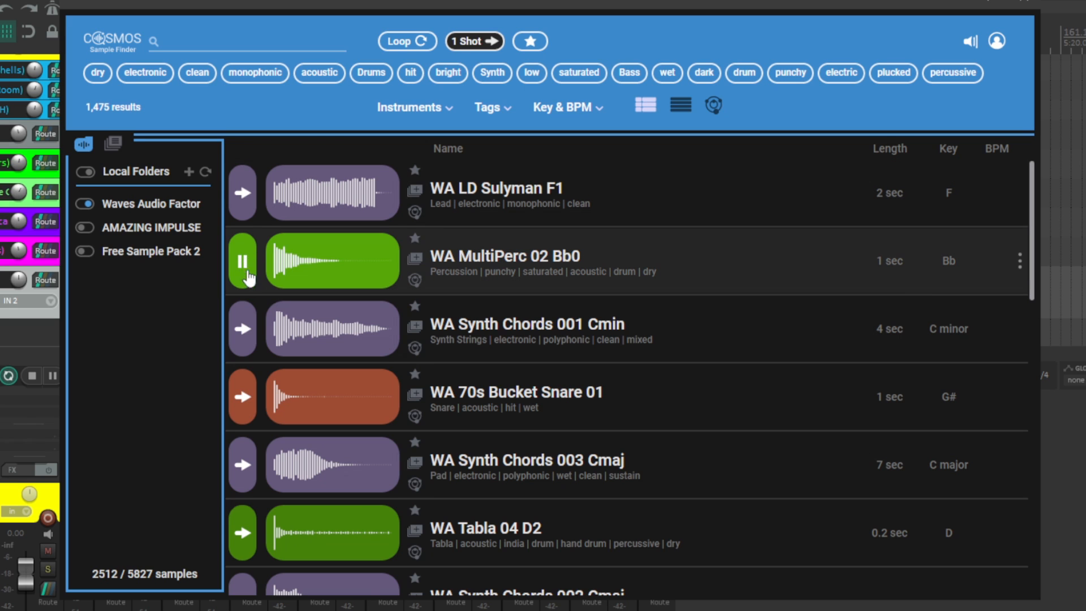
left_click(243, 397)
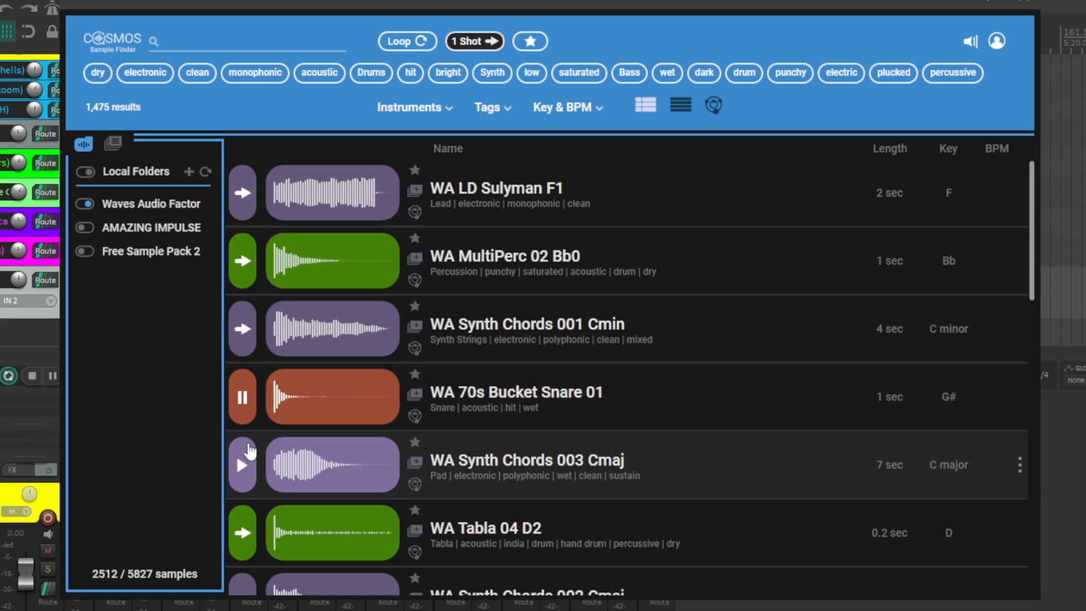
scroll("down", 3)
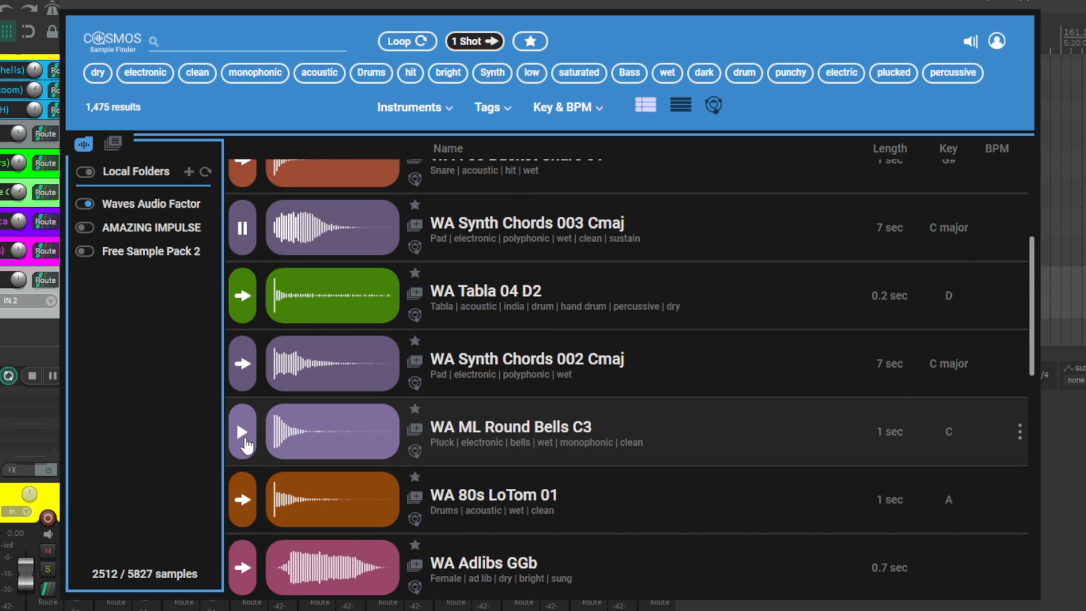
scroll("down", 3)
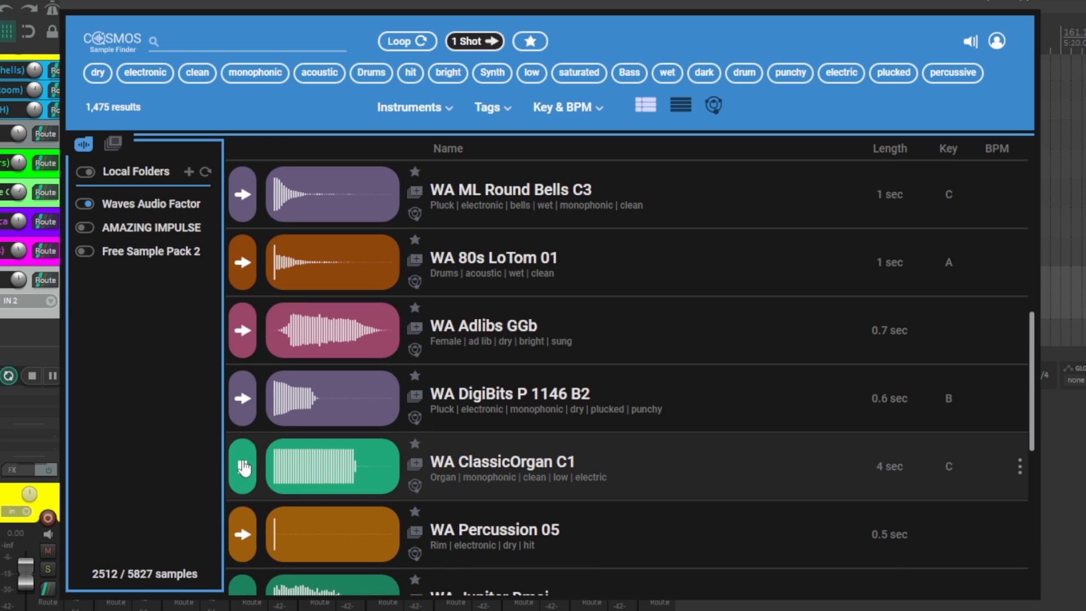
scroll("down", 3)
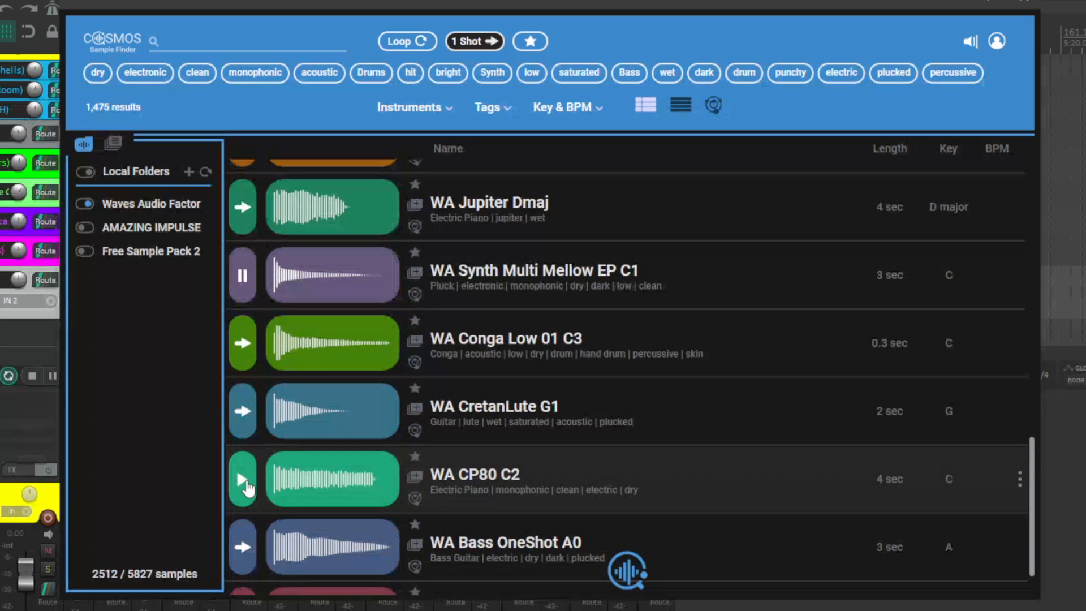
left_click(242, 478)
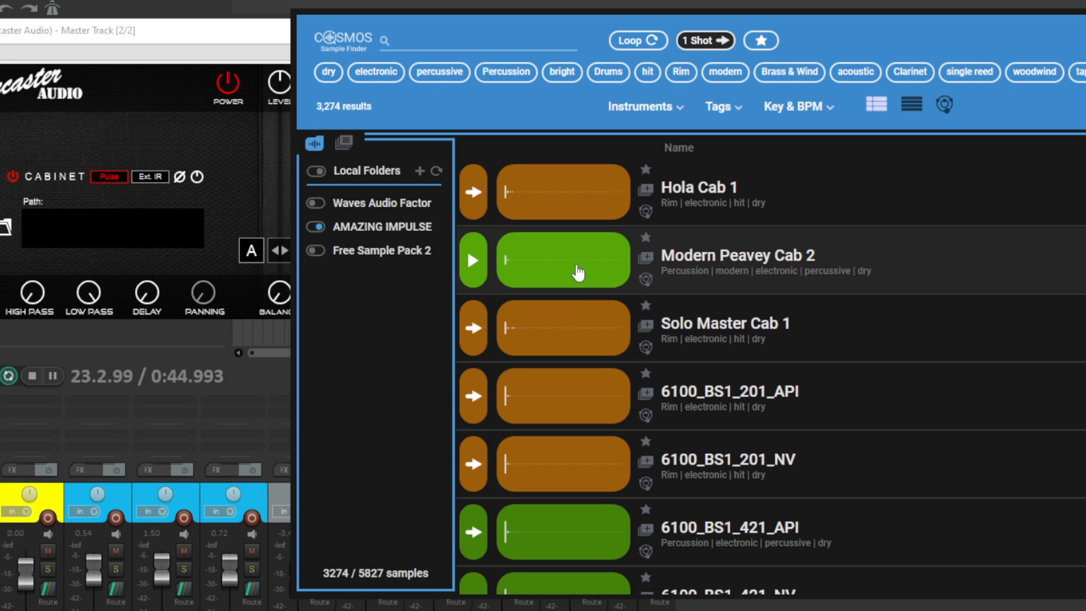
- Re-include the Waves Audio Factor and Free Sample Pack 2 folders and browse loops
left_click(472, 260)
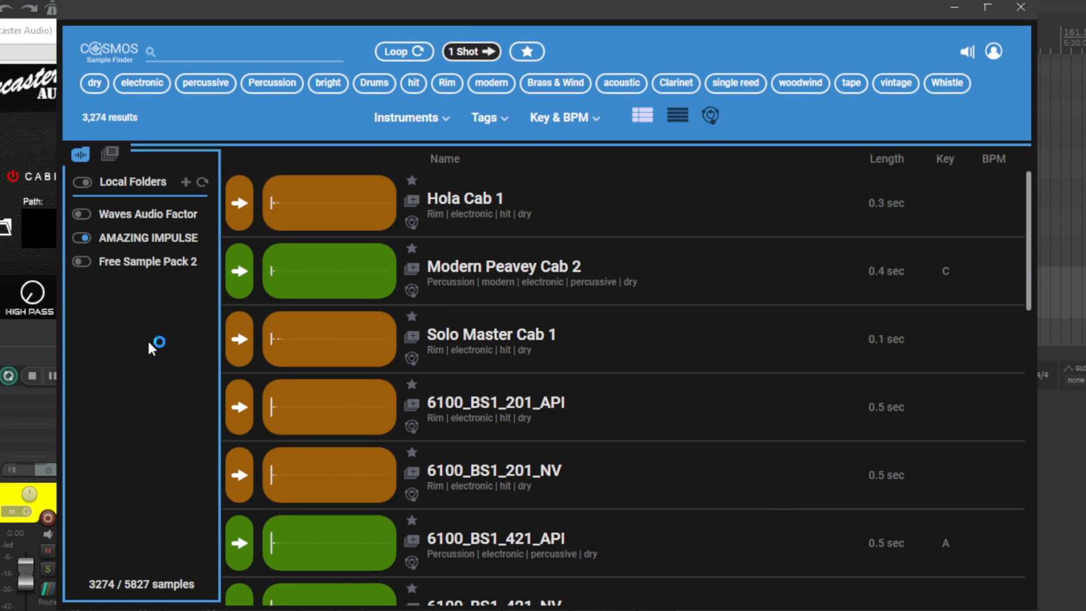
mouse_move(159, 418)
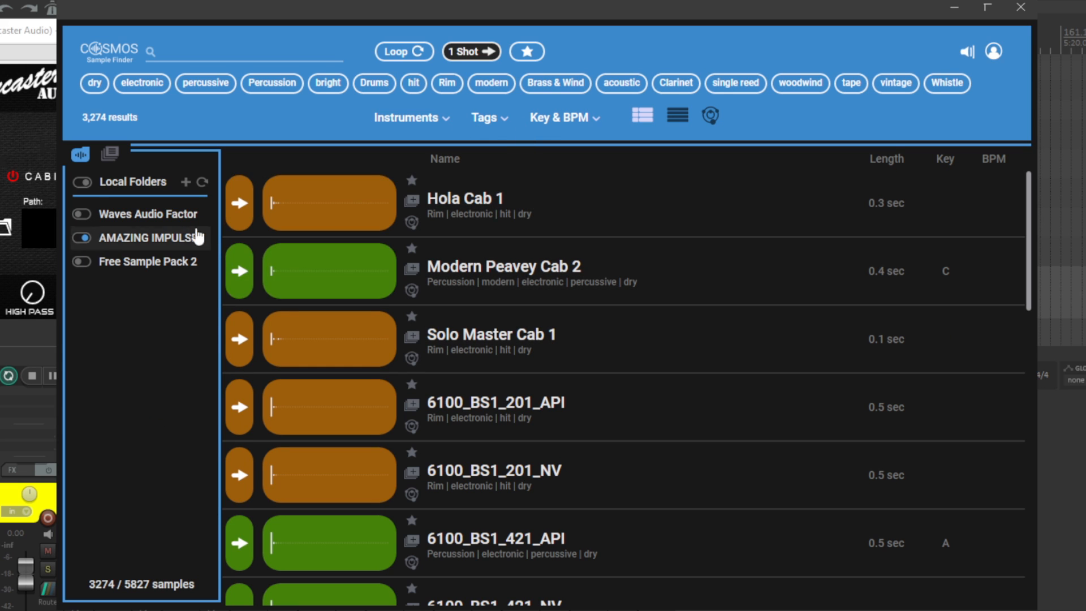
left_click(81, 261)
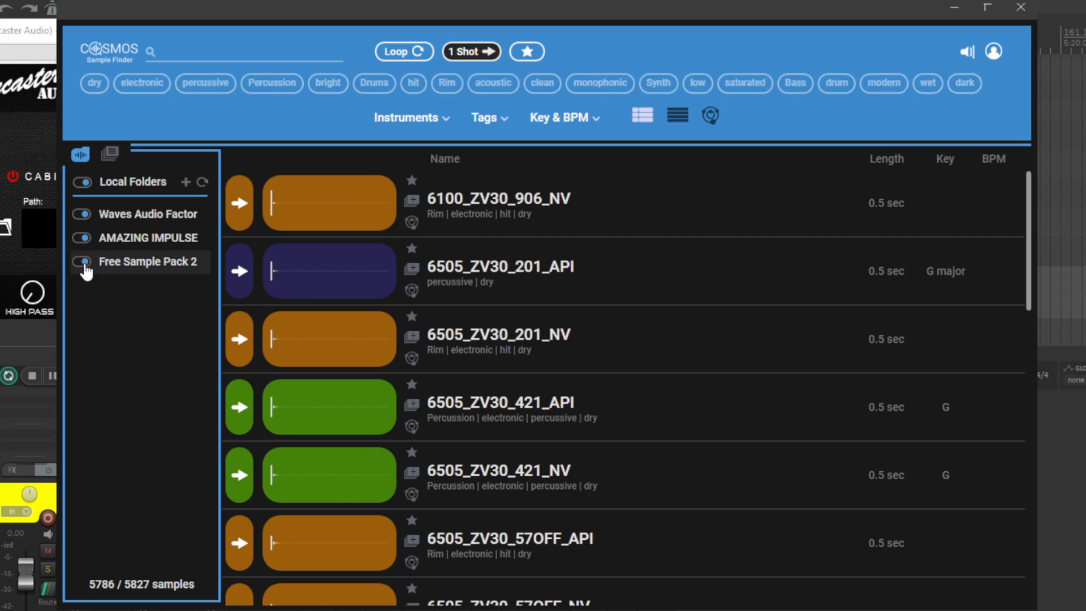
left_click(81, 262)
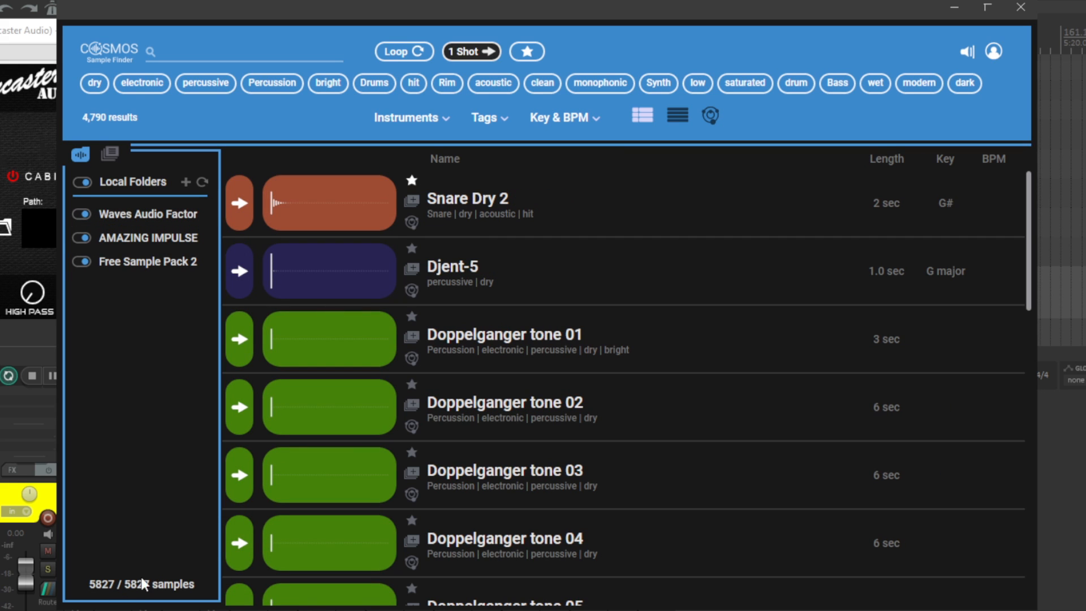
mouse_move(154, 499)
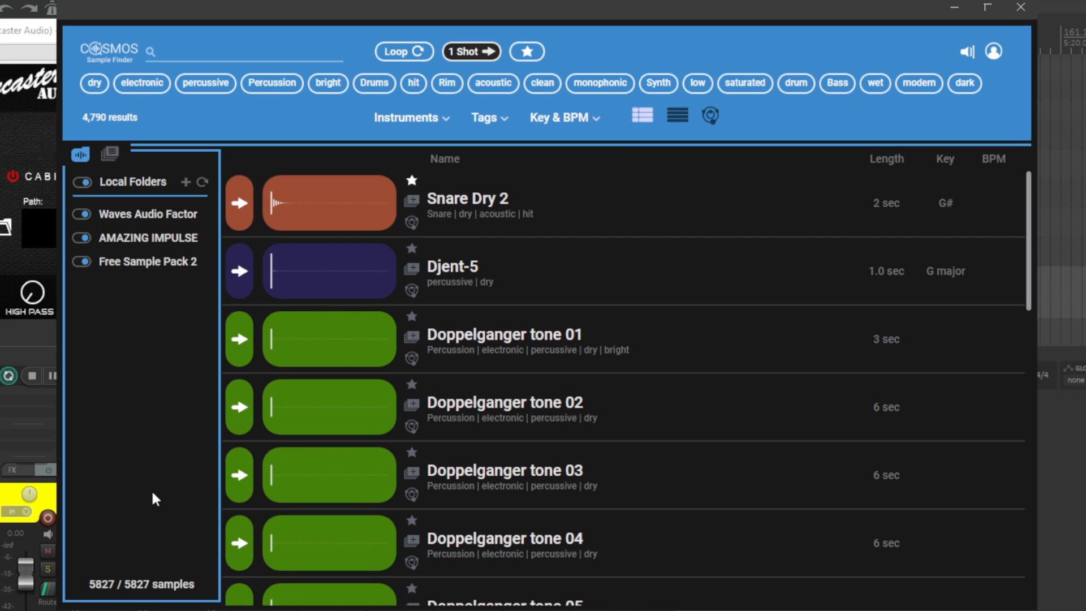
left_click(404, 51)
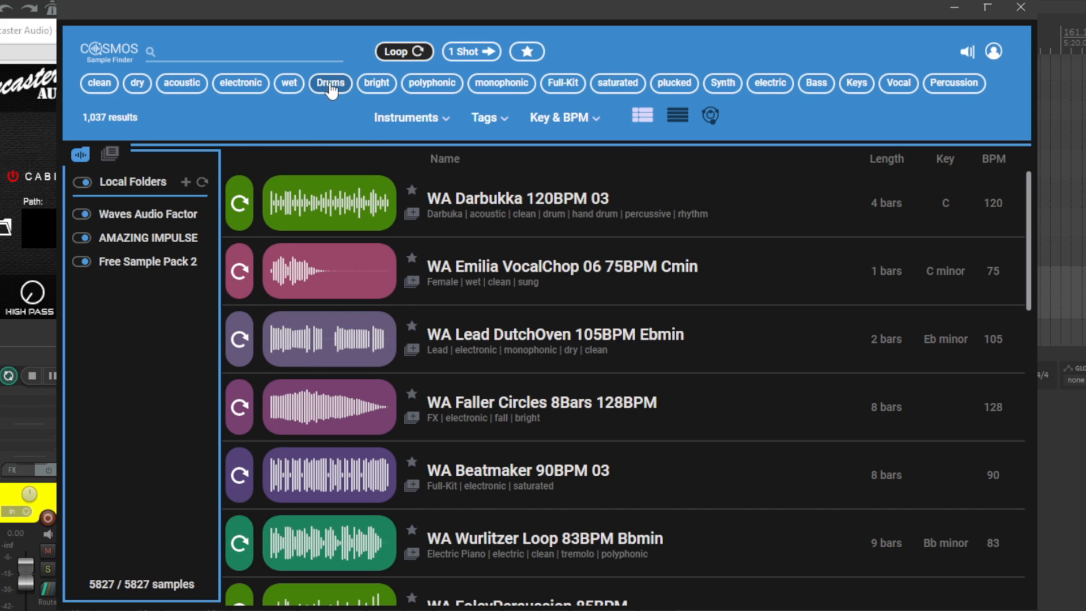
- Filter loops by Drums and acoustic tags and preview Breakbeat 90BPM 06, 12 and StonerRockBeat
left_click(330, 83)
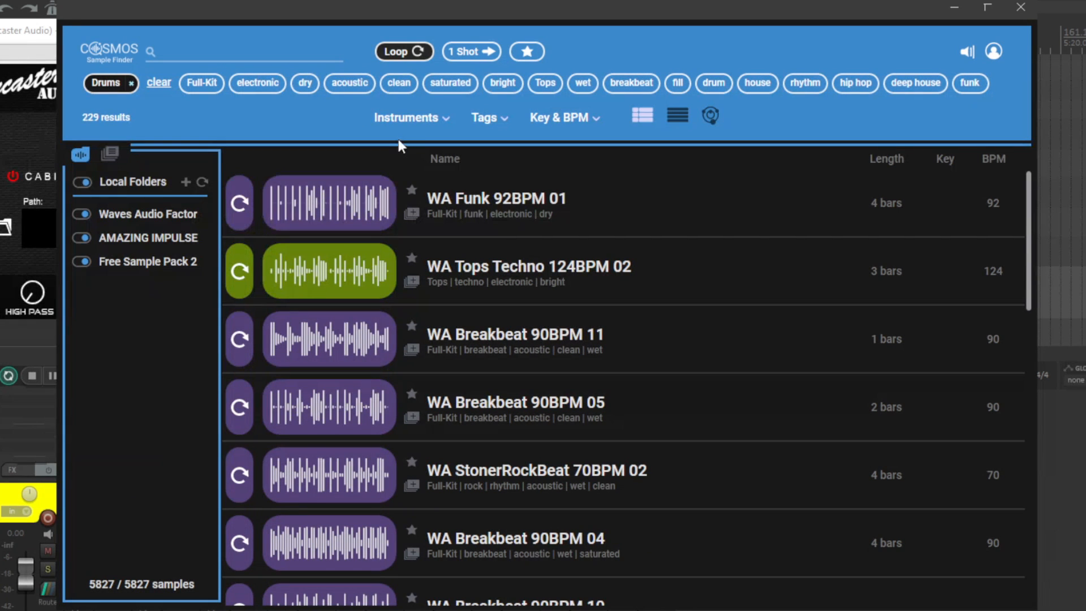
left_click(349, 82)
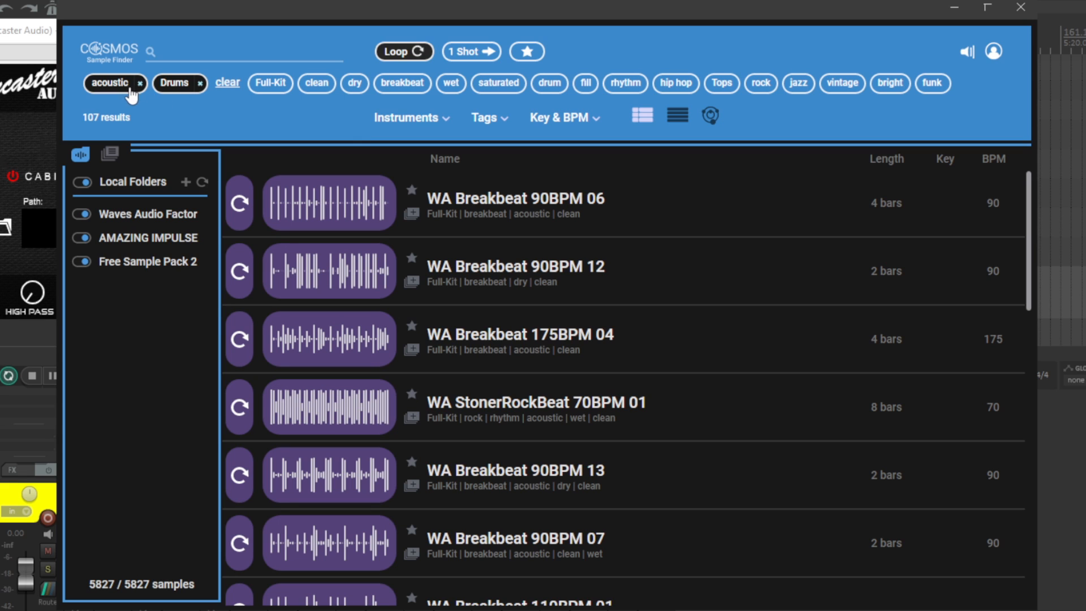
left_click(238, 203)
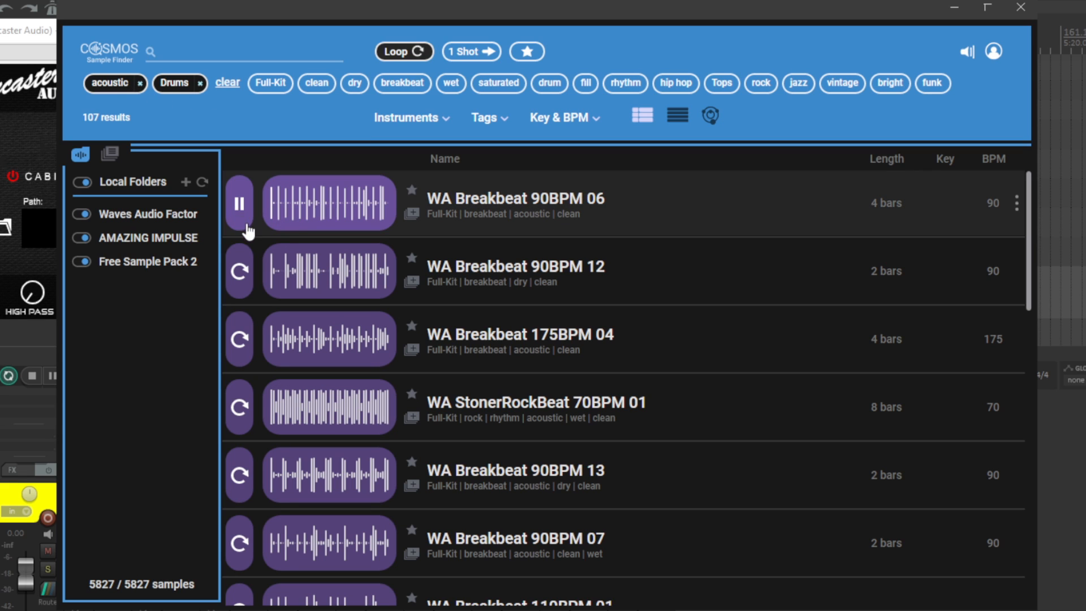
left_click(238, 271)
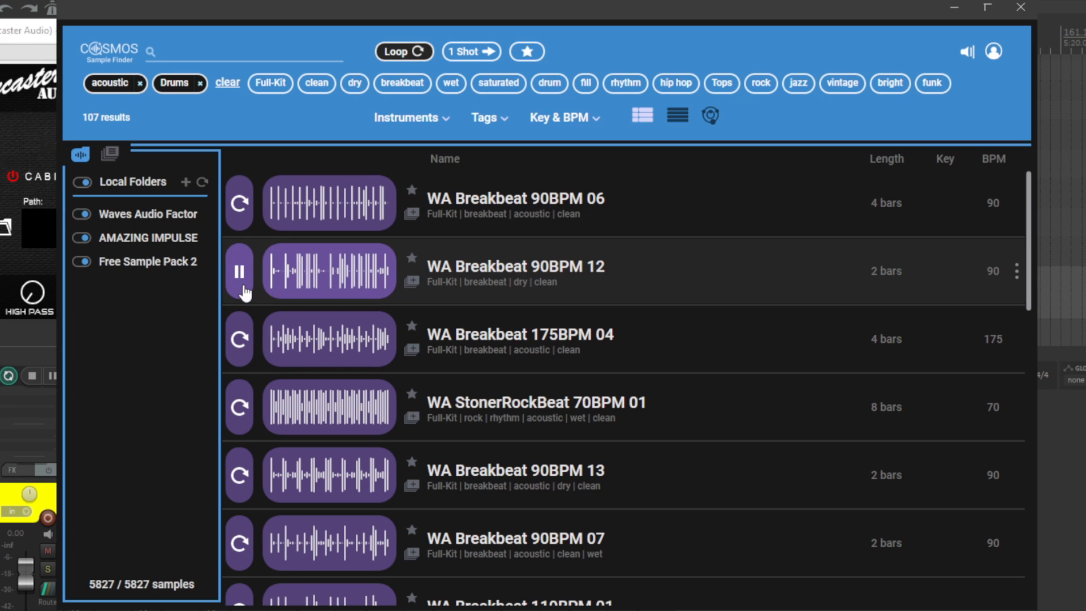
left_click(239, 339)
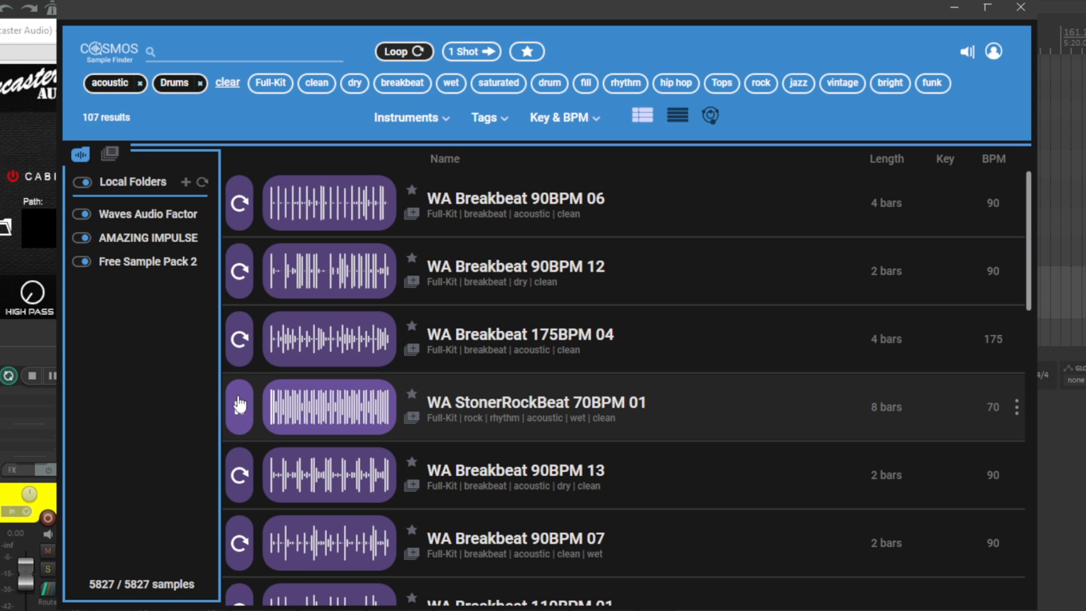
left_click(238, 407)
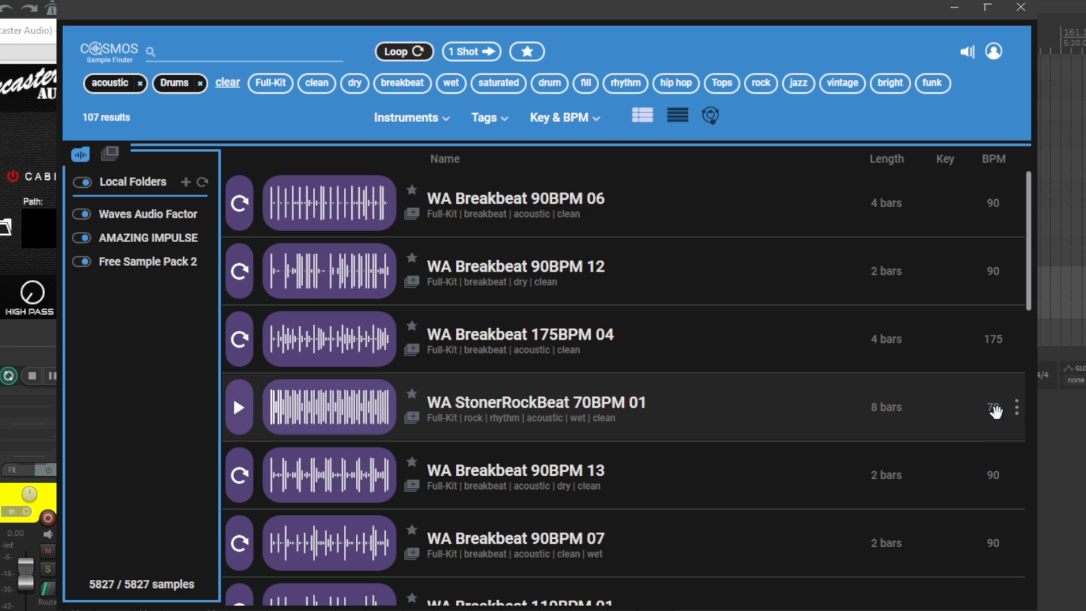
mouse_move(868, 391)
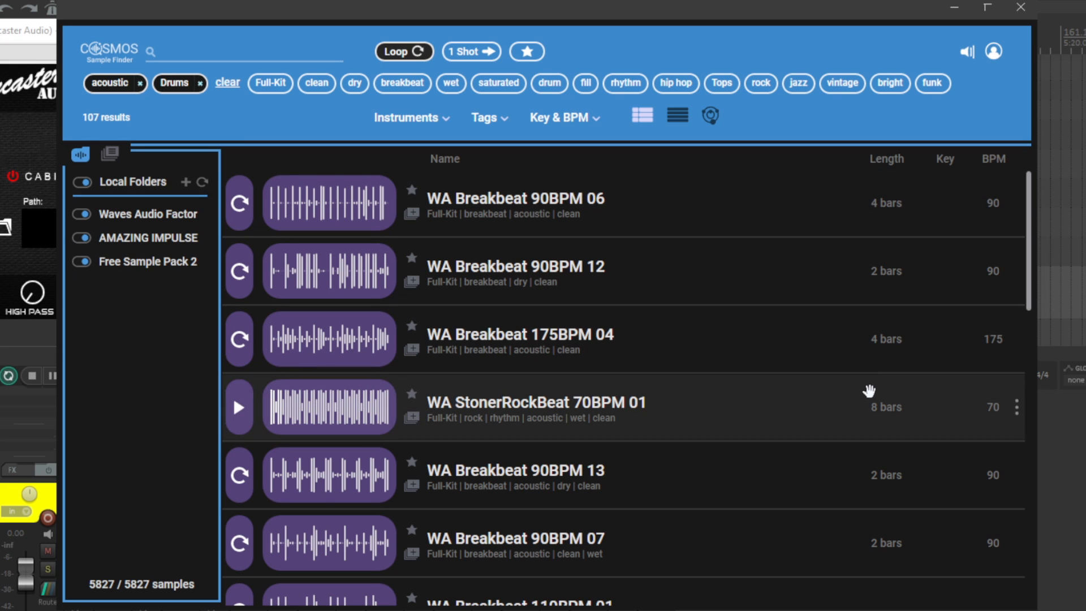
- Add the rock tag, preview WA Jazz Breaks 90BPM 03, adjust preview volume, clear tags
left_click(760, 84)
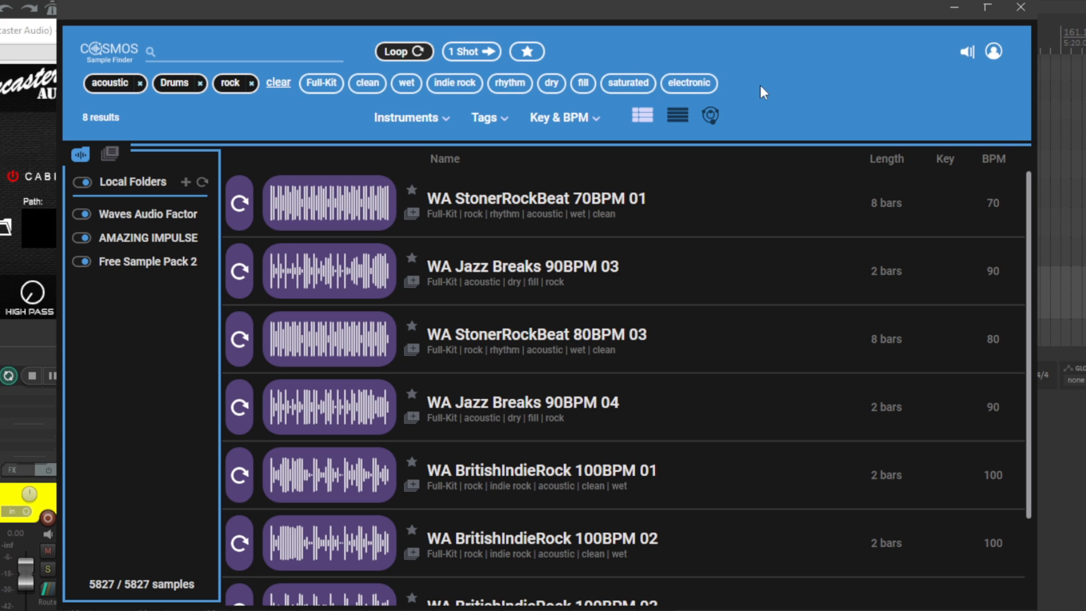
left_click(238, 271)
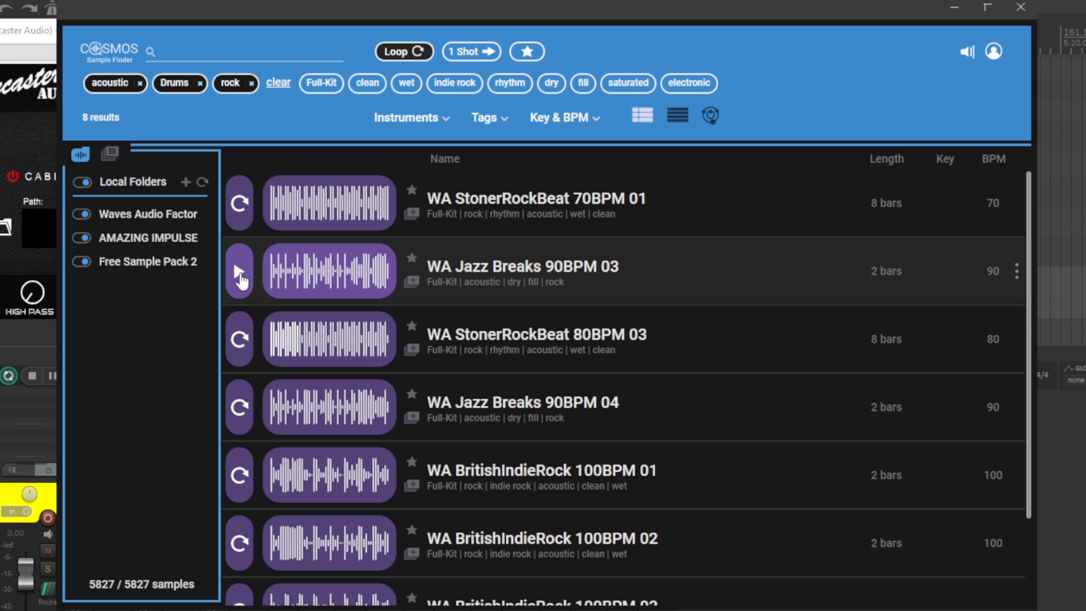
left_click(238, 271)
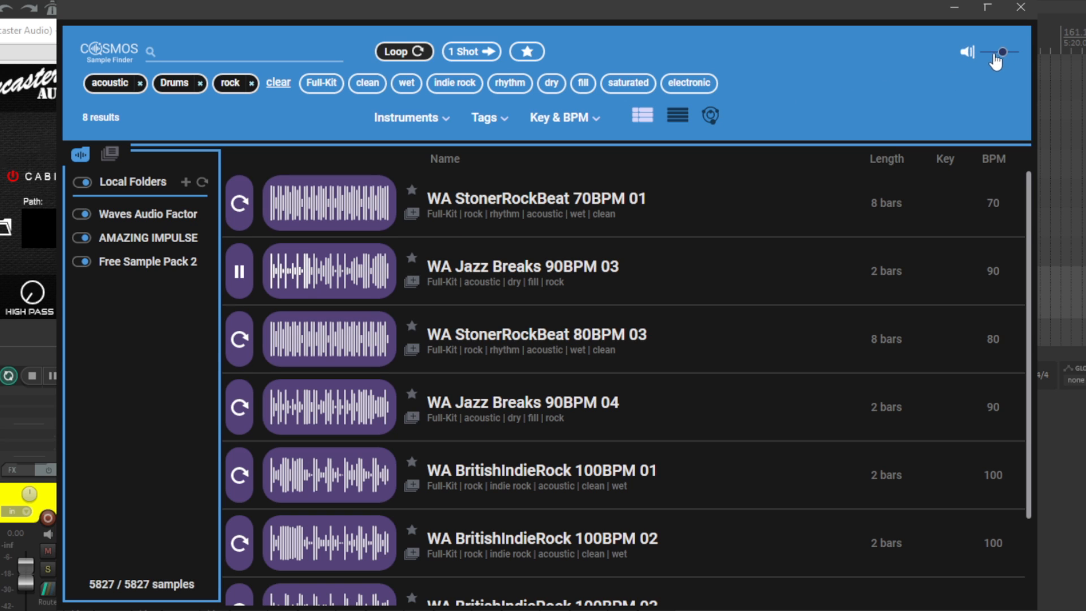
left_click_drag(990, 52, 1006, 52)
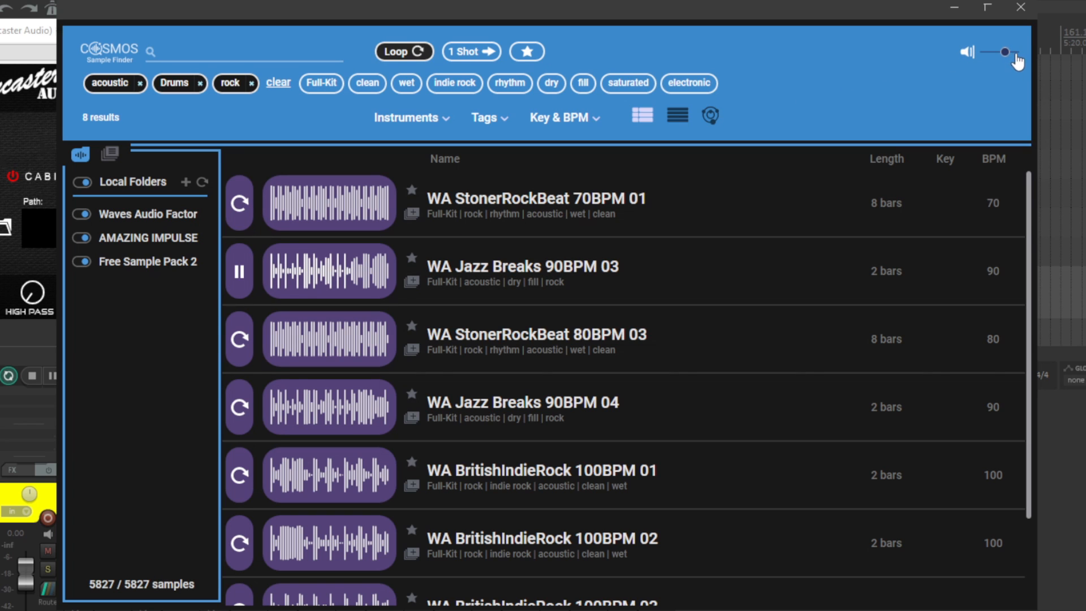
left_click(278, 83)
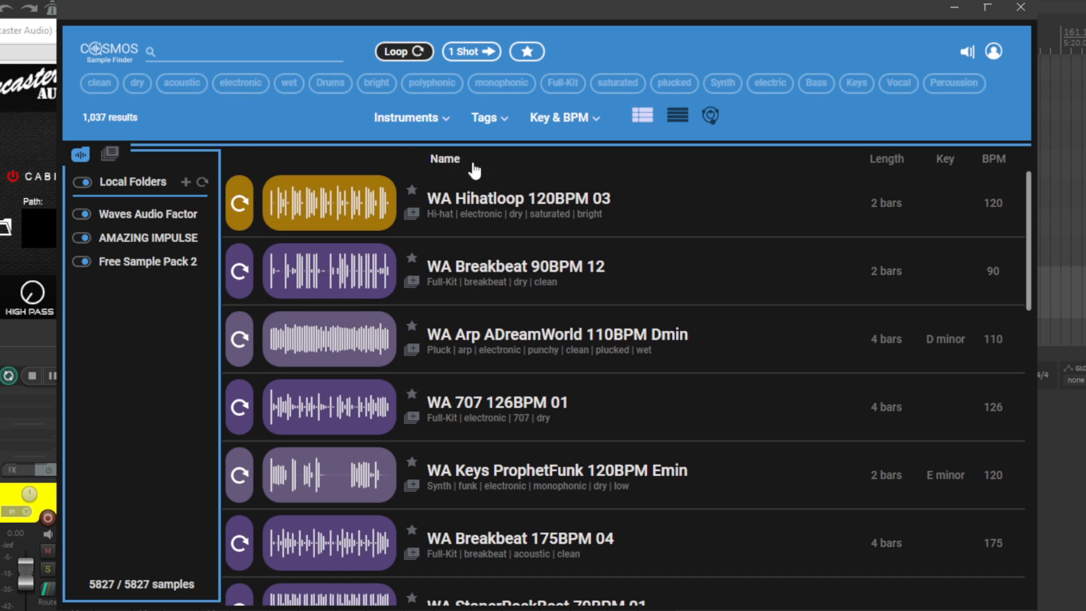
mouse_move(248, 65)
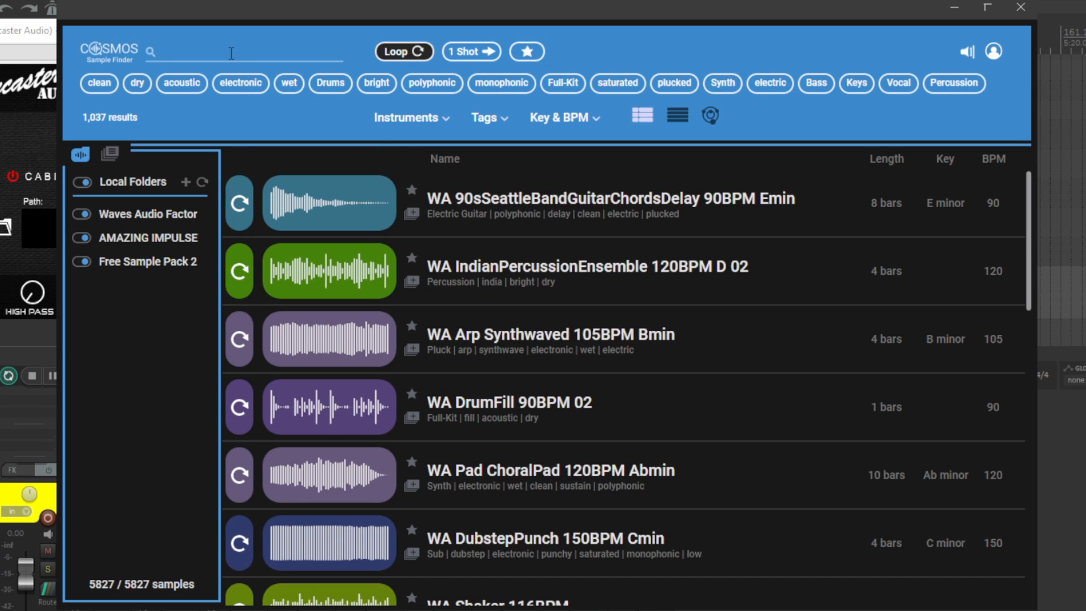
- Search one-shots for 'sna', preview Snare Direct 3, then clear the search
type("sna")
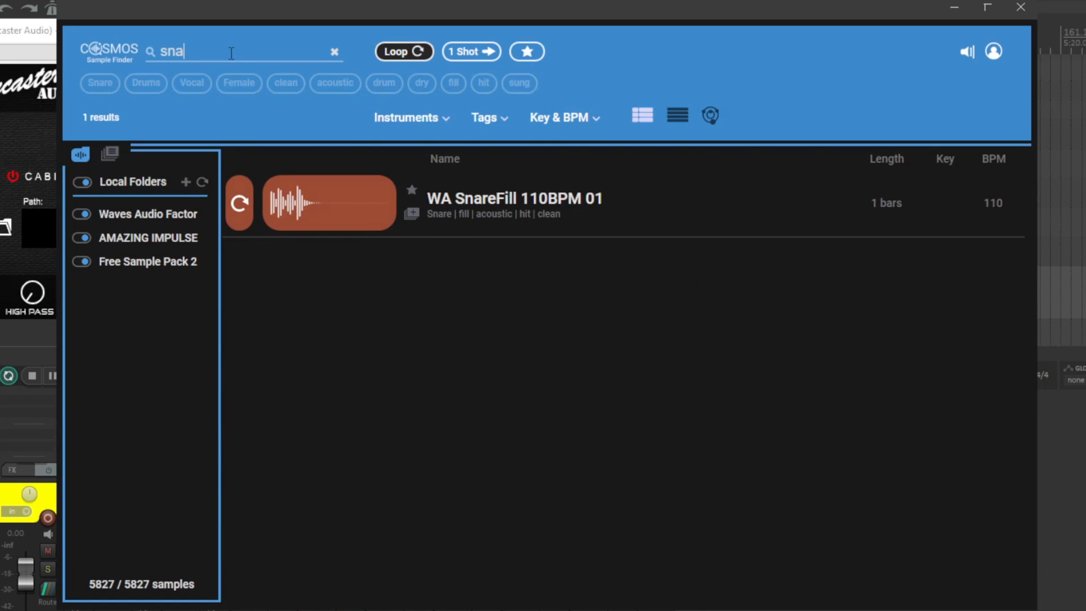
left_click(238, 204)
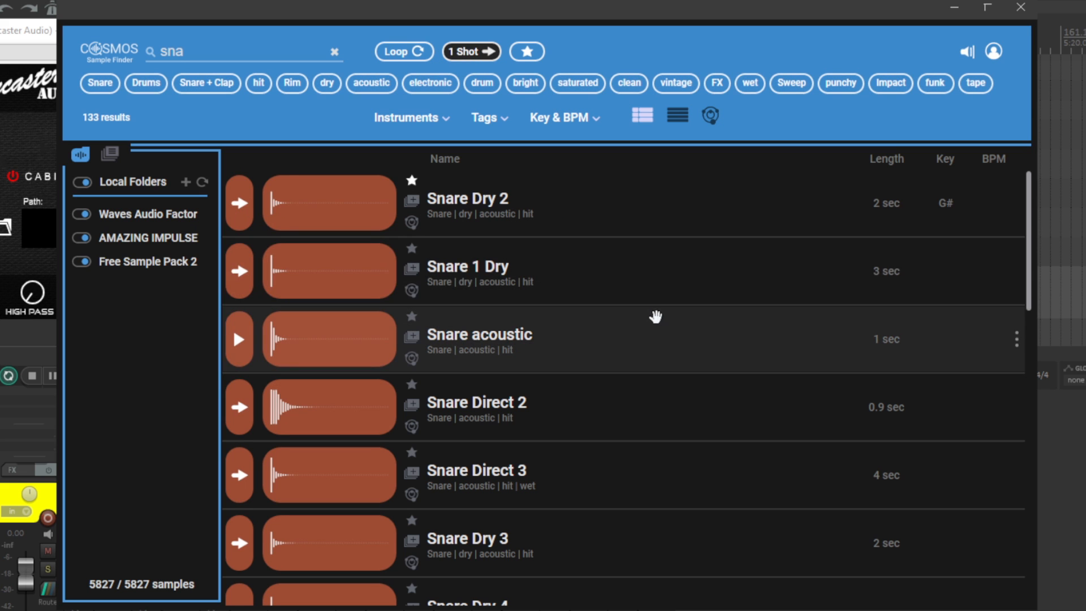
scroll("down", 3)
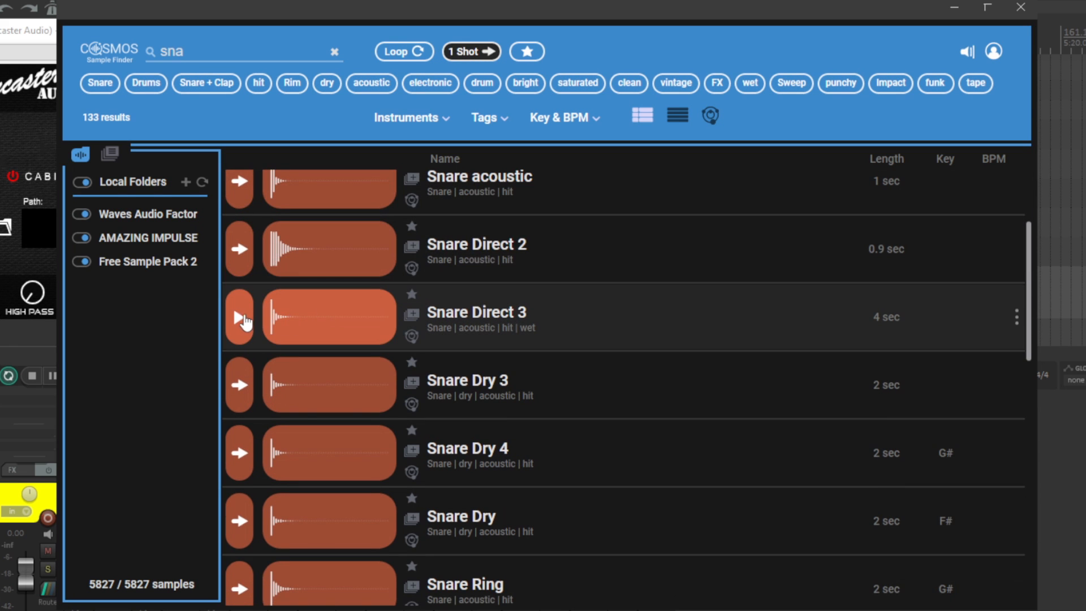
left_click(238, 318)
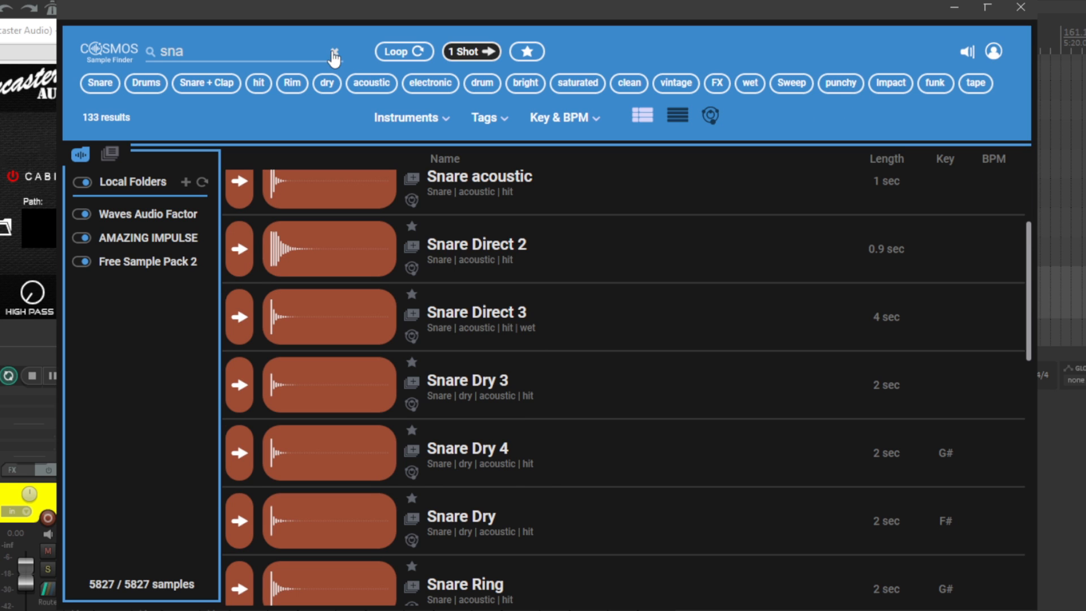
left_click(333, 52)
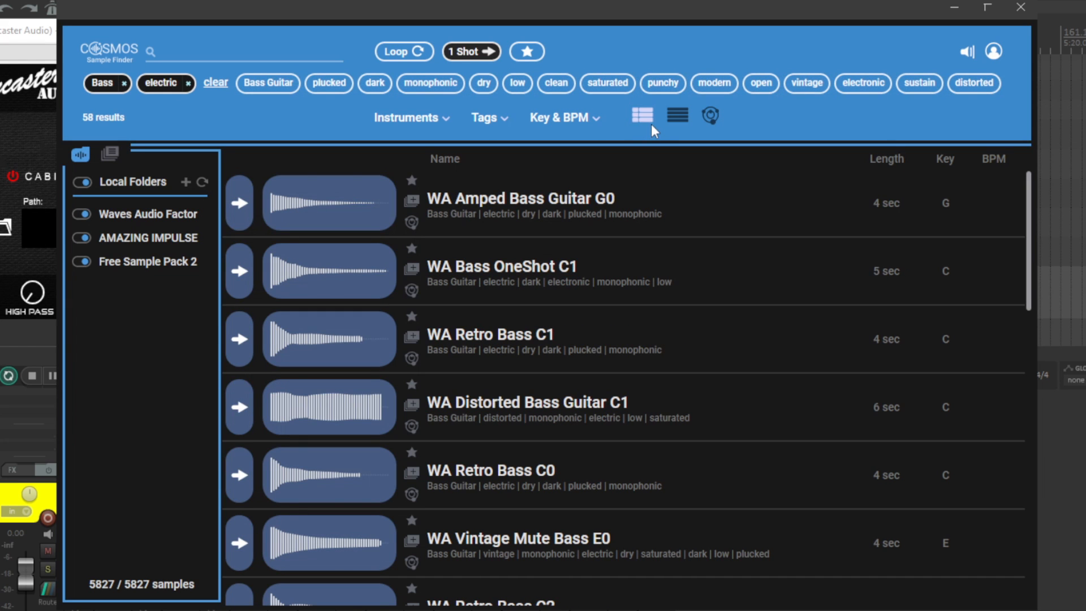
- Narrow bass one-shots with the plucked tag plus another tag, then preview WA SlapBass Slap C1
left_click(328, 83)
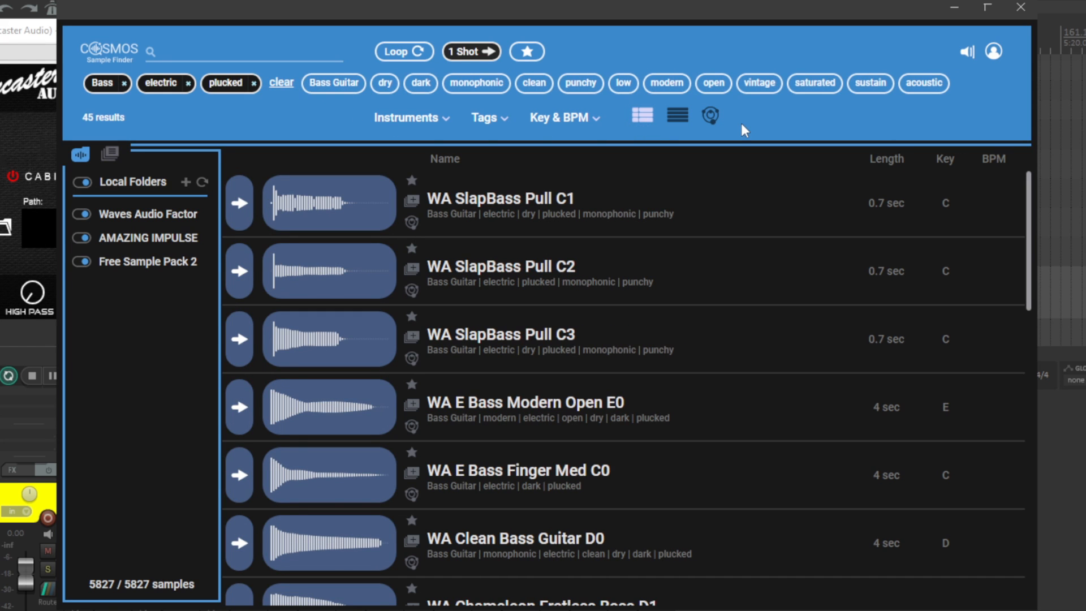
left_click(580, 83)
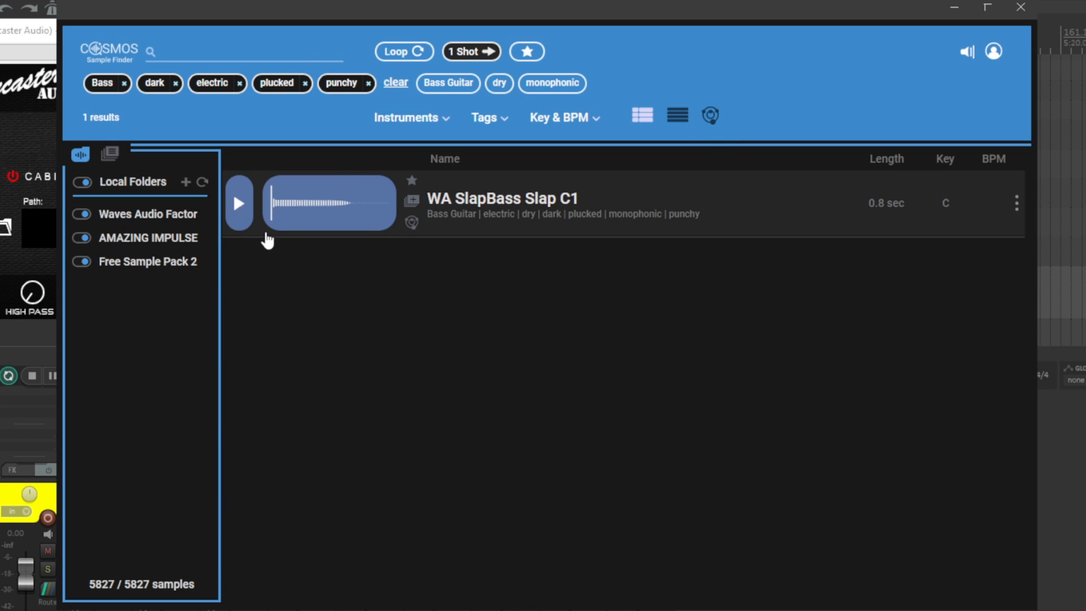
left_click(238, 203)
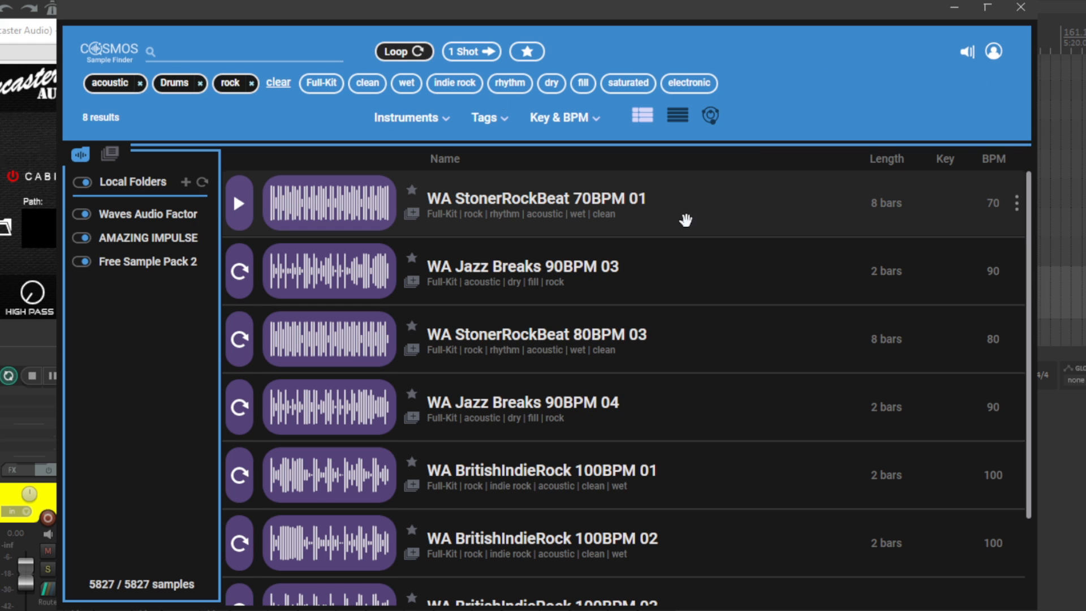
mouse_move(688, 173)
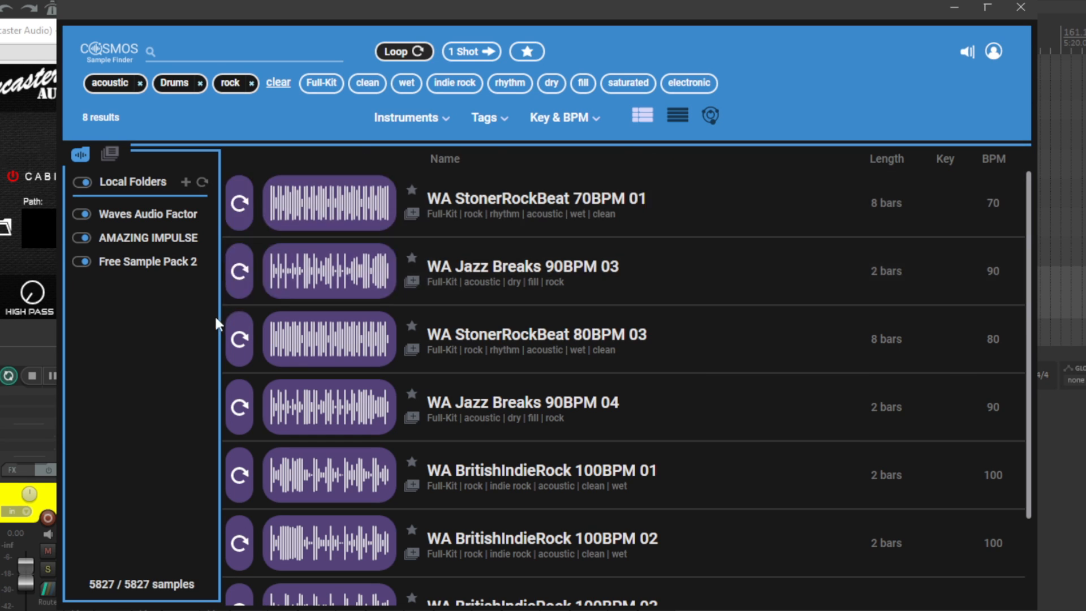
mouse_move(670, 171)
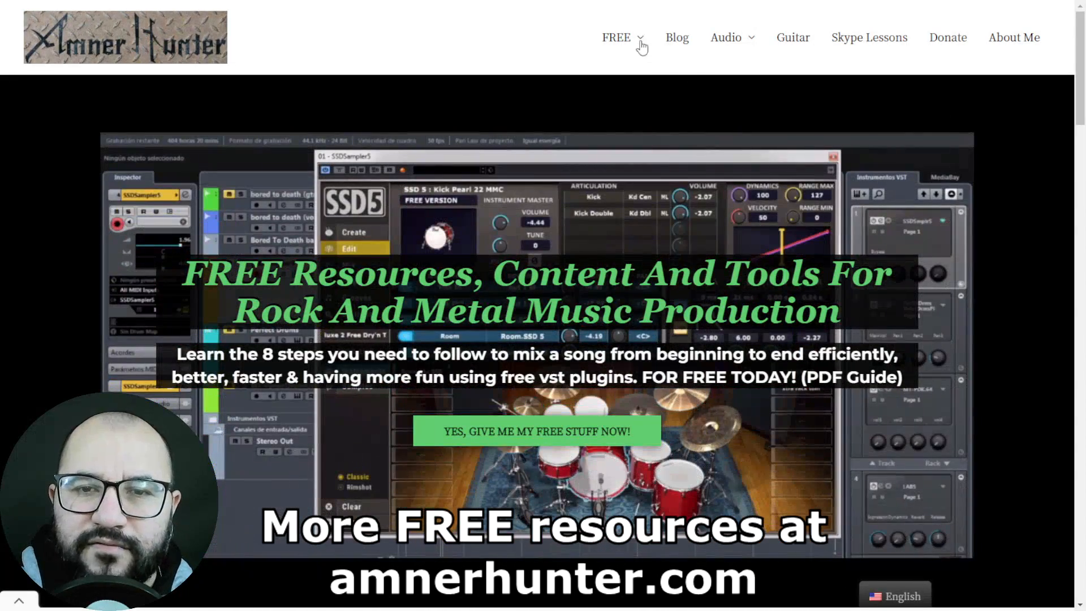
- Open the site's FREE navigation menu showing Guides and Tools
left_click(615, 38)
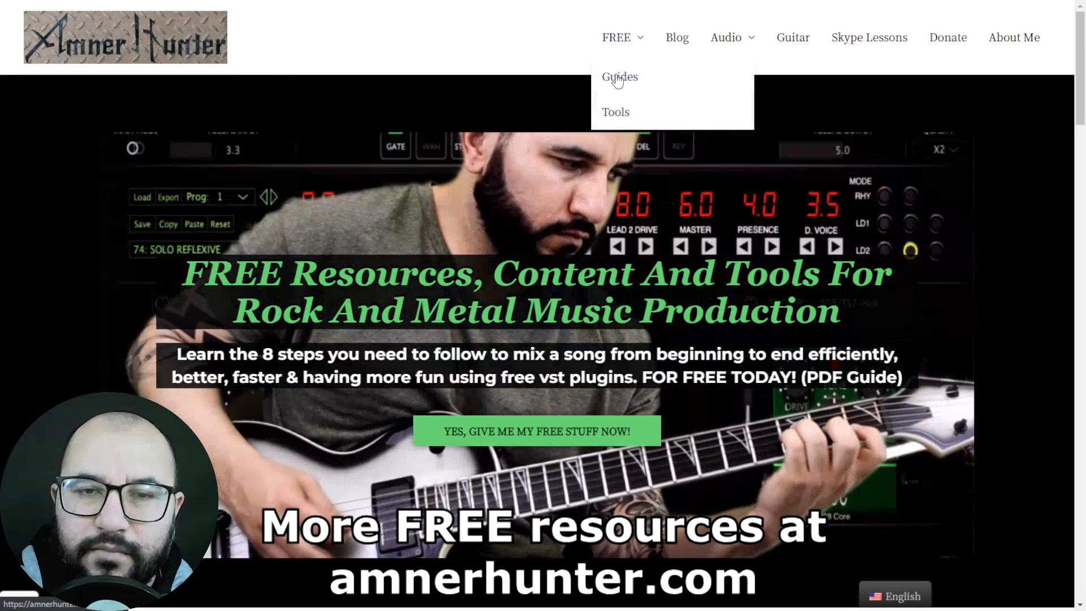